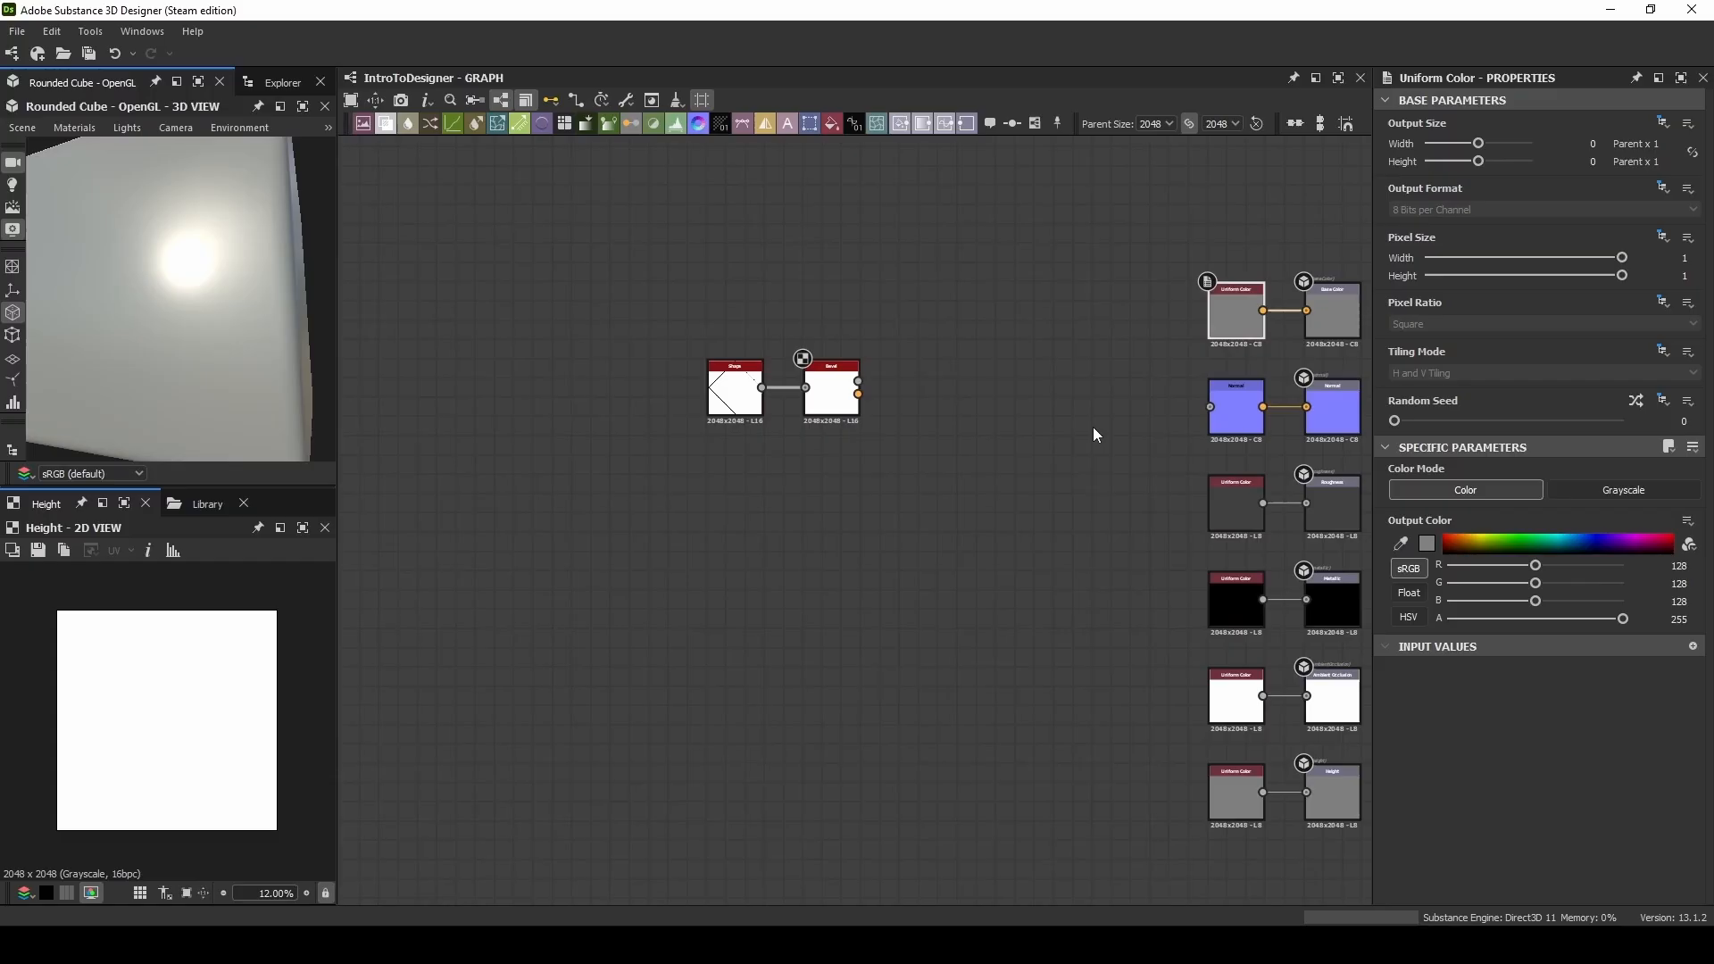
Step: Wire the diamond Shape through Bevel into the Height and Normal outputs and select Bevel
{"action": "left_click_drag", "start_coordinate": [858, 393], "coordinate": [1303, 791]}
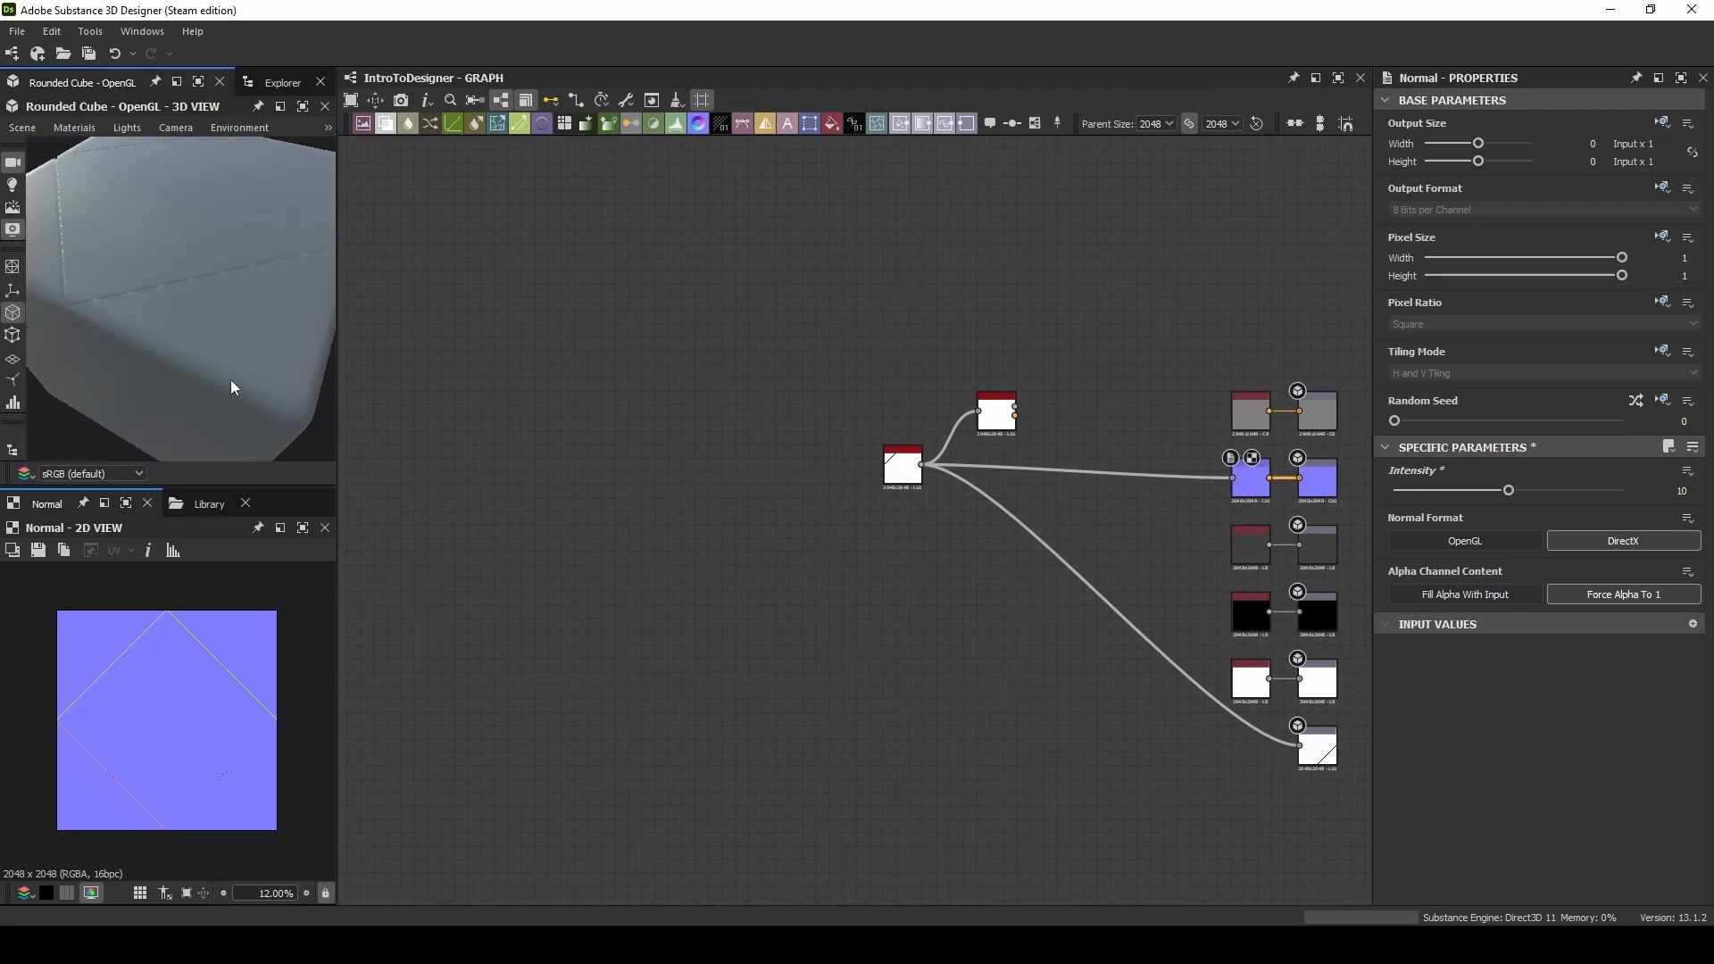
{"action": "left_click", "coordinate": [851, 465]}
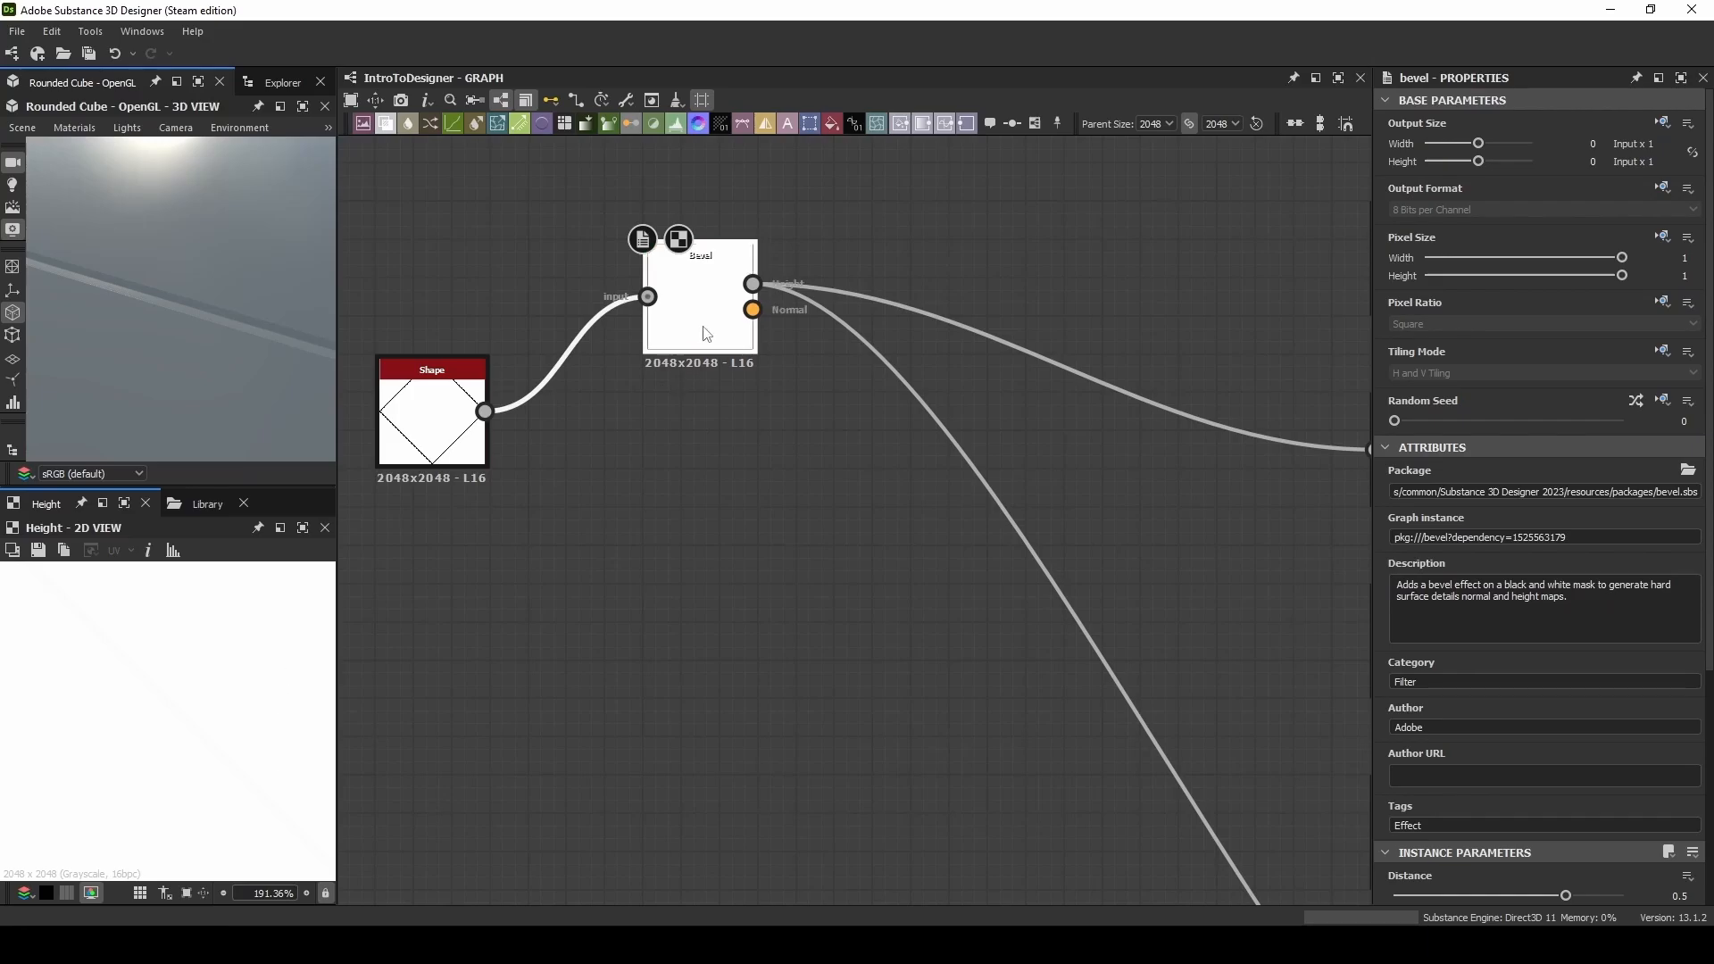
Step: Set the Bevel distance to -0.3 and keep the diamond Shape scale at 0.99
{"action": "left_click_drag", "start_coordinate": [1566, 895], "coordinate": [1503, 736]}
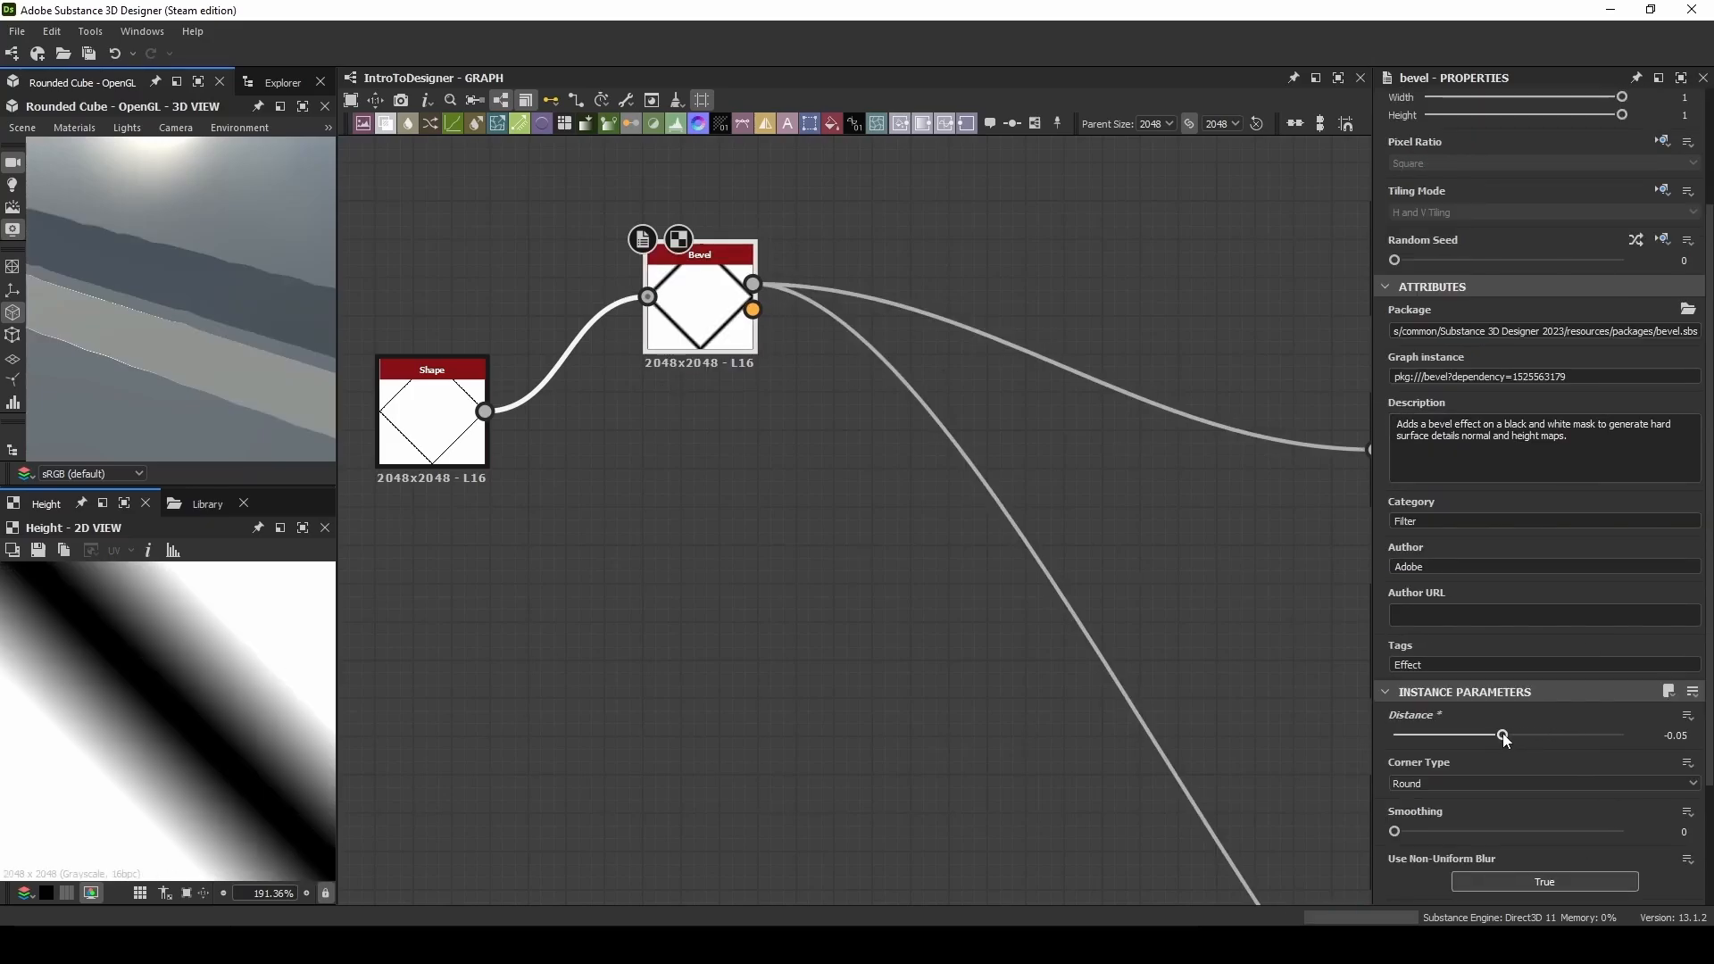
{"action": "left_click_drag", "start_coordinate": [1507, 735], "coordinate": [1502, 736]}
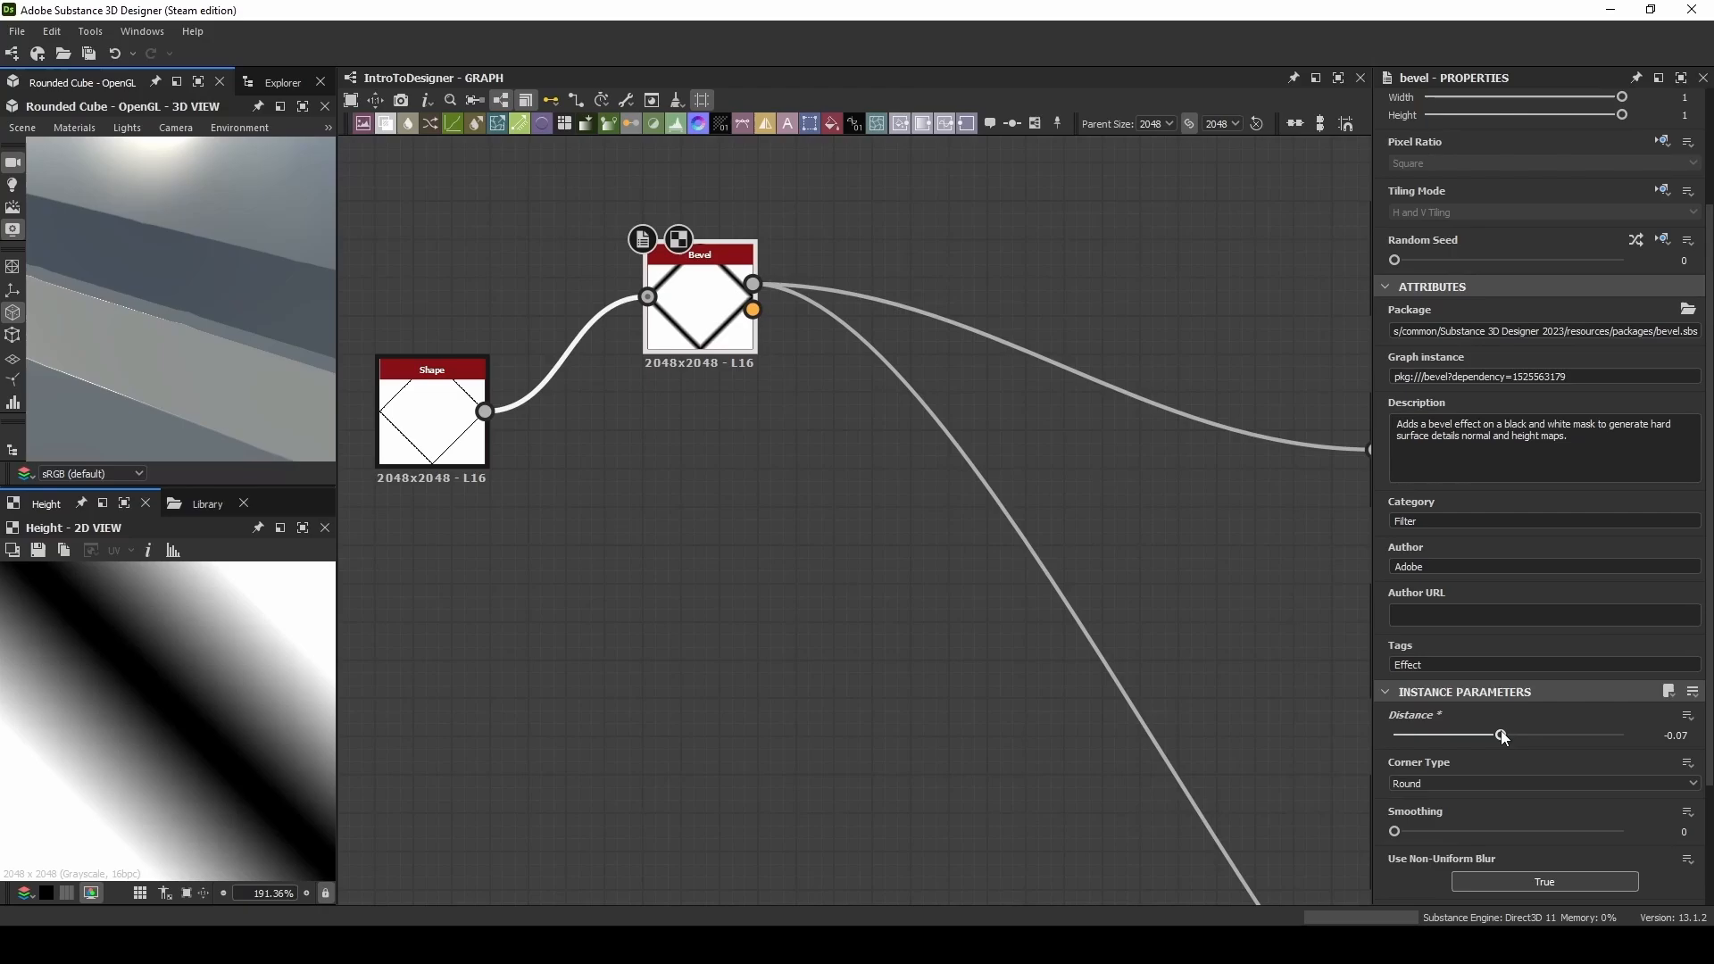
{"action": "left_click_drag", "start_coordinate": [1502, 734], "coordinate": [1509, 734]}
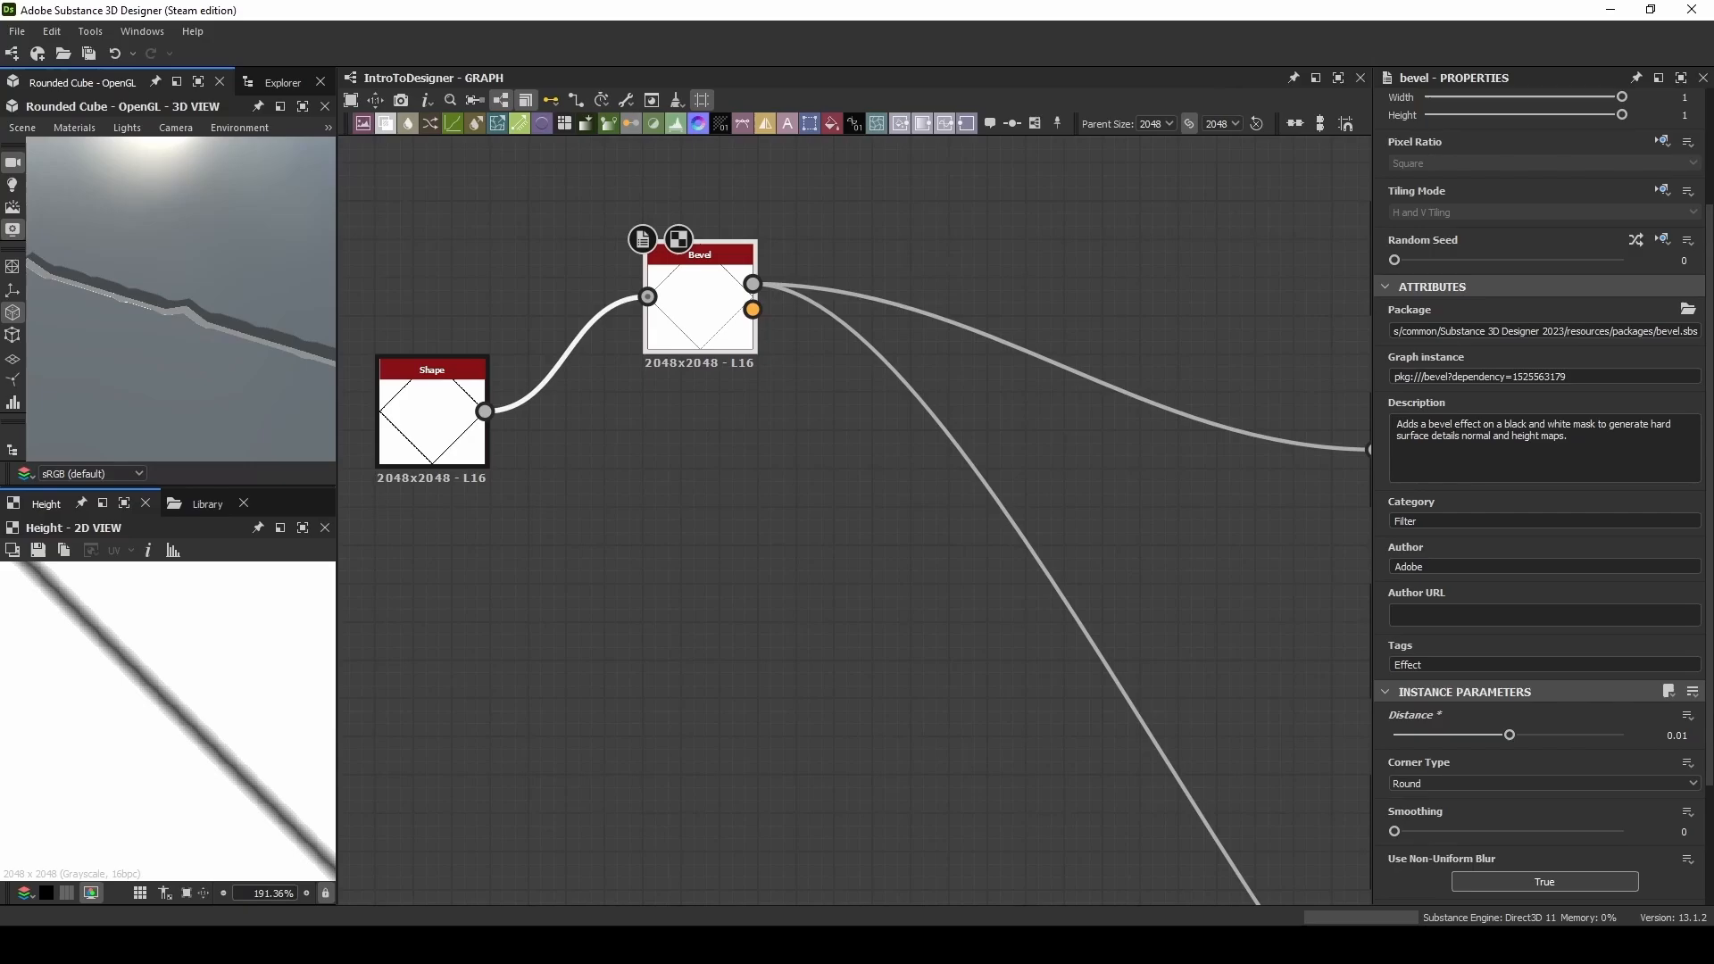
{"action": "mouse_move", "coordinate": [802, 388]}
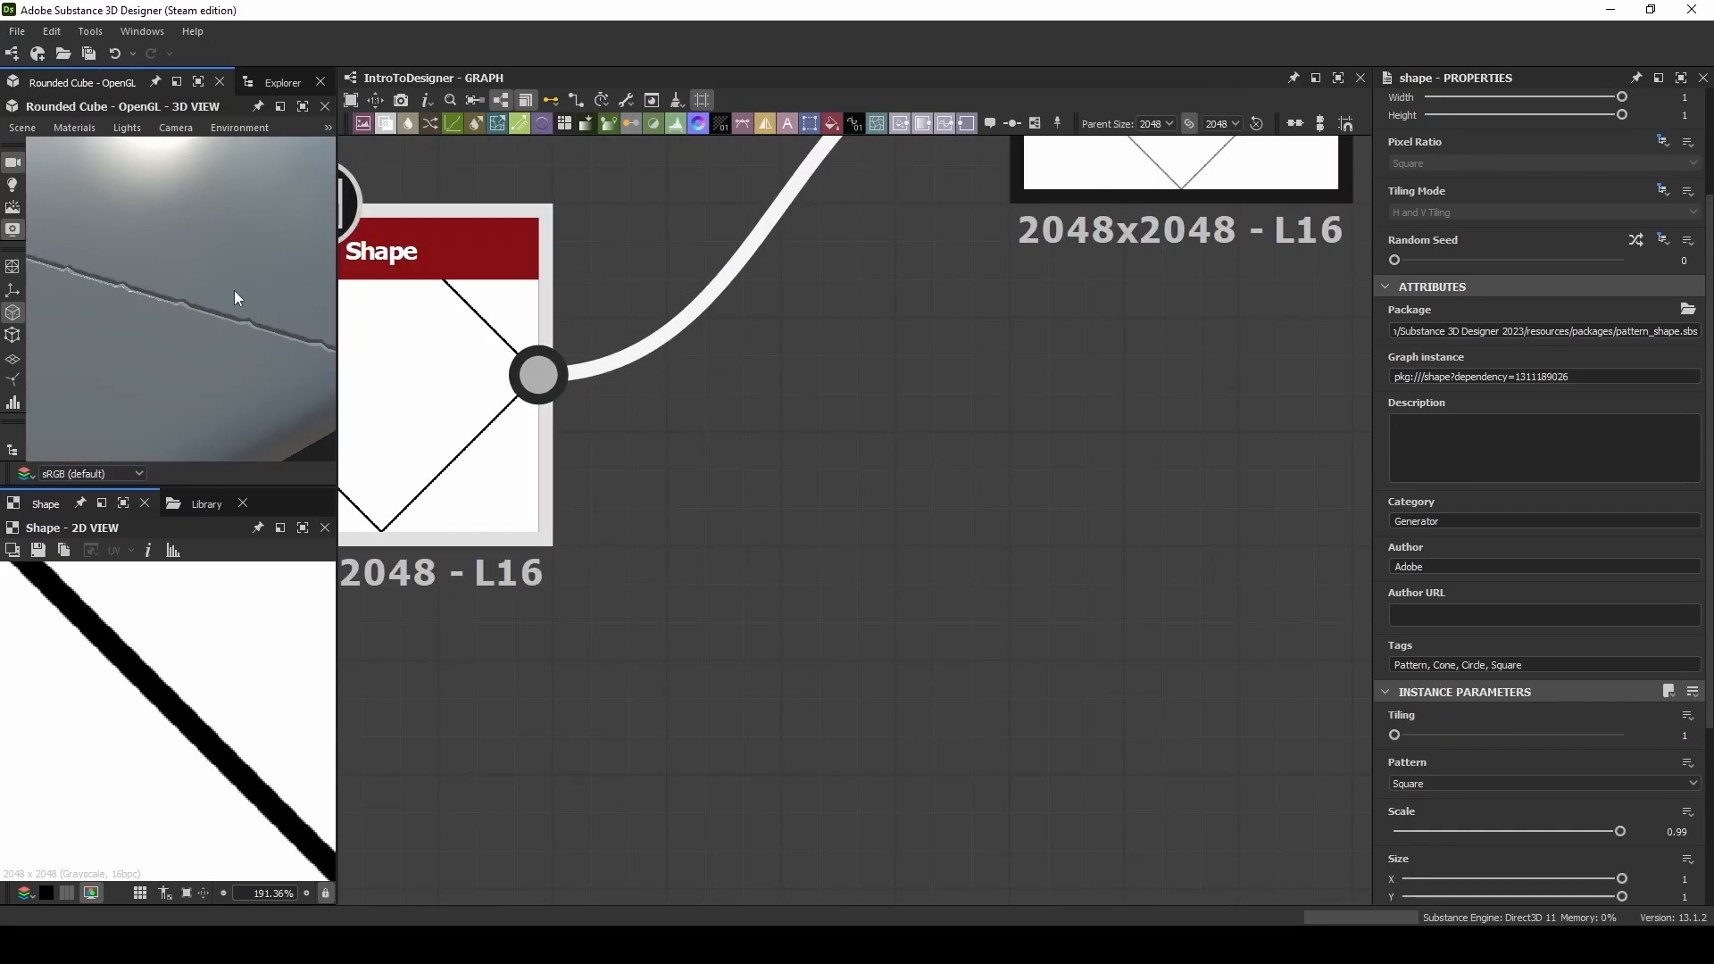
{"action": "left_click_drag", "start_coordinate": [1623, 830], "coordinate": [1621, 725]}
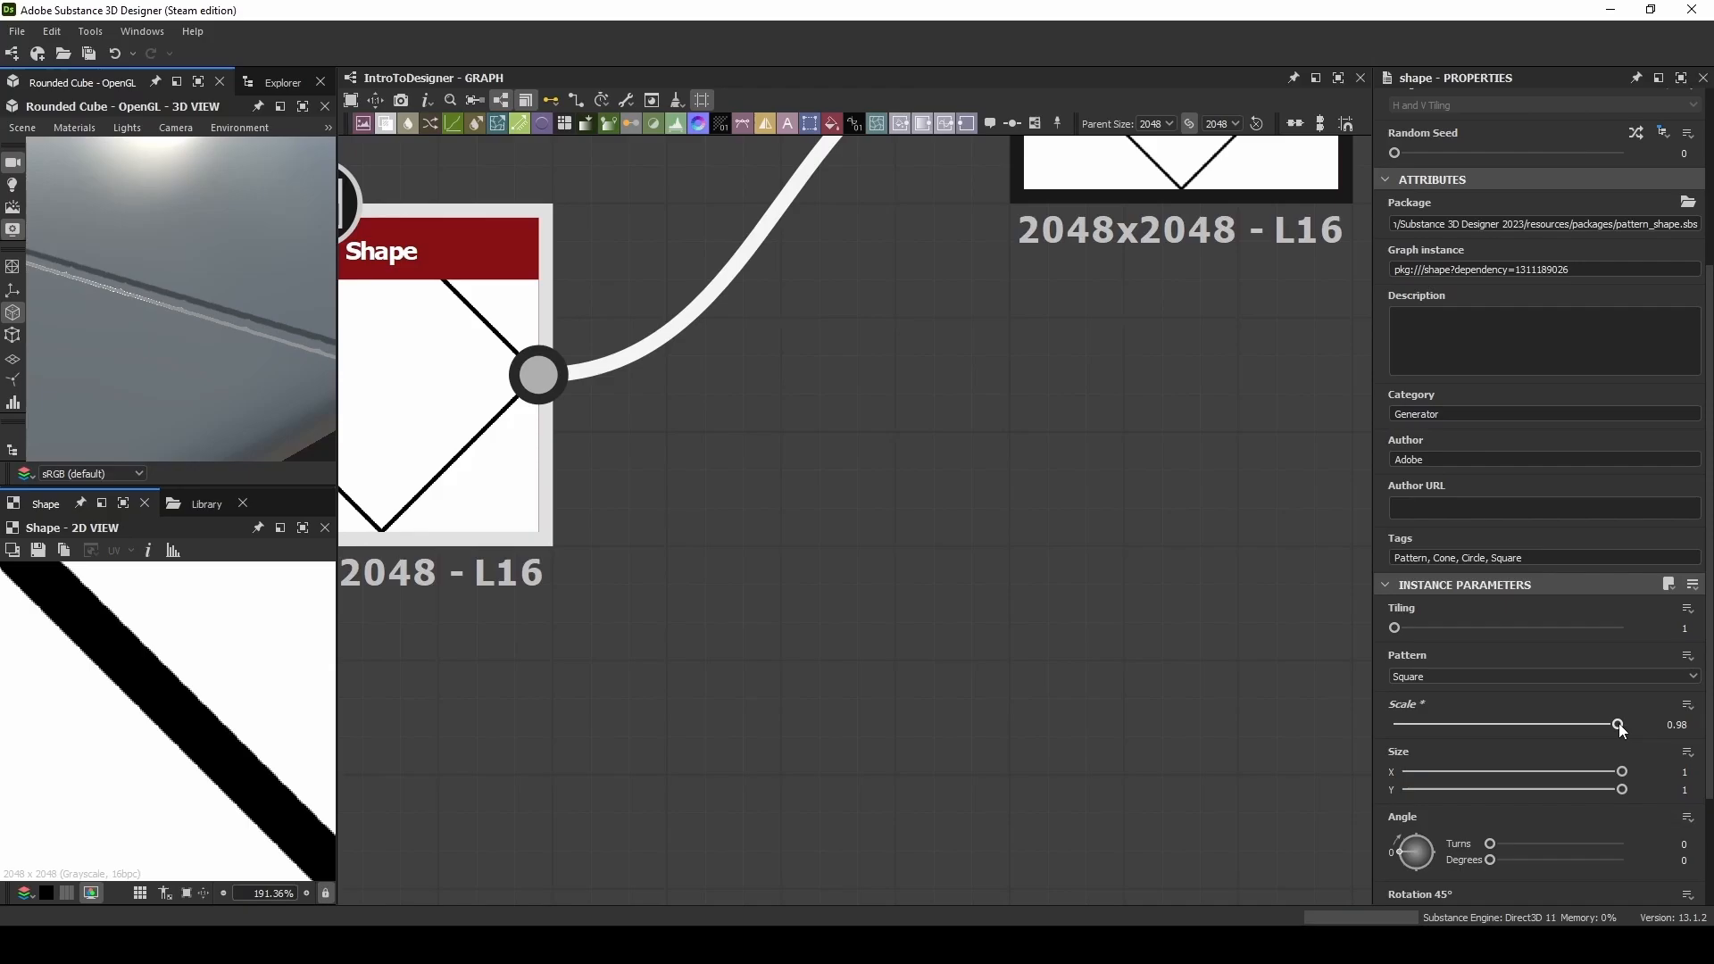
{"action": "left_click_drag", "start_coordinate": [1618, 723], "coordinate": [1622, 723]}
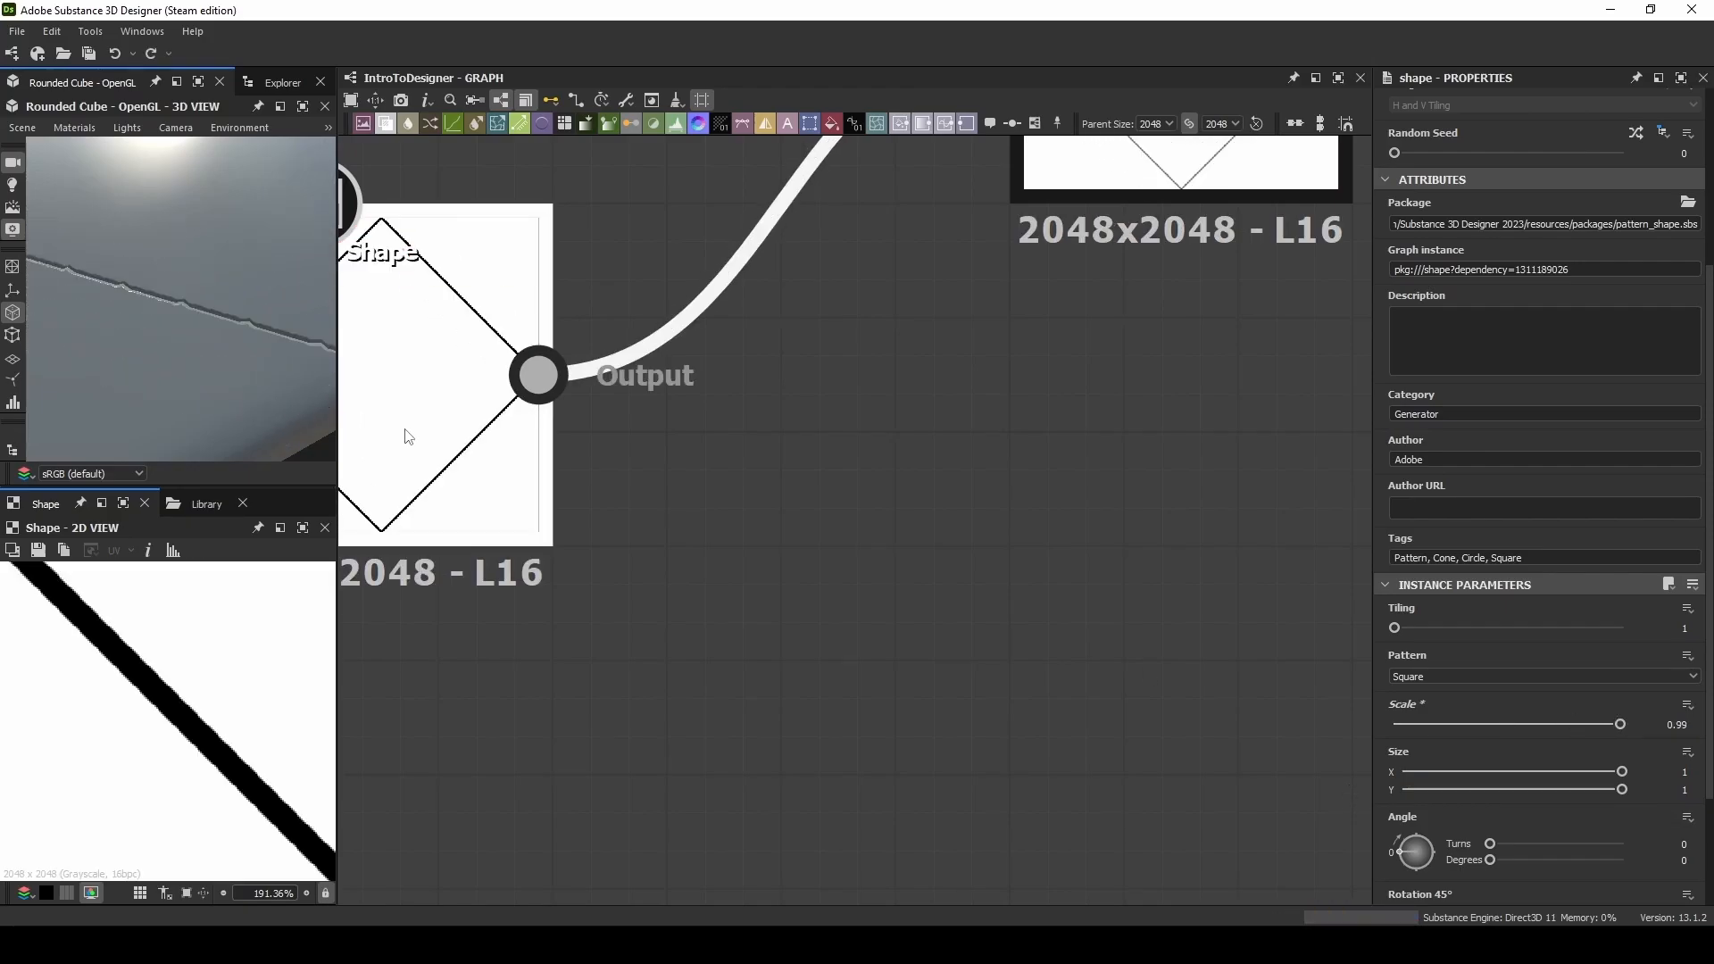
{"action": "mouse_move", "coordinate": [468, 453]}
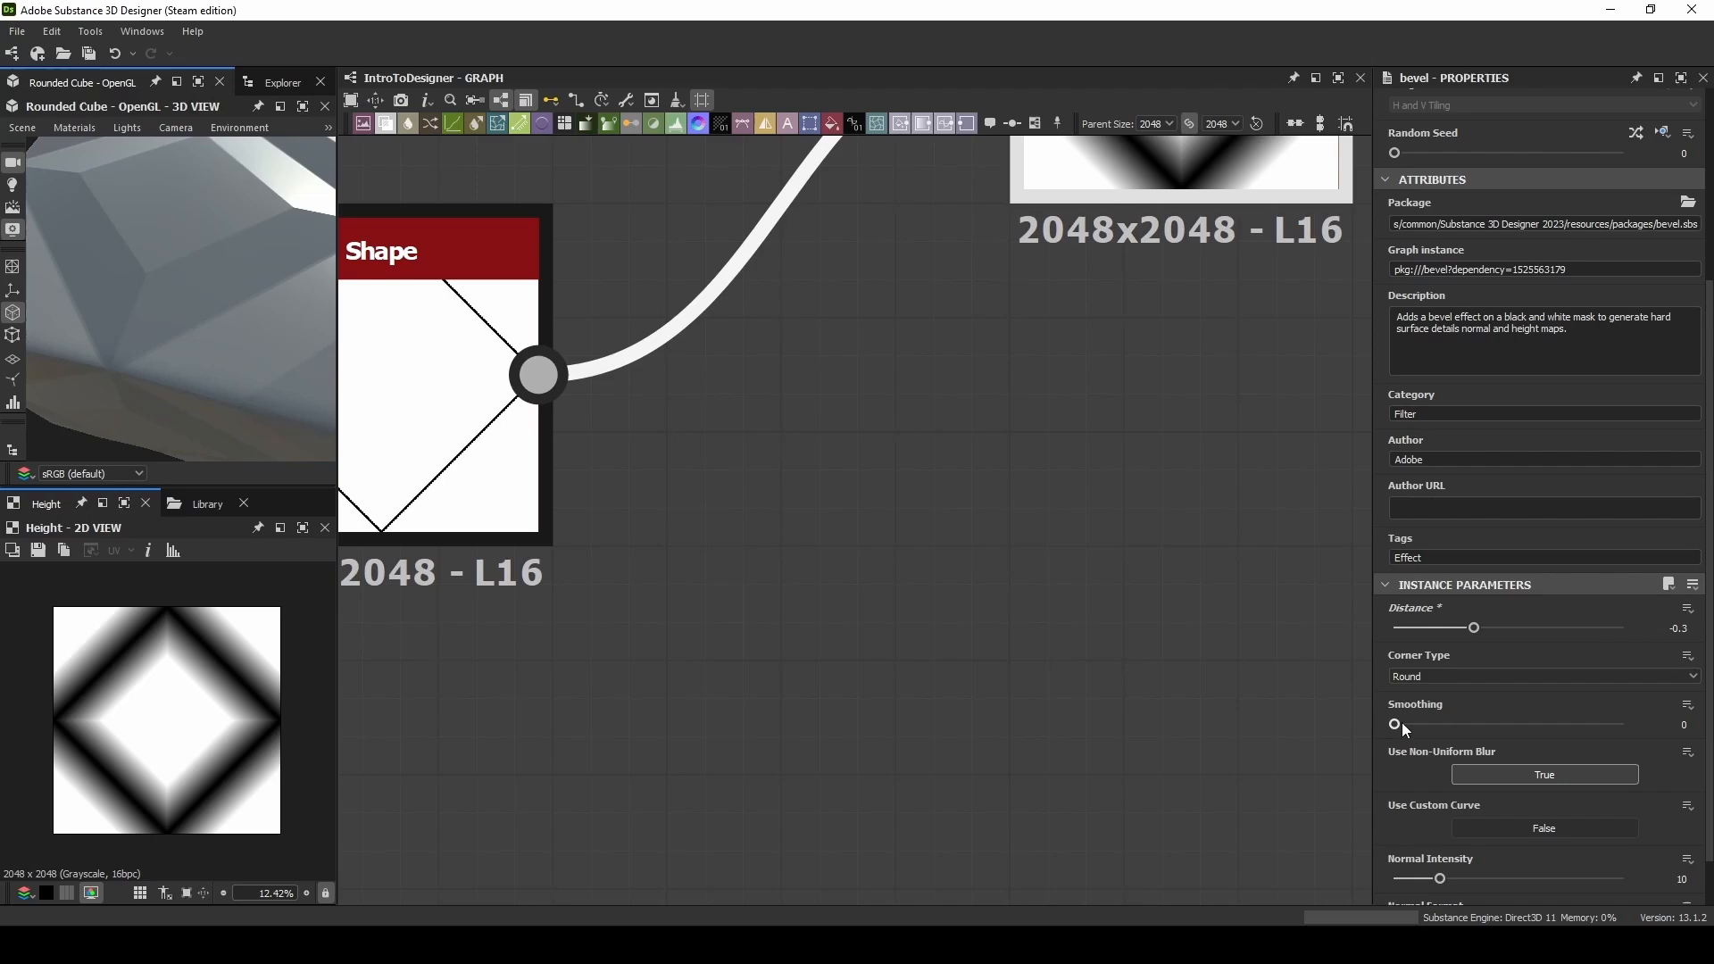
Step: Raise the Bevel smoothing to 10 for a soft, wide slope
{"action": "left_click_drag", "start_coordinate": [1395, 723], "coordinate": [1555, 723]}
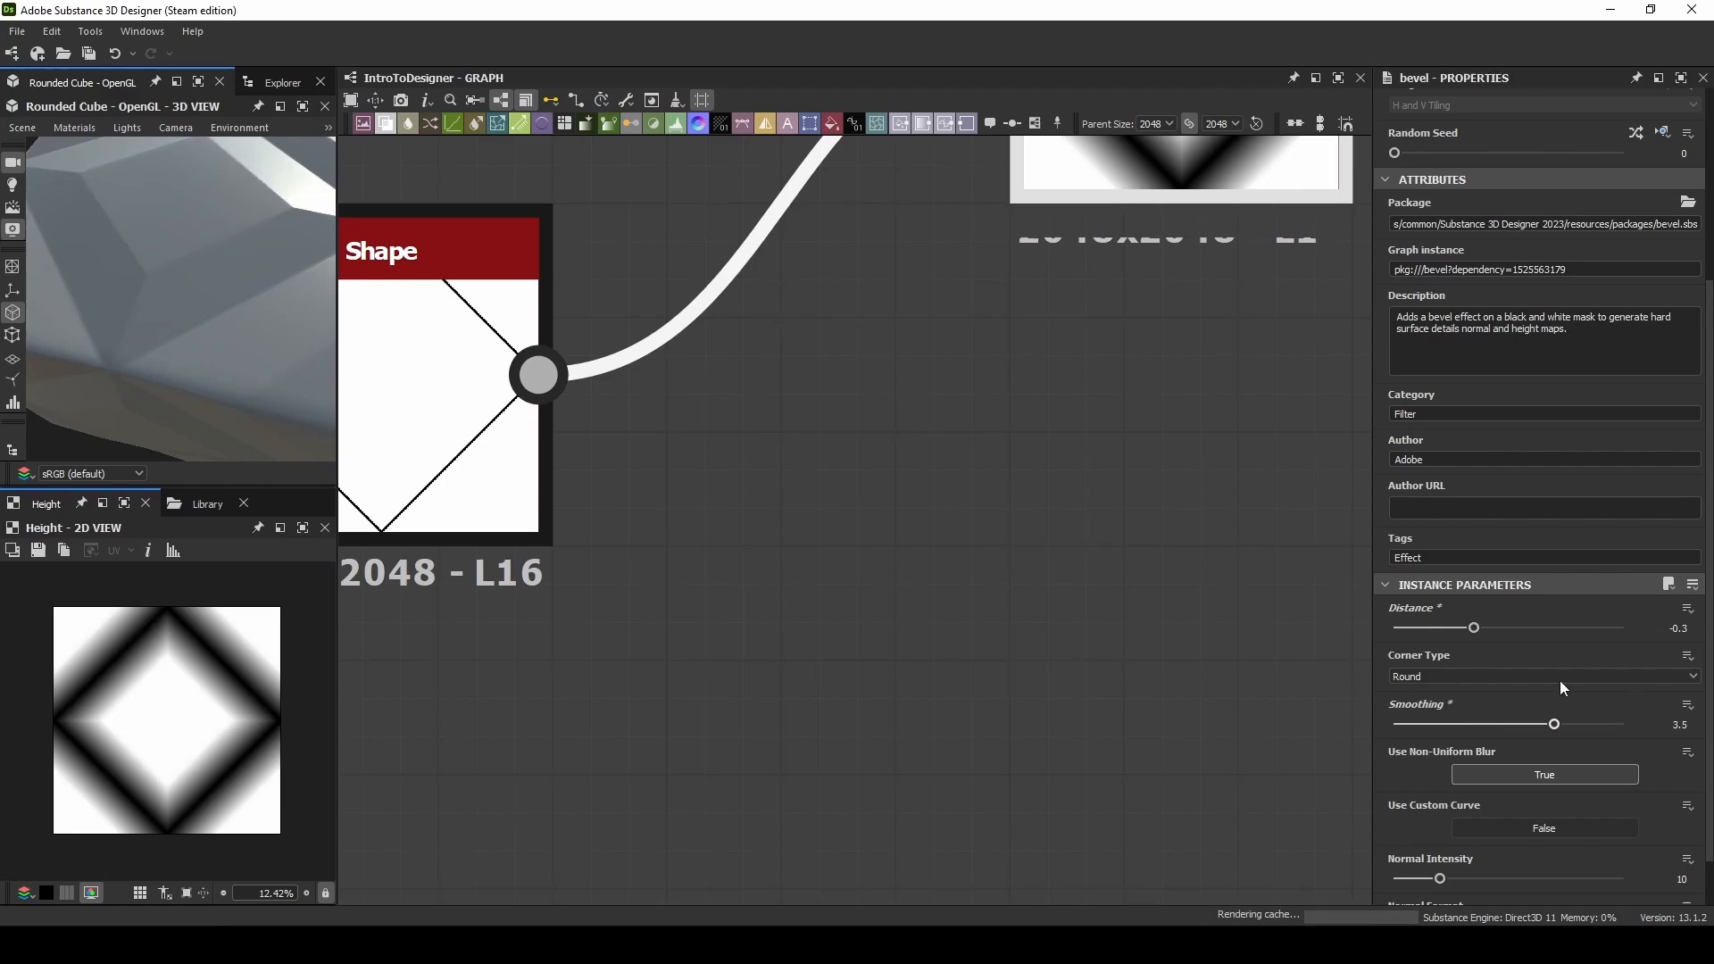
{"action": "left_click_drag", "start_coordinate": [1555, 723], "coordinate": [1623, 723]}
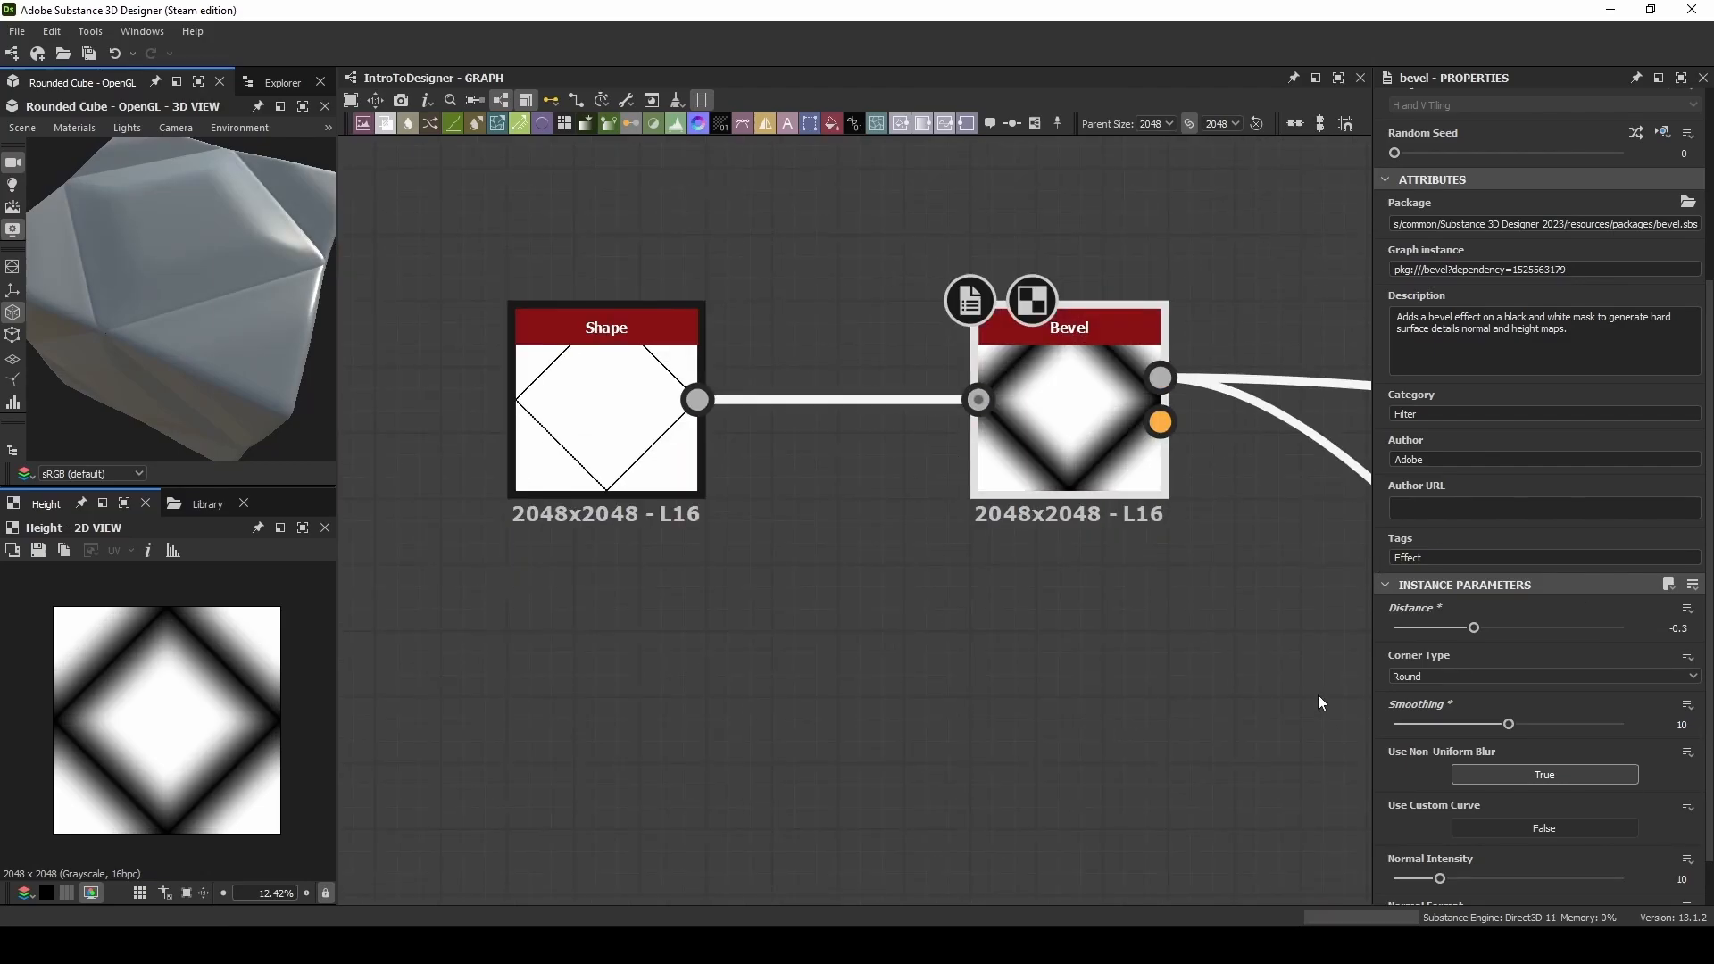
{"action": "mouse_move", "coordinate": [454, 123]}
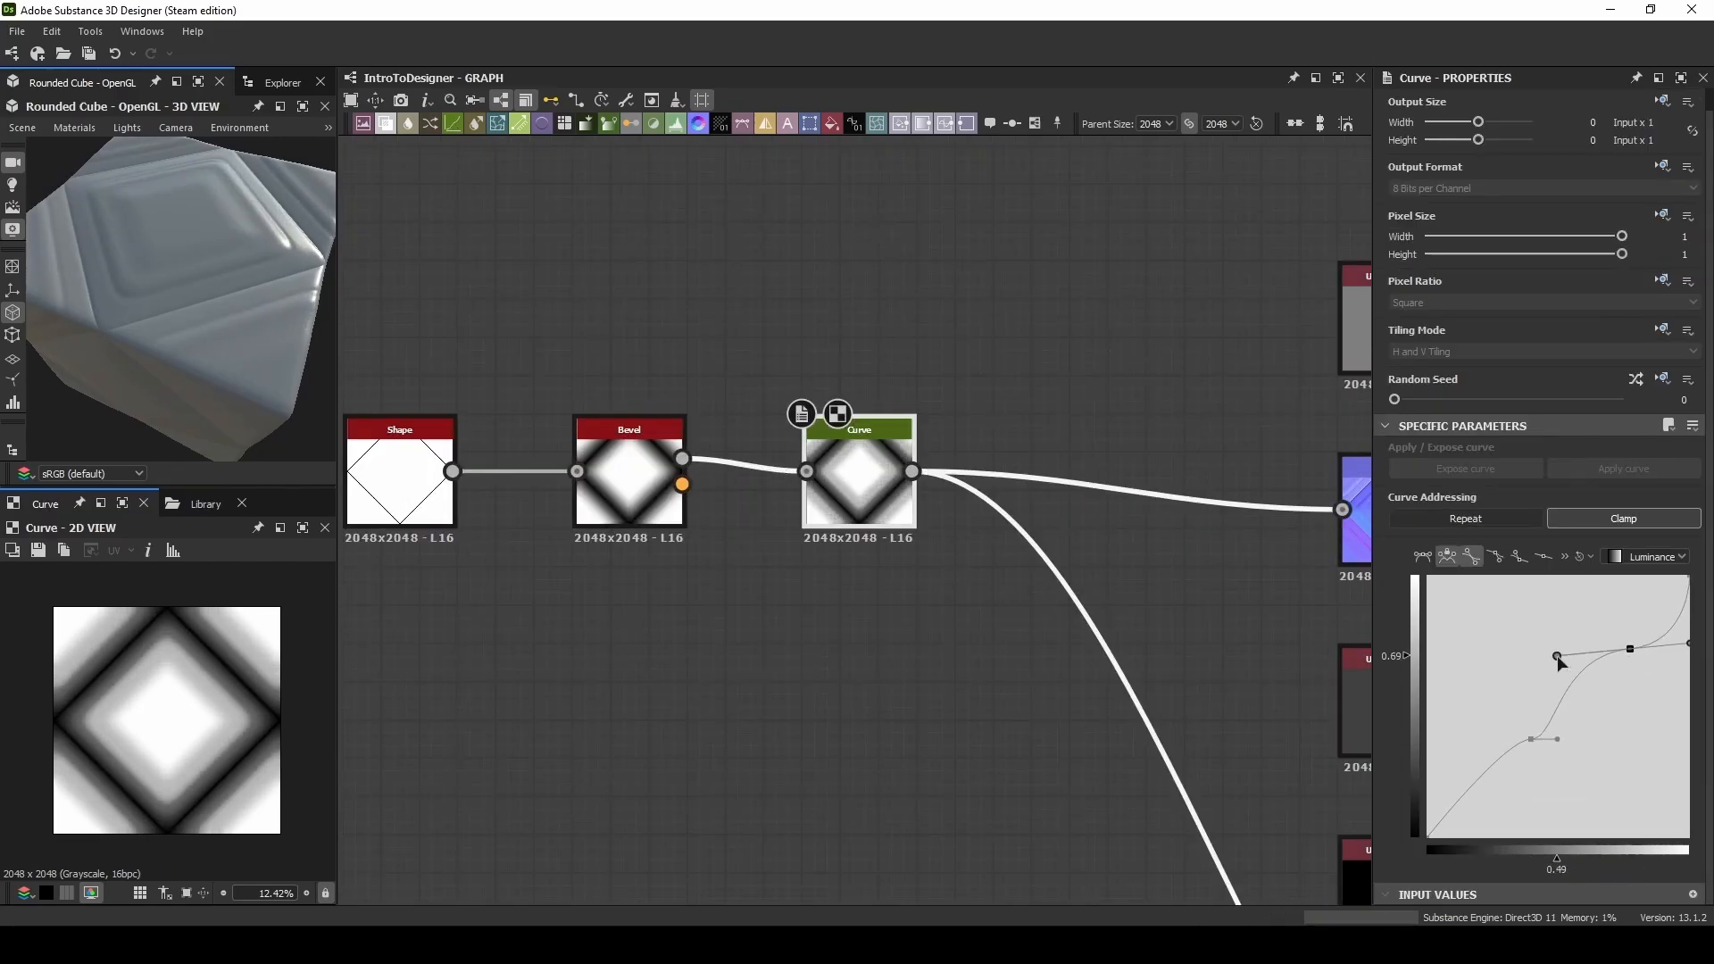
Step: Shape the Curve's lower points into a ridge peak followed by a groove dip
{"action": "left_click_drag", "start_coordinate": [1557, 655], "coordinate": [1513, 763]}
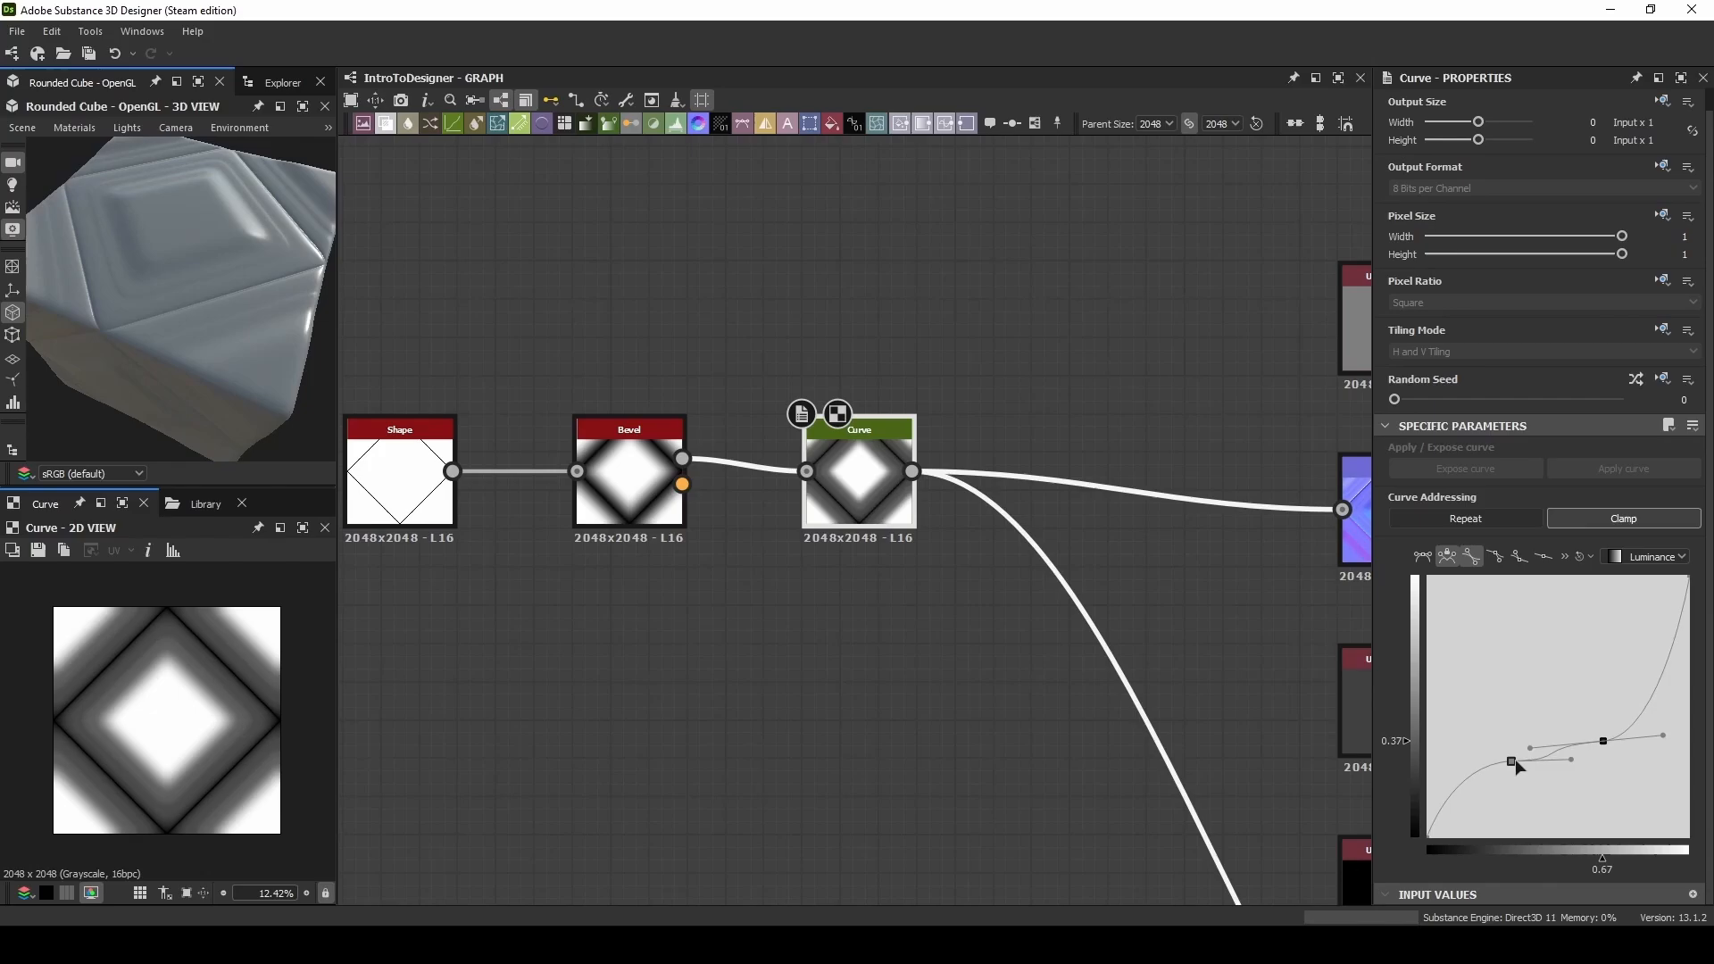
{"action": "left_click_drag", "start_coordinate": [1509, 766], "coordinate": [1500, 675]}
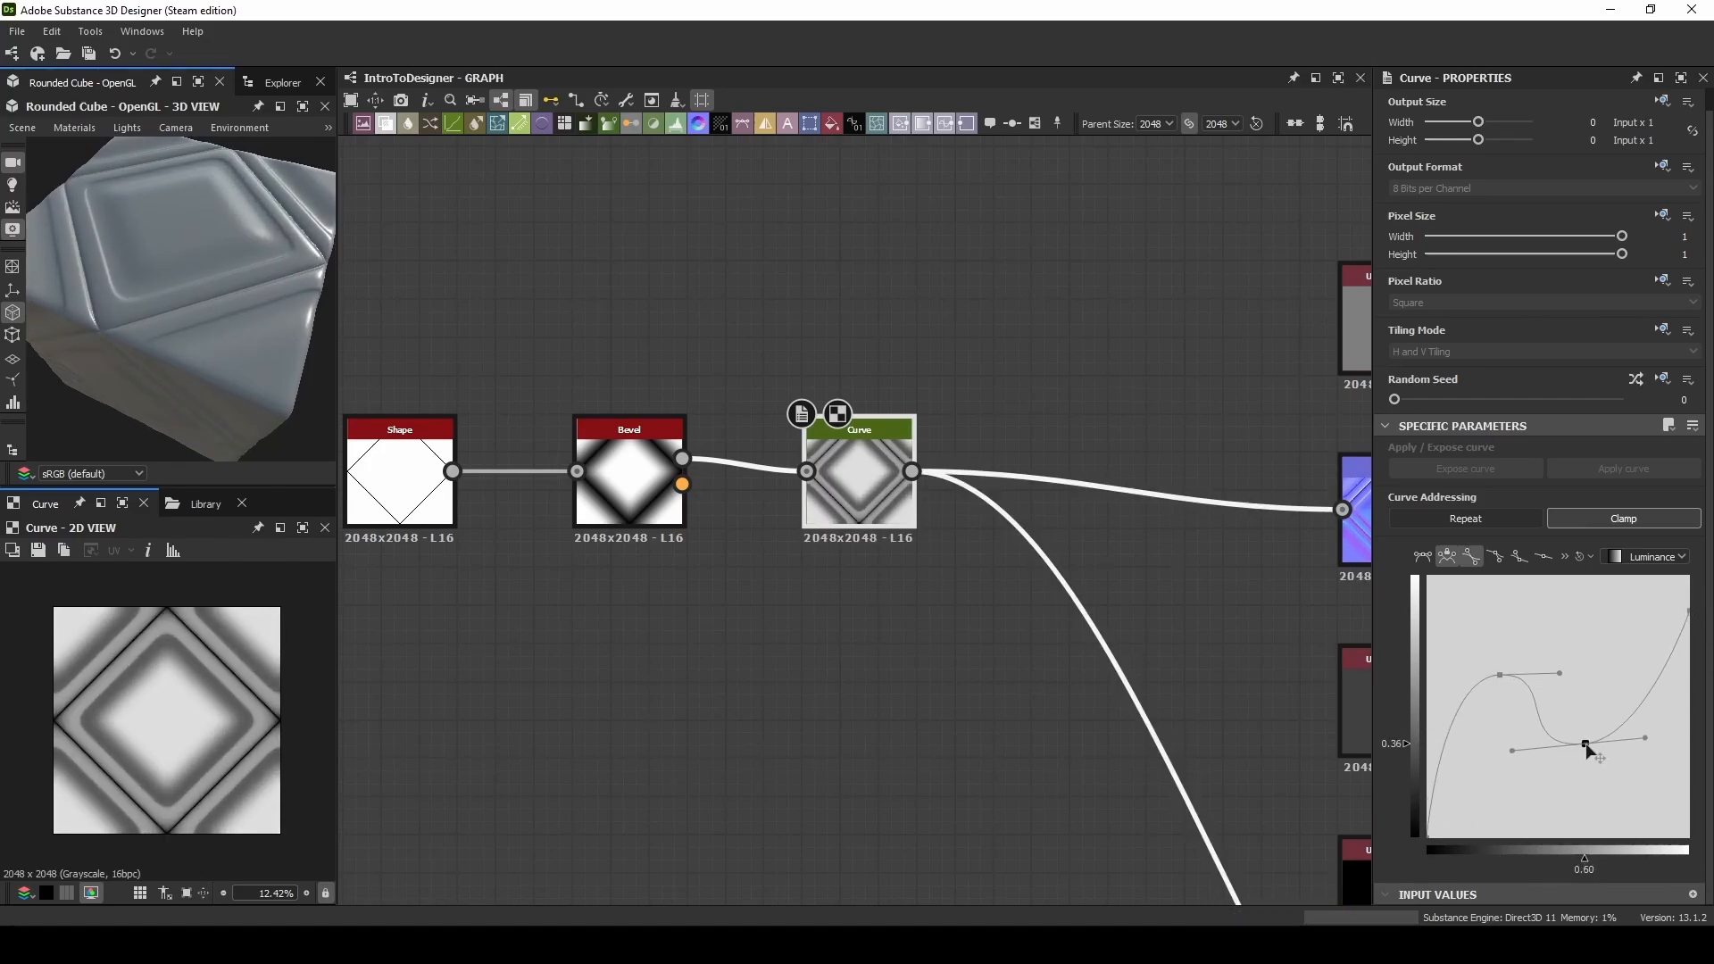
{"action": "left_click_drag", "start_coordinate": [1590, 748], "coordinate": [1504, 673]}
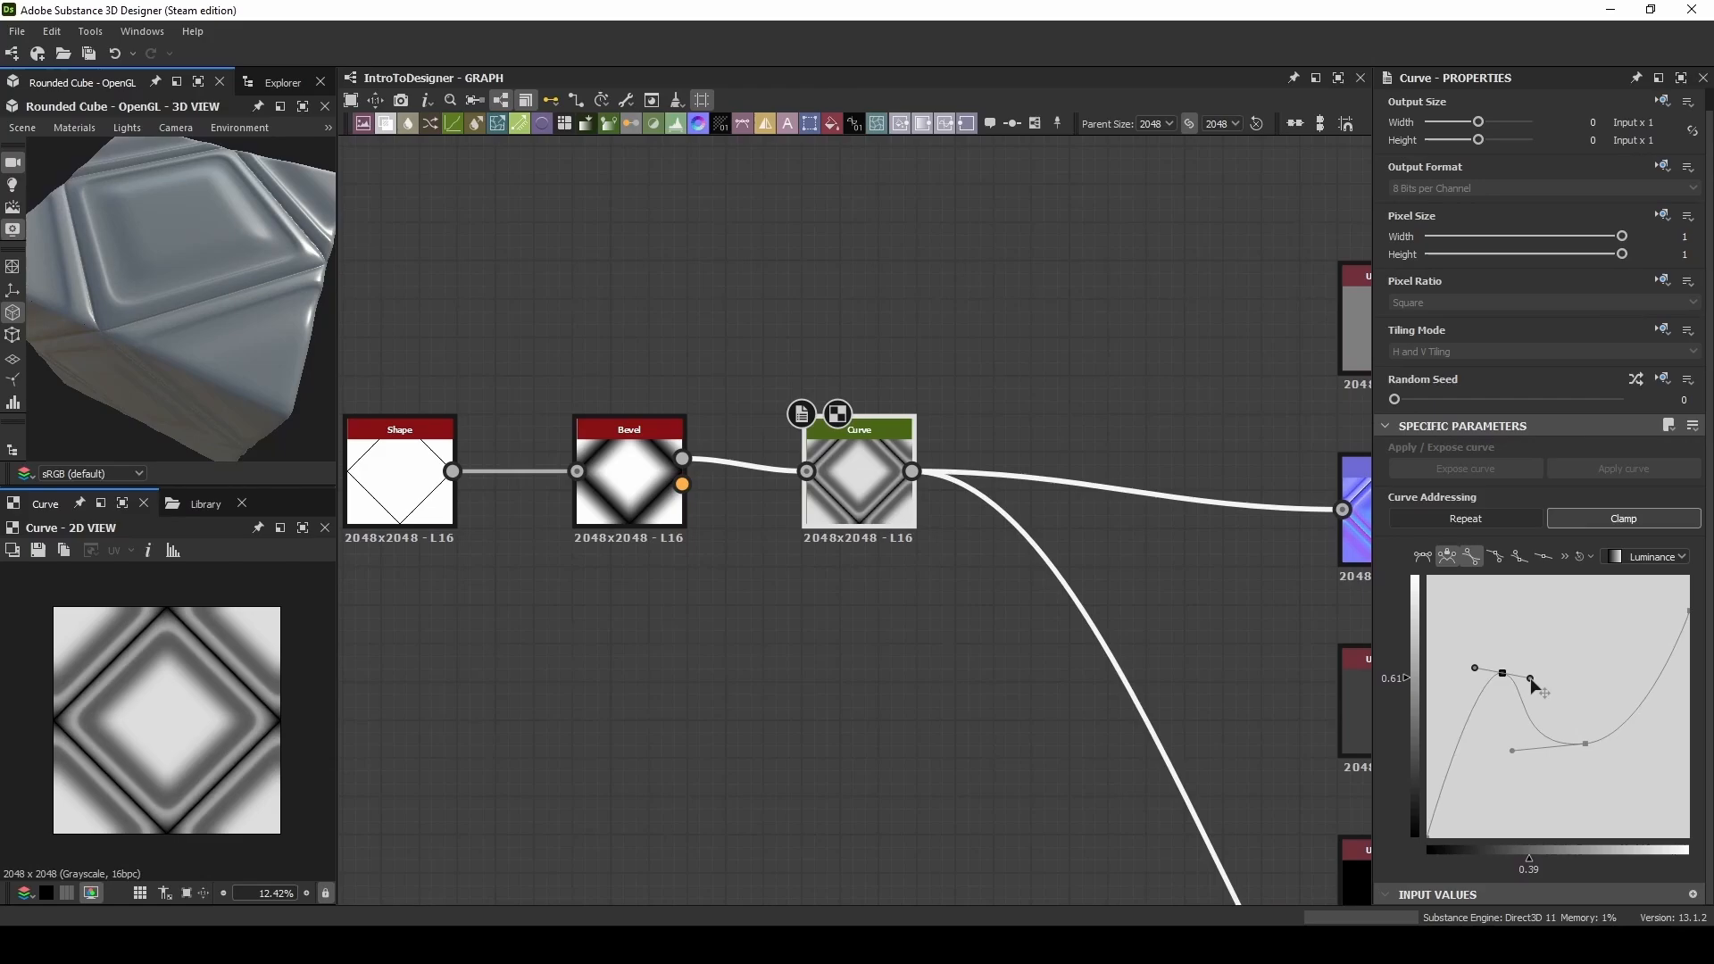
{"action": "left_click_drag", "start_coordinate": [1530, 675], "coordinate": [1537, 791]}
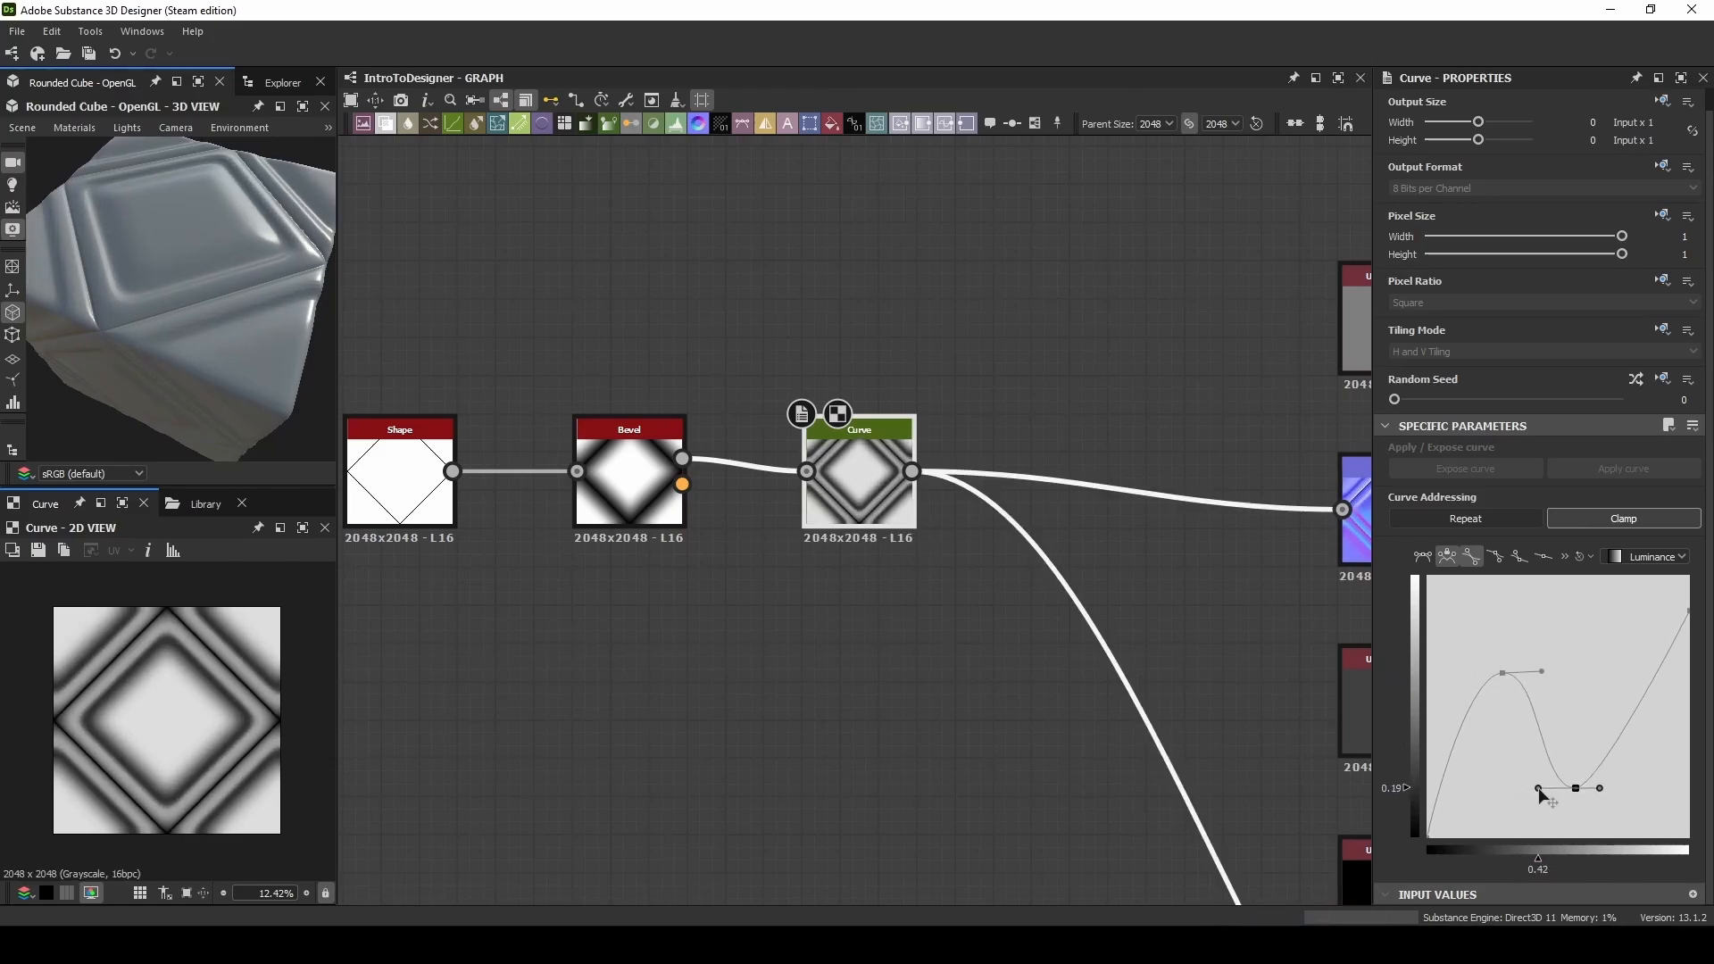
{"action": "left_click_drag", "start_coordinate": [1539, 789], "coordinate": [1690, 644]}
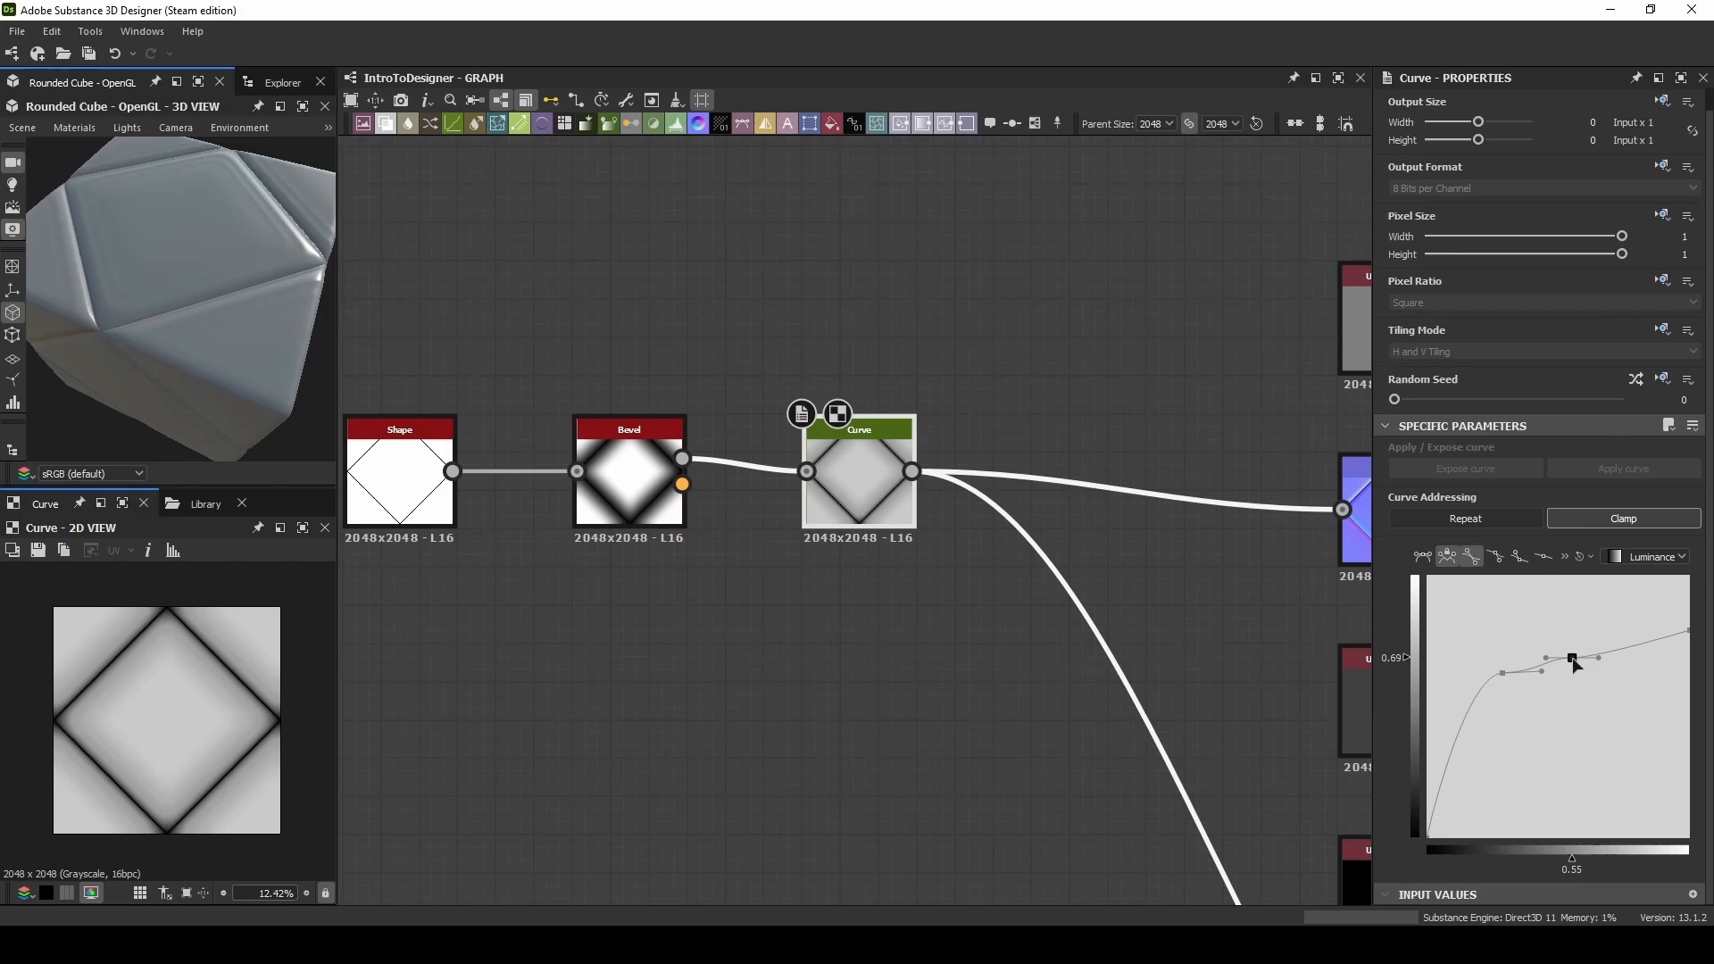
Step: Restore the ridge peak, reposition the groove and form the curve's rising upper end
{"action": "left_click_drag", "start_coordinate": [1572, 660], "coordinate": [1528, 666]}
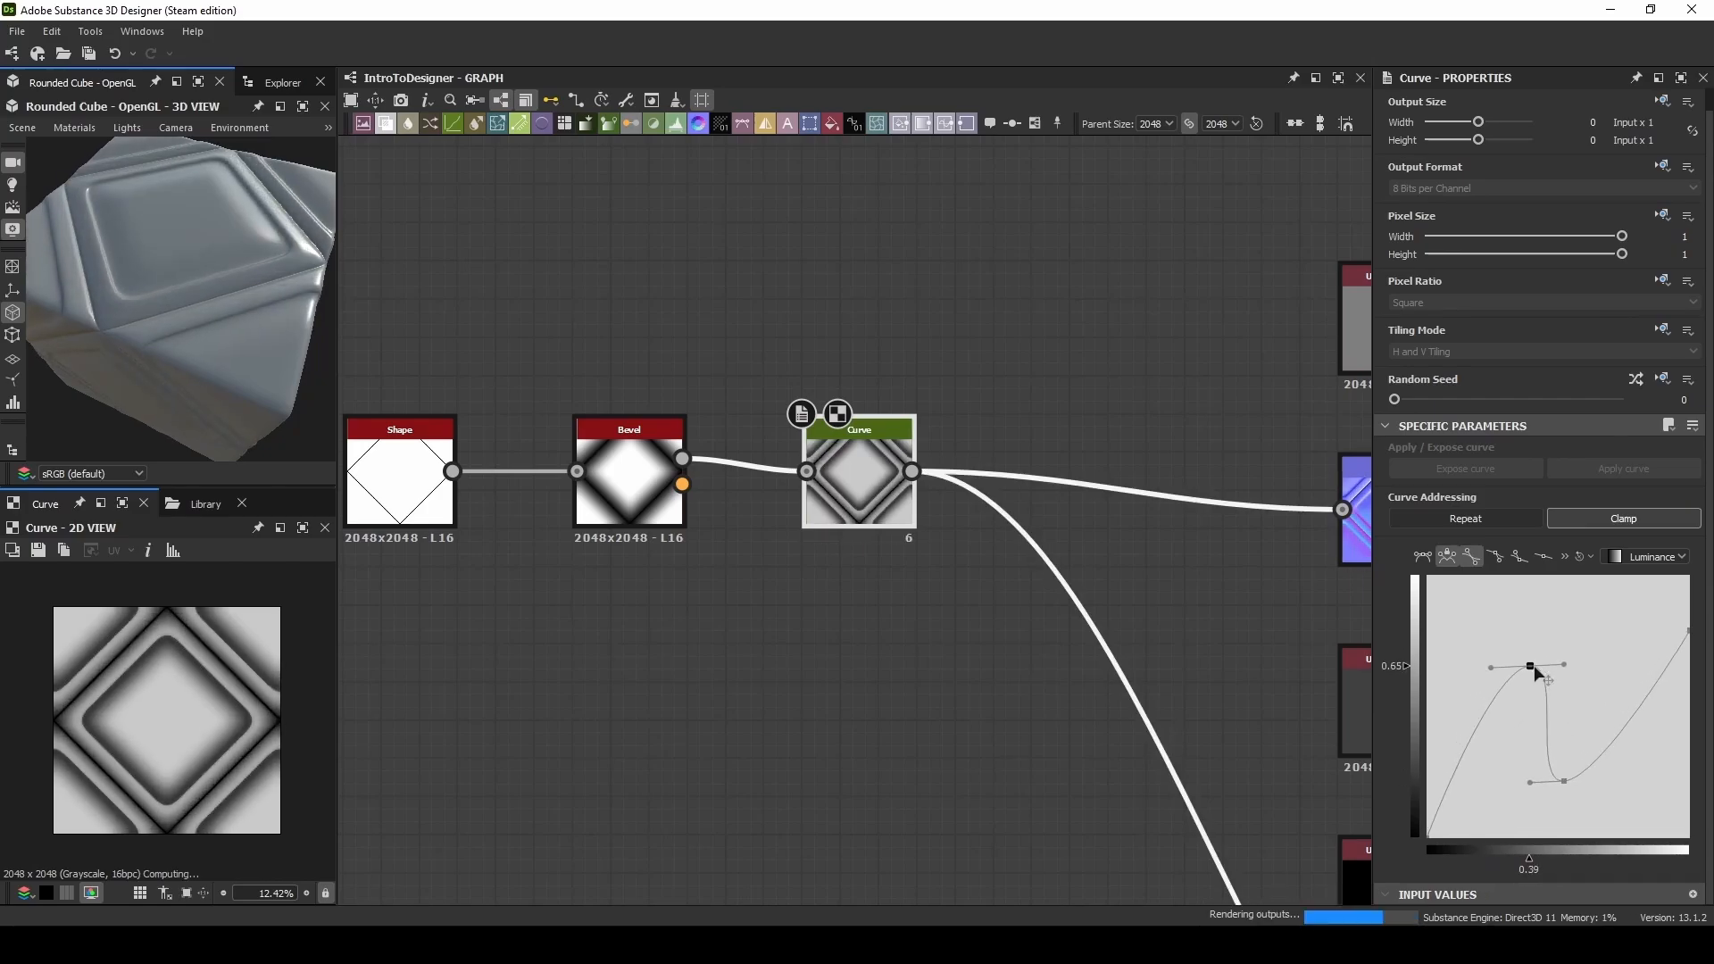
{"action": "left_click_drag", "start_coordinate": [1530, 666], "coordinate": [1569, 755]}
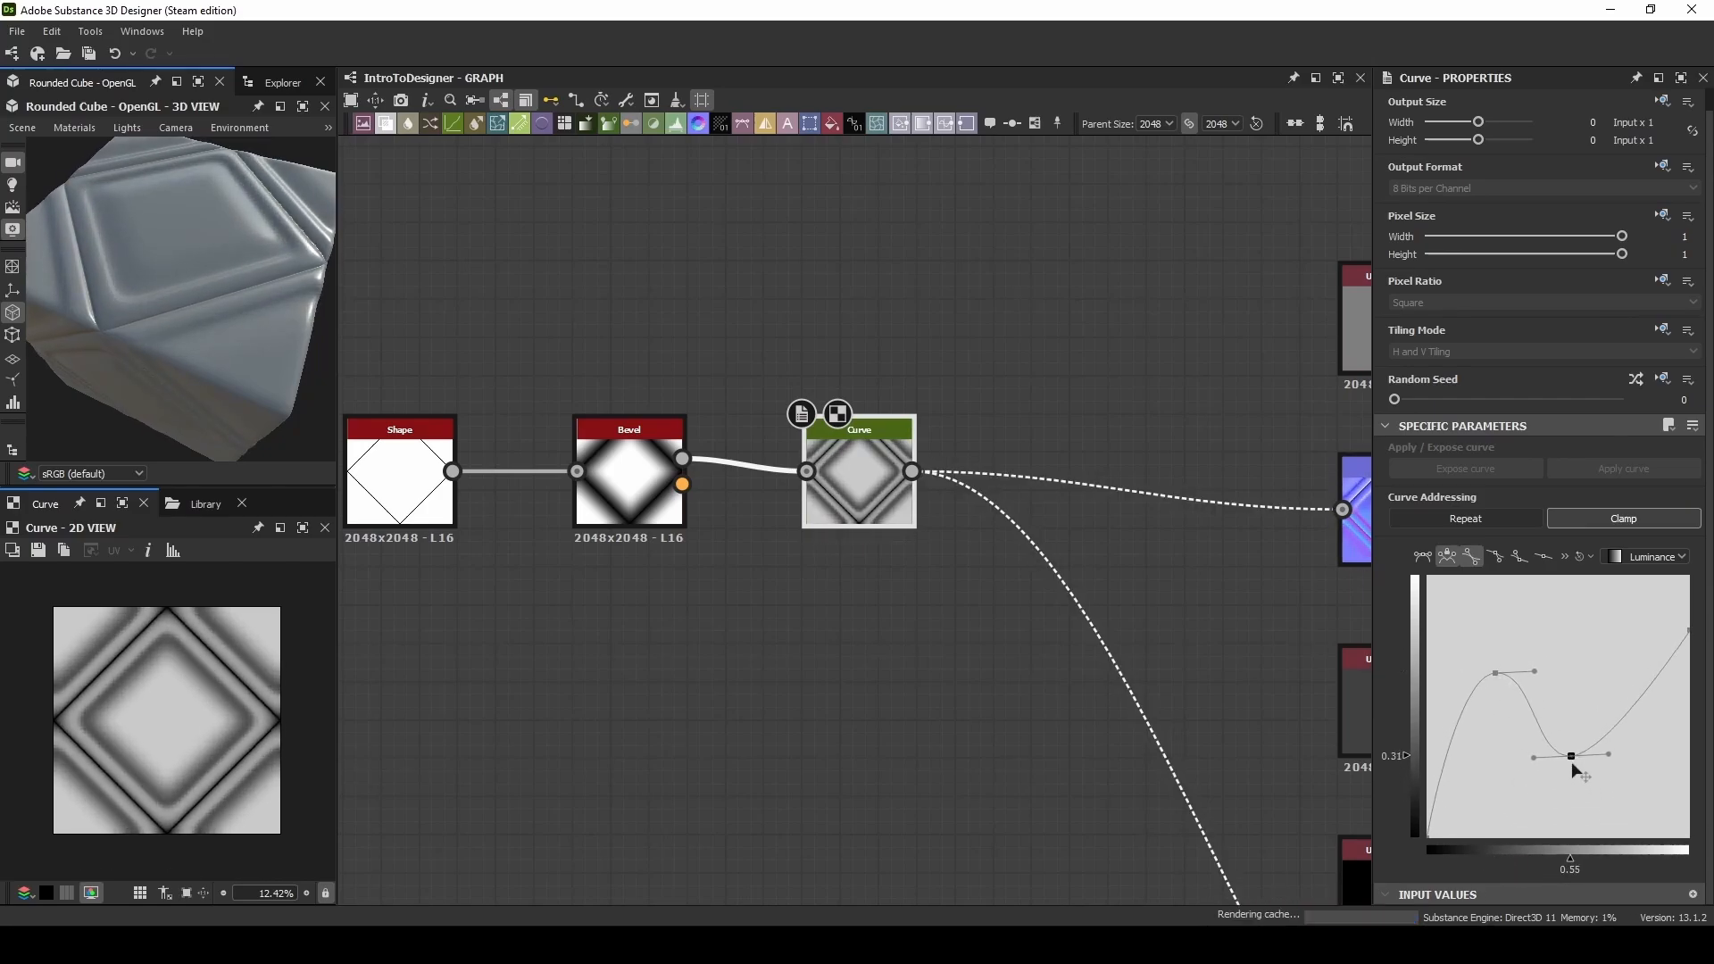
{"action": "left_click_drag", "start_coordinate": [1570, 755], "coordinate": [1639, 698]}
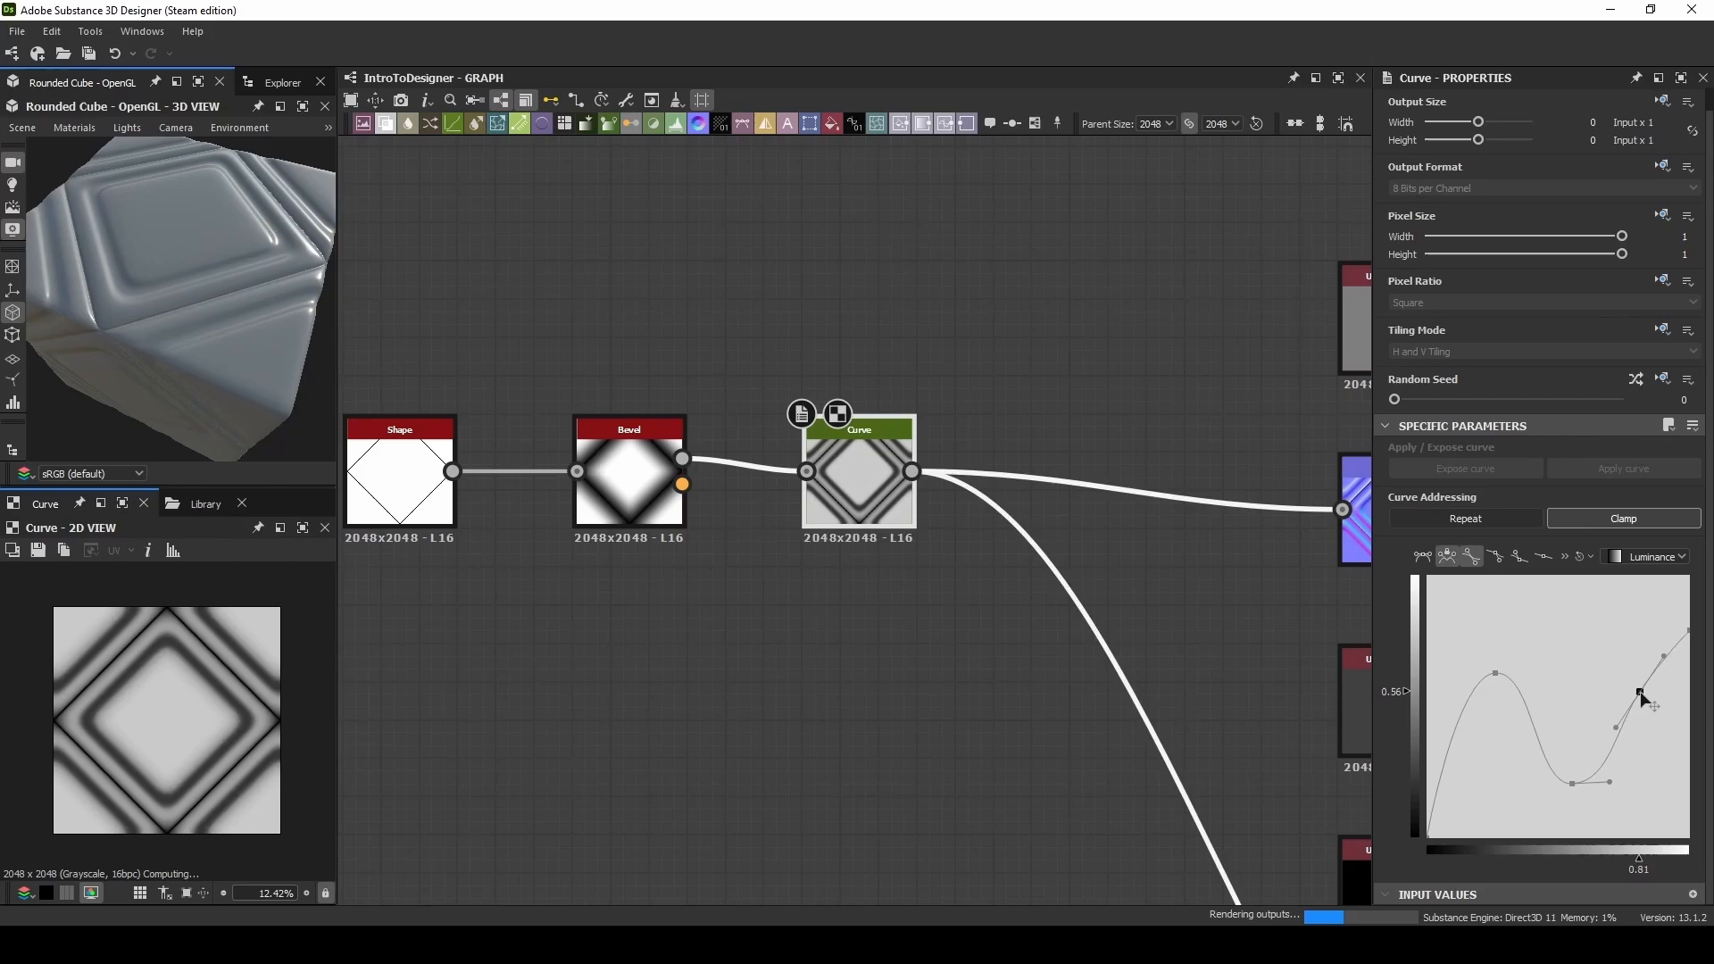
{"action": "left_click_drag", "start_coordinate": [1640, 698], "coordinate": [1624, 666]}
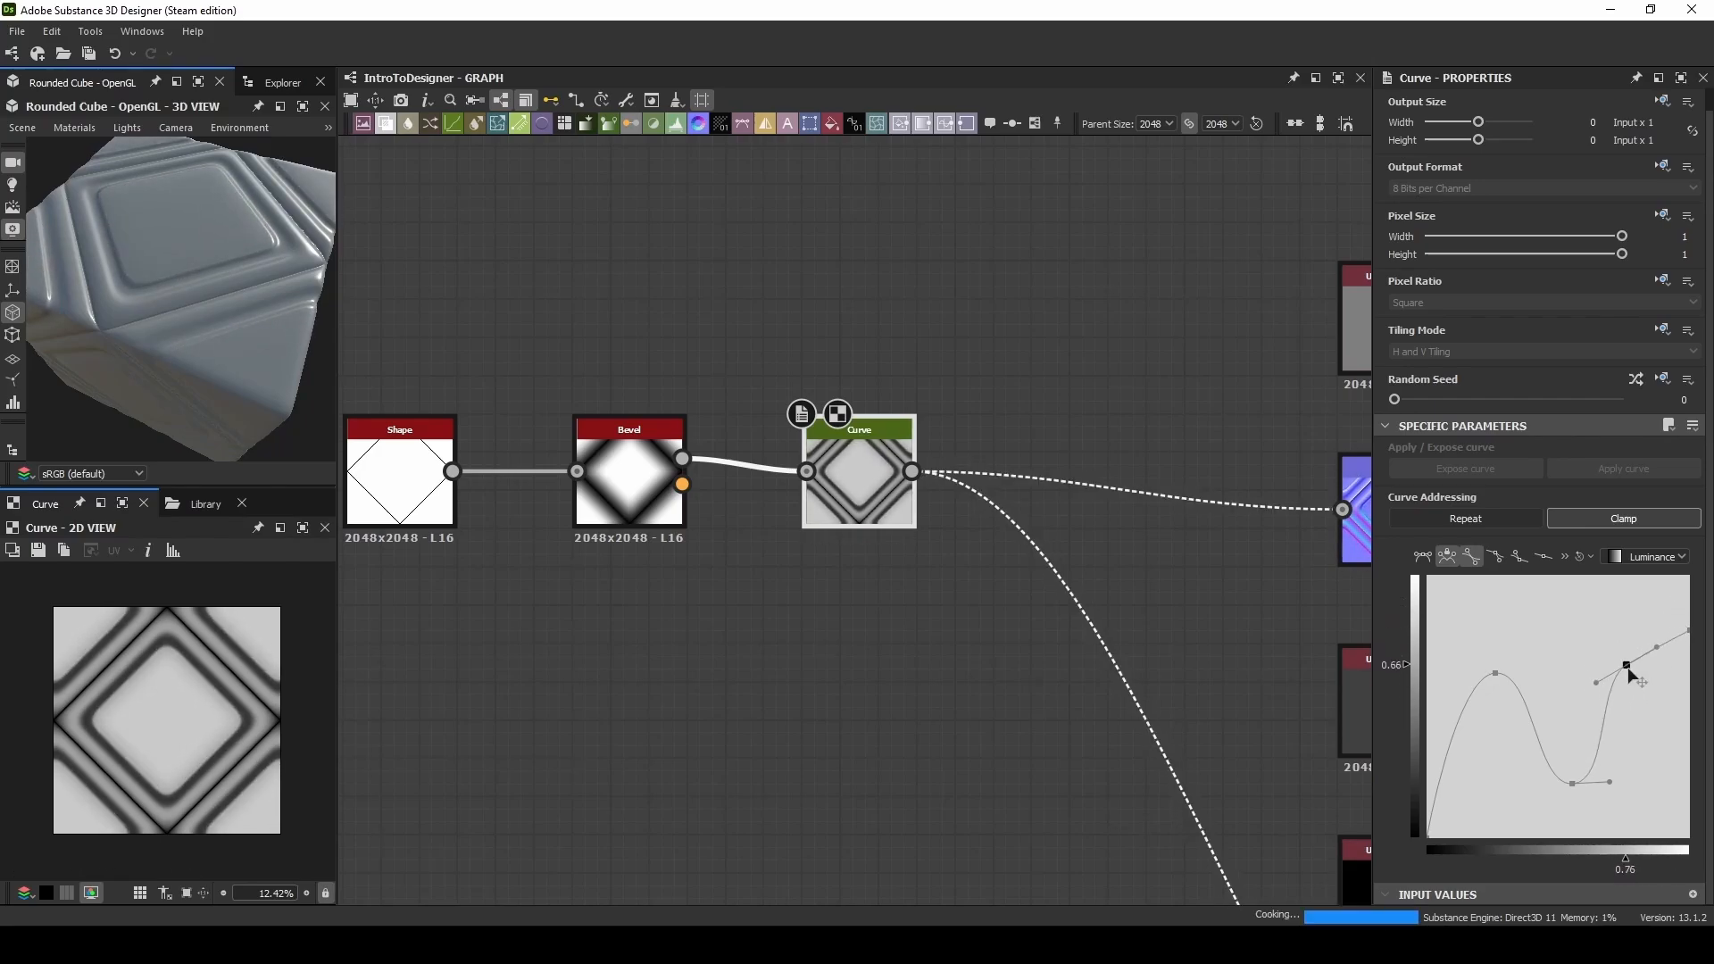
{"action": "left_click_drag", "start_coordinate": [1625, 664], "coordinate": [1624, 711]}
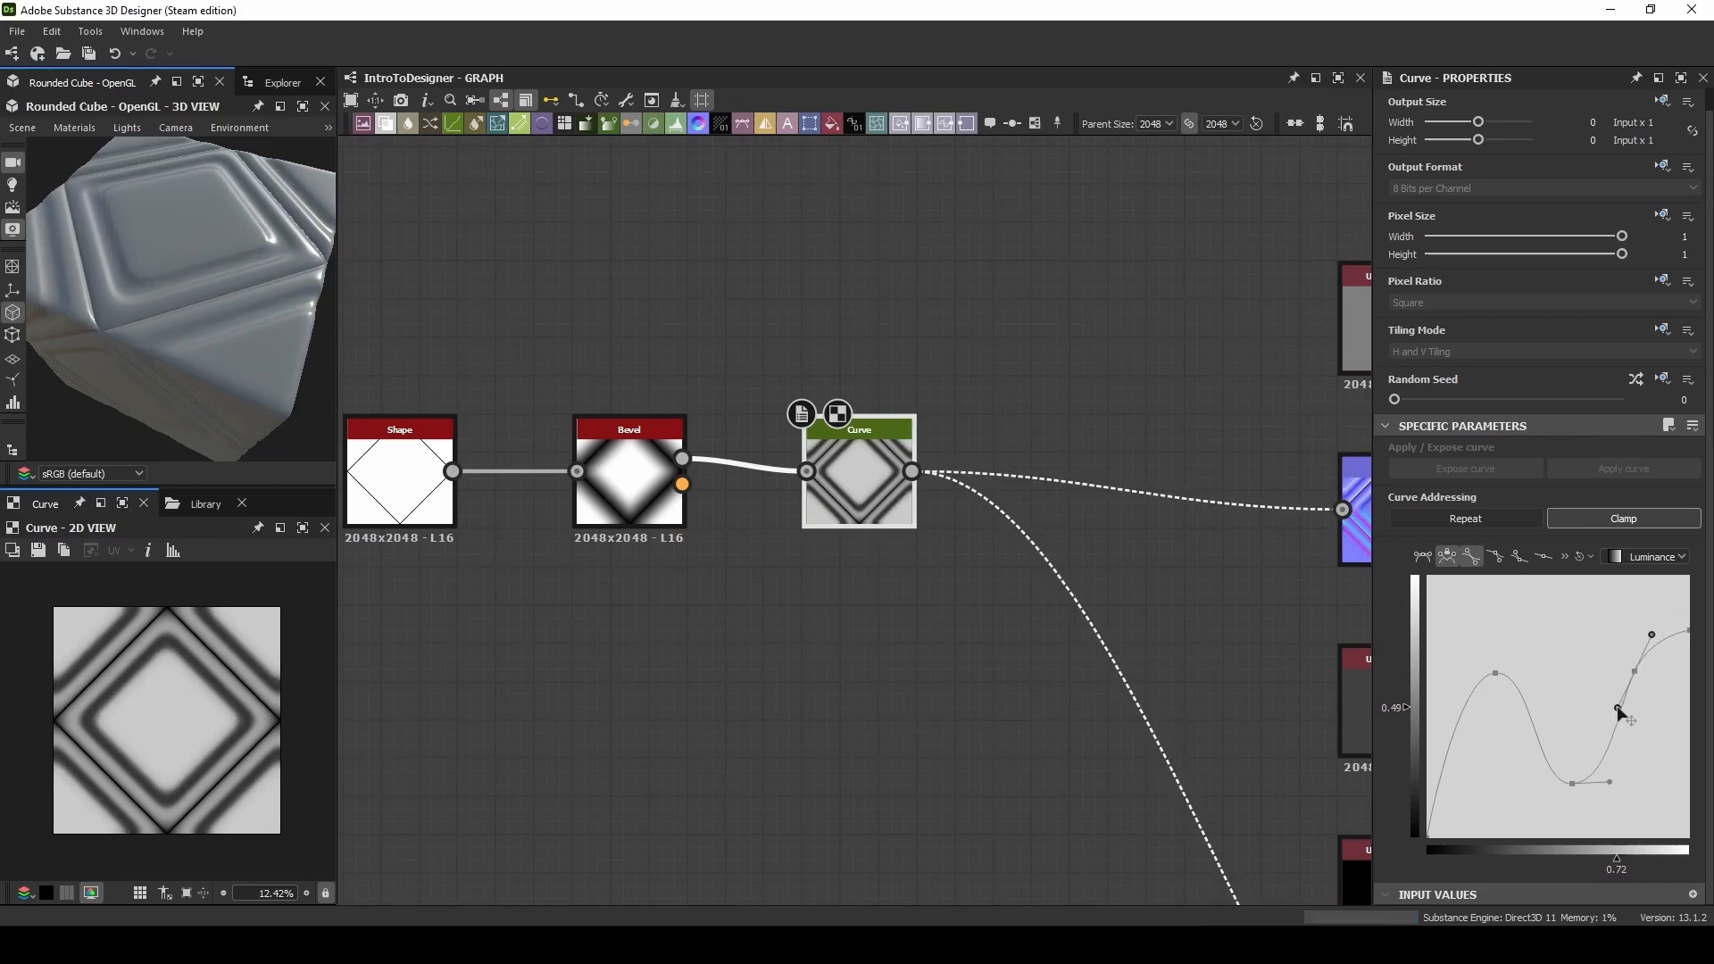
{"action": "left_click_drag", "start_coordinate": [1618, 711], "coordinate": [1570, 752]}
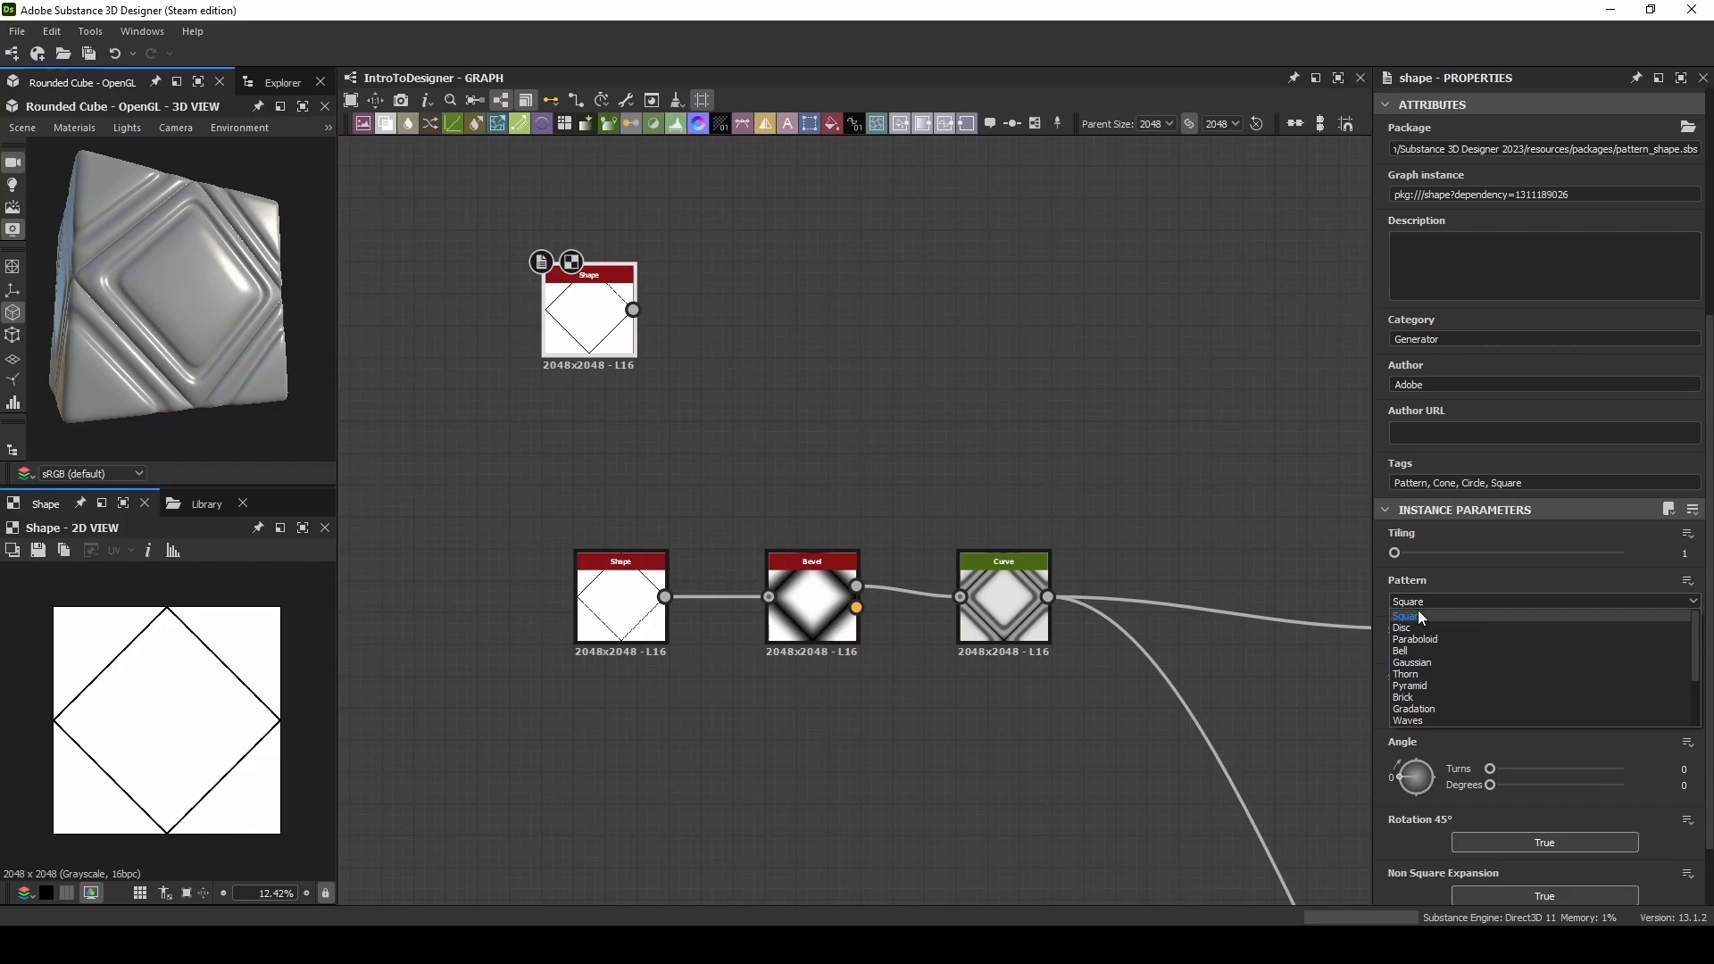
Step: Make the new Shape a small soft dot and offset its Transformation 2D by -0.5 in X
{"action": "left_click", "coordinate": [1415, 640]}
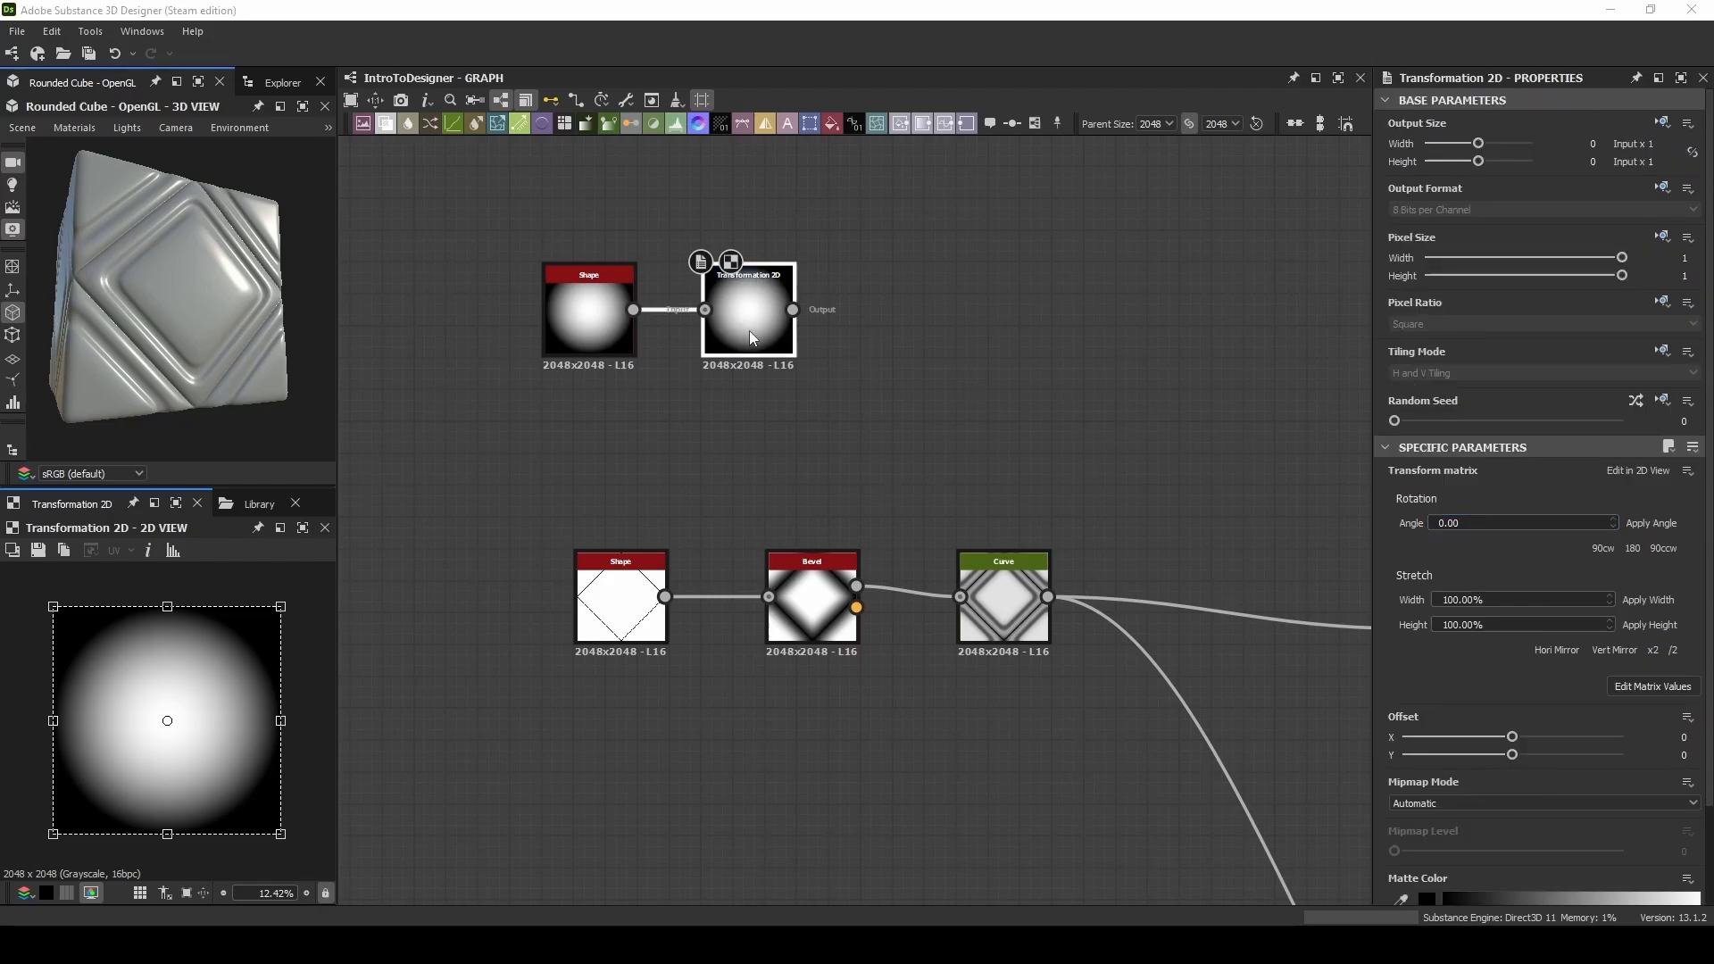
{"action": "left_click_drag", "start_coordinate": [1513, 735], "coordinate": [1463, 735]}
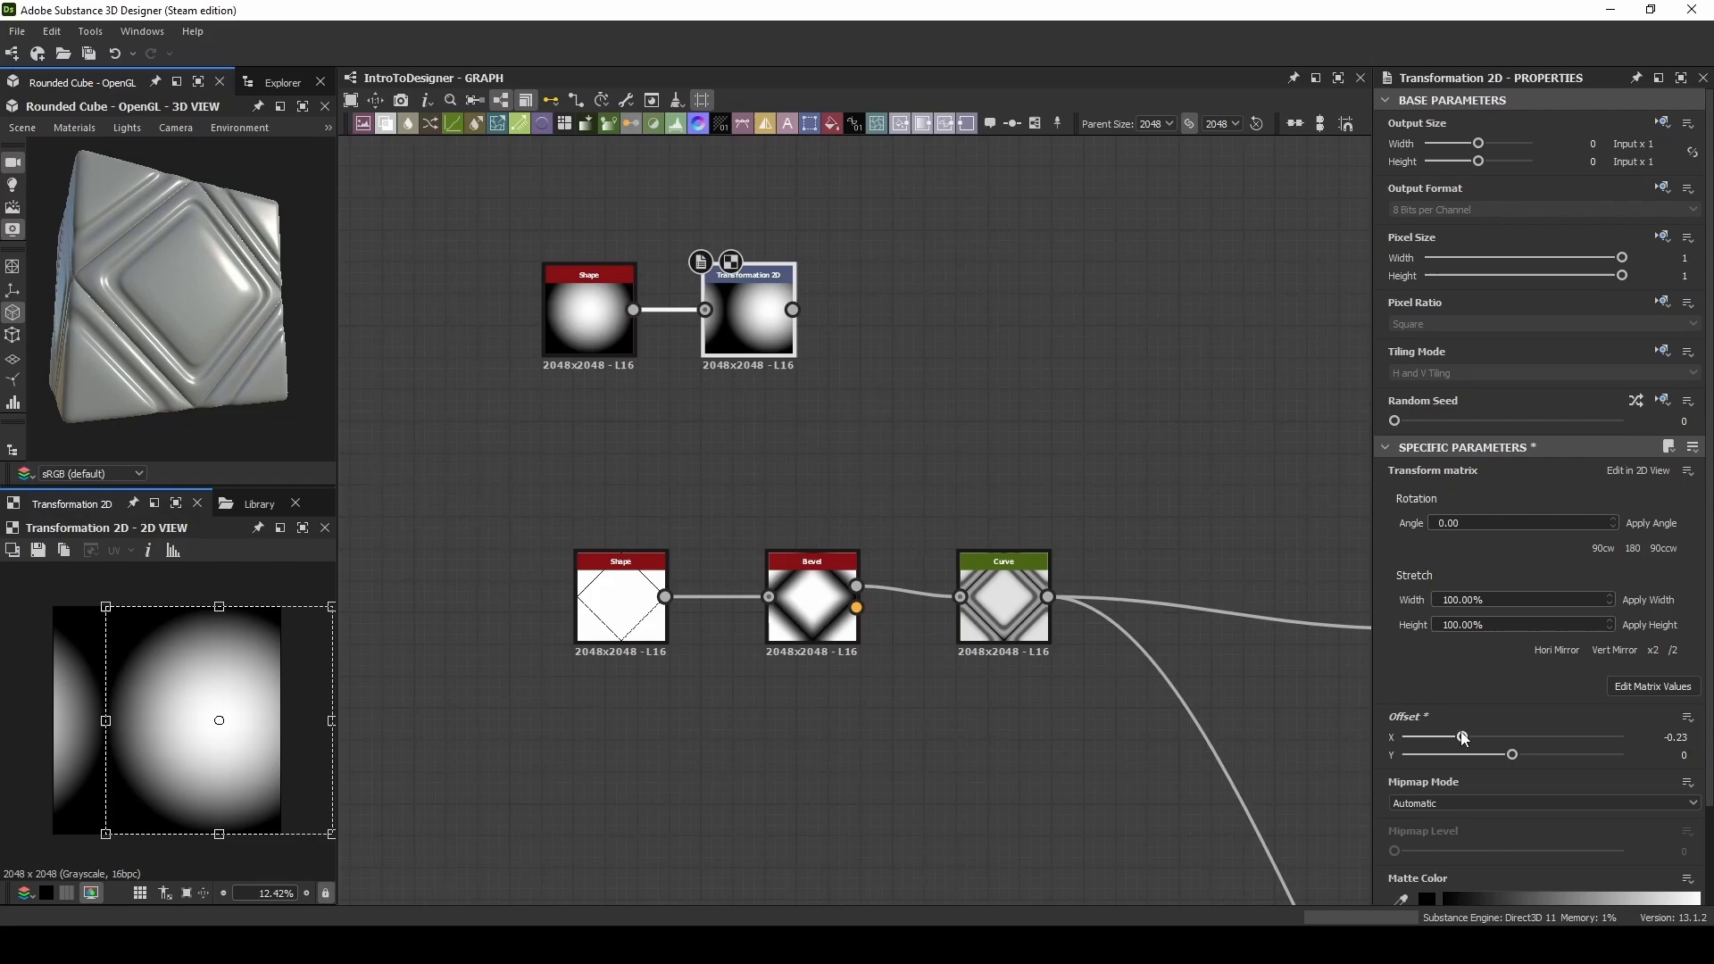
{"action": "left_click_drag", "start_coordinate": [1462, 736], "coordinate": [1404, 736]}
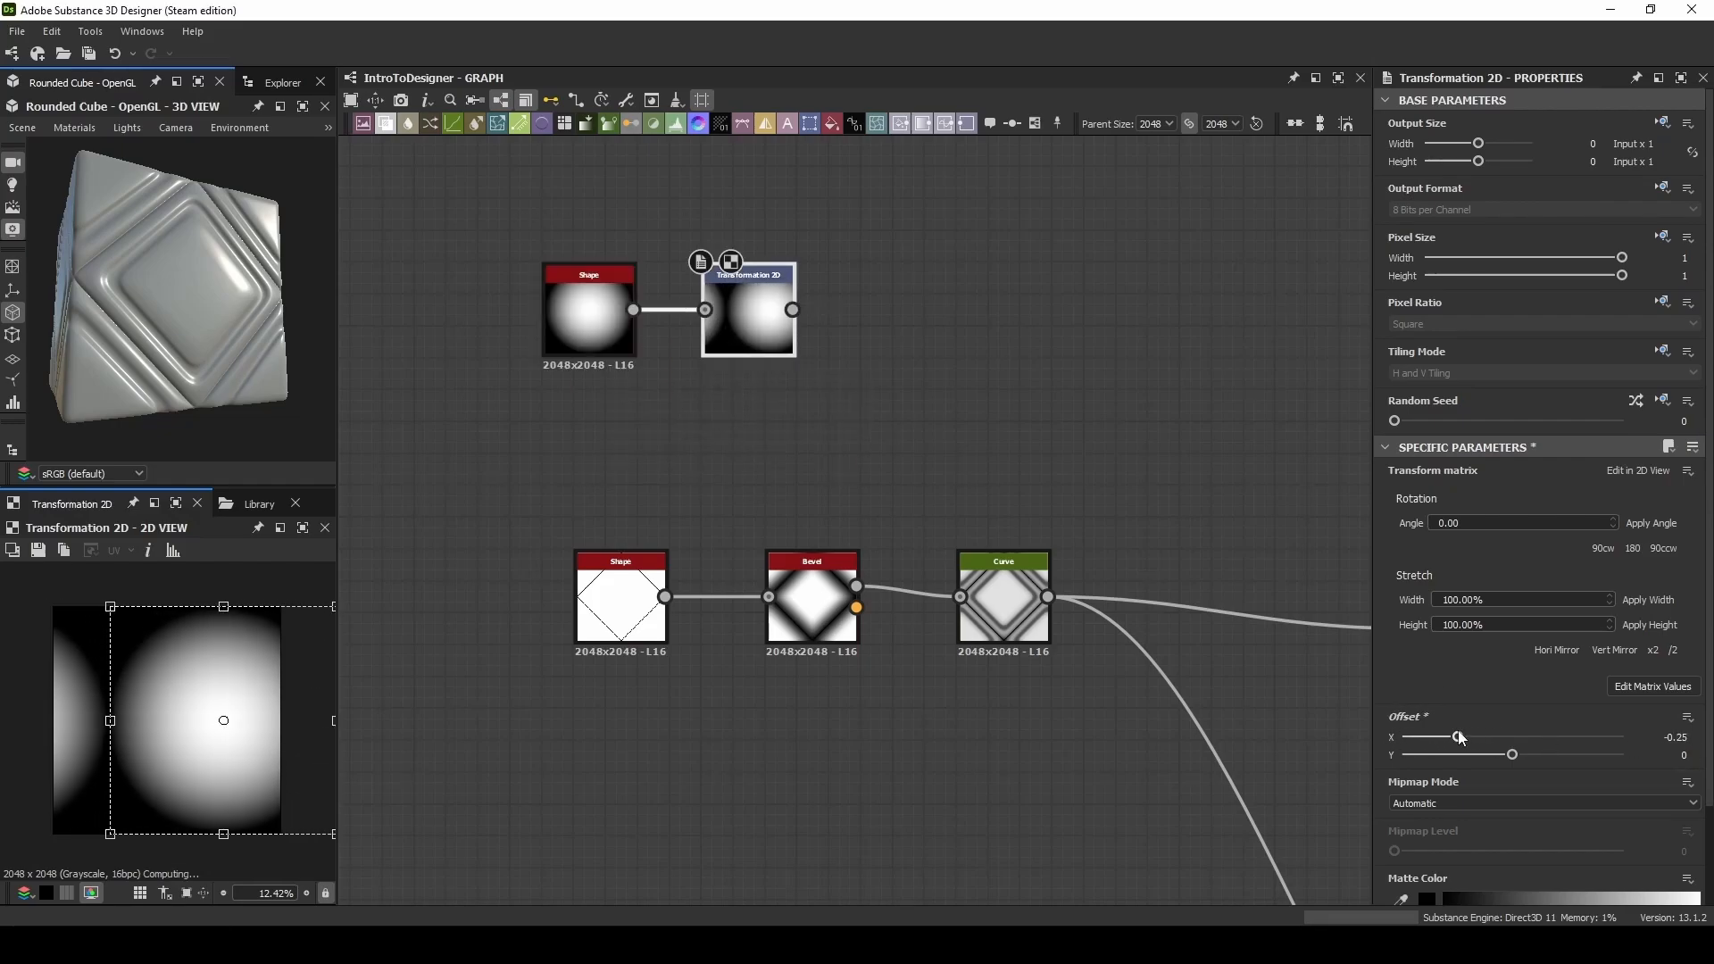
{"action": "left_click_drag", "start_coordinate": [1461, 737], "coordinate": [1405, 738]}
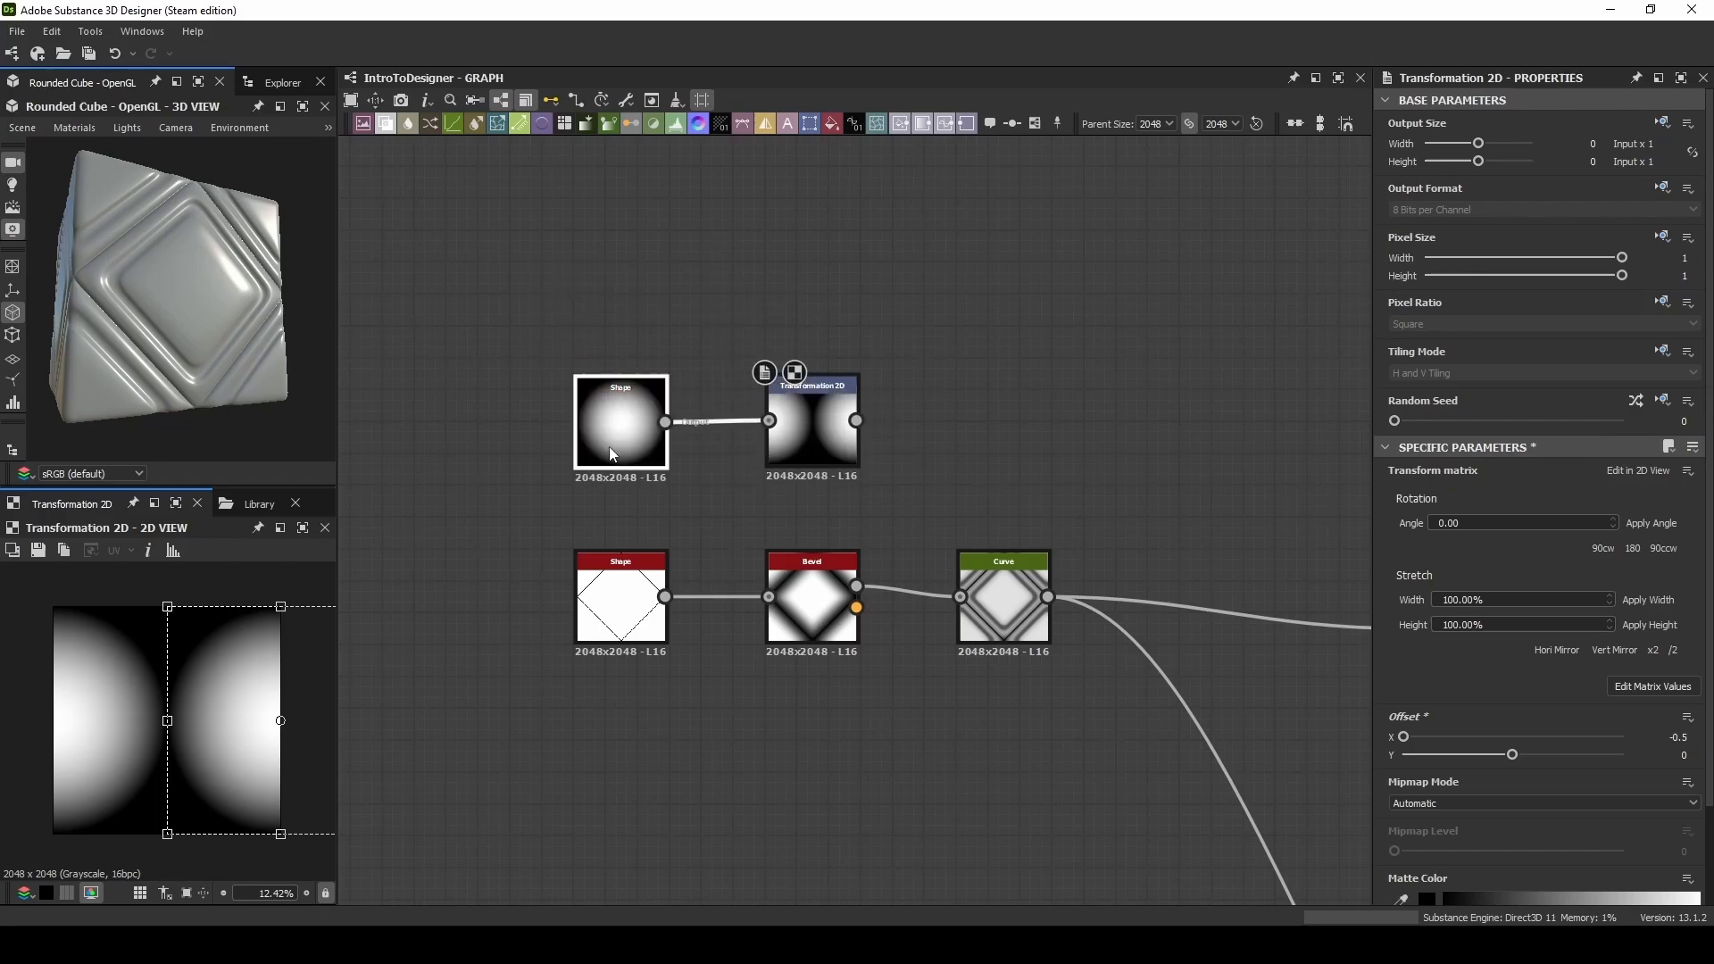
{"action": "left_click", "coordinate": [620, 421]}
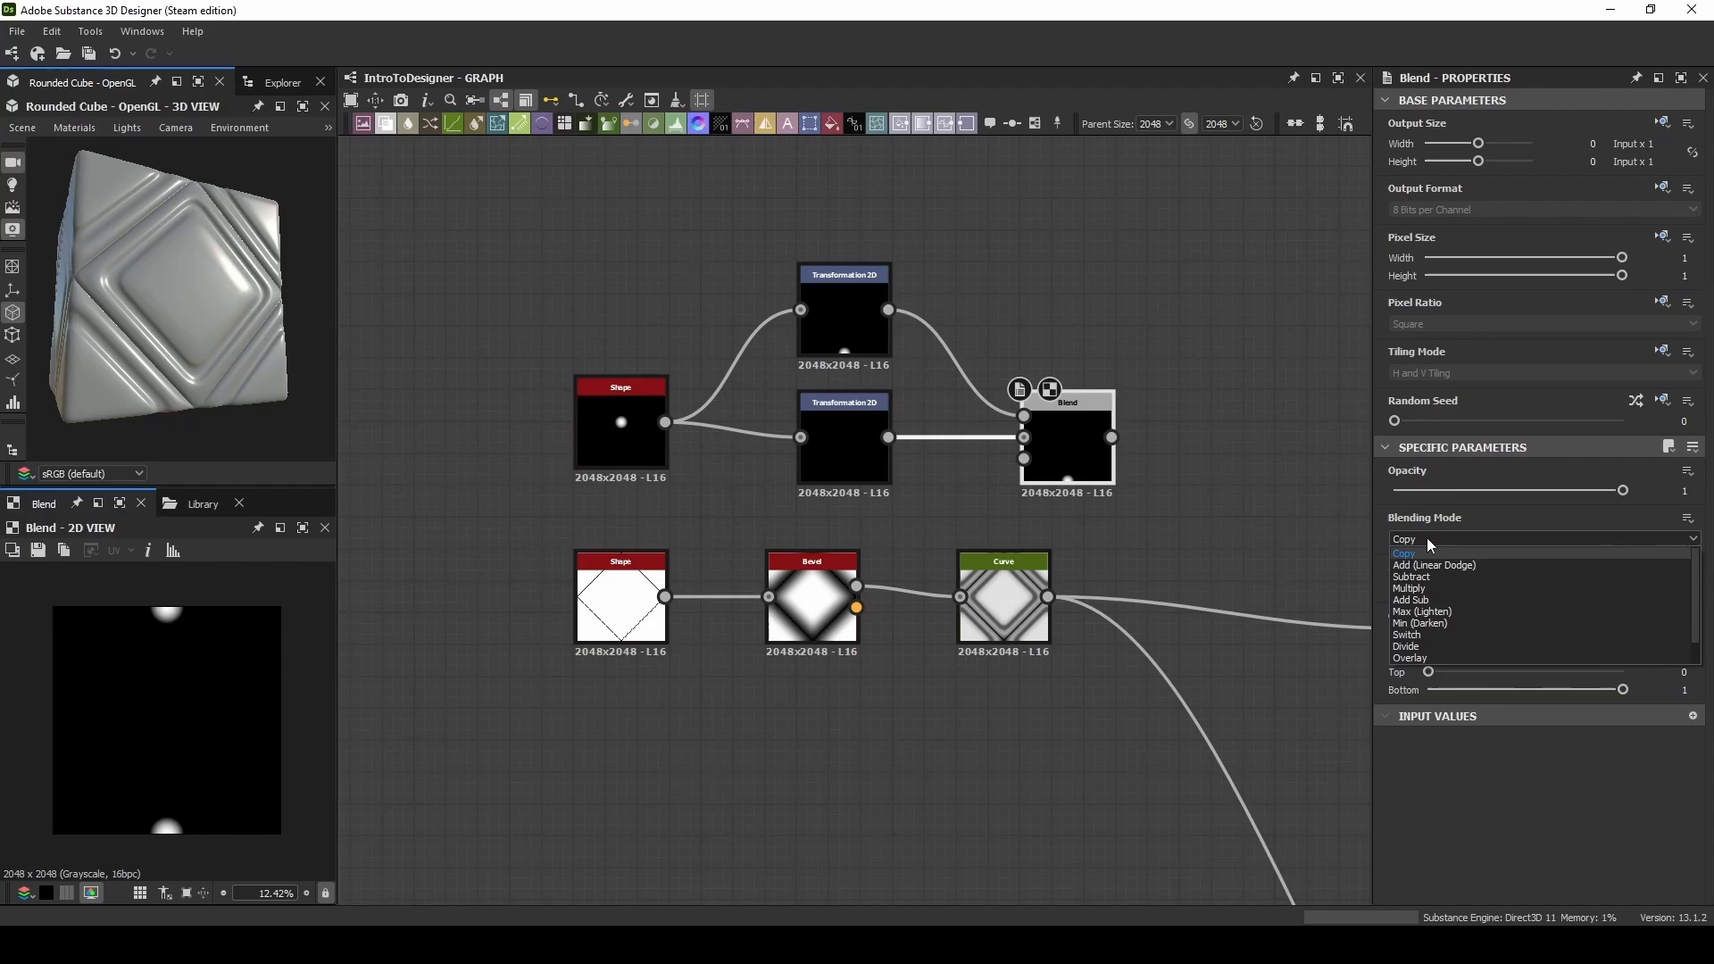
Step: Blend the dot copies over the curved diamond, settling on Max (Lighten) mode
{"action": "left_click", "coordinate": [1408, 610]}
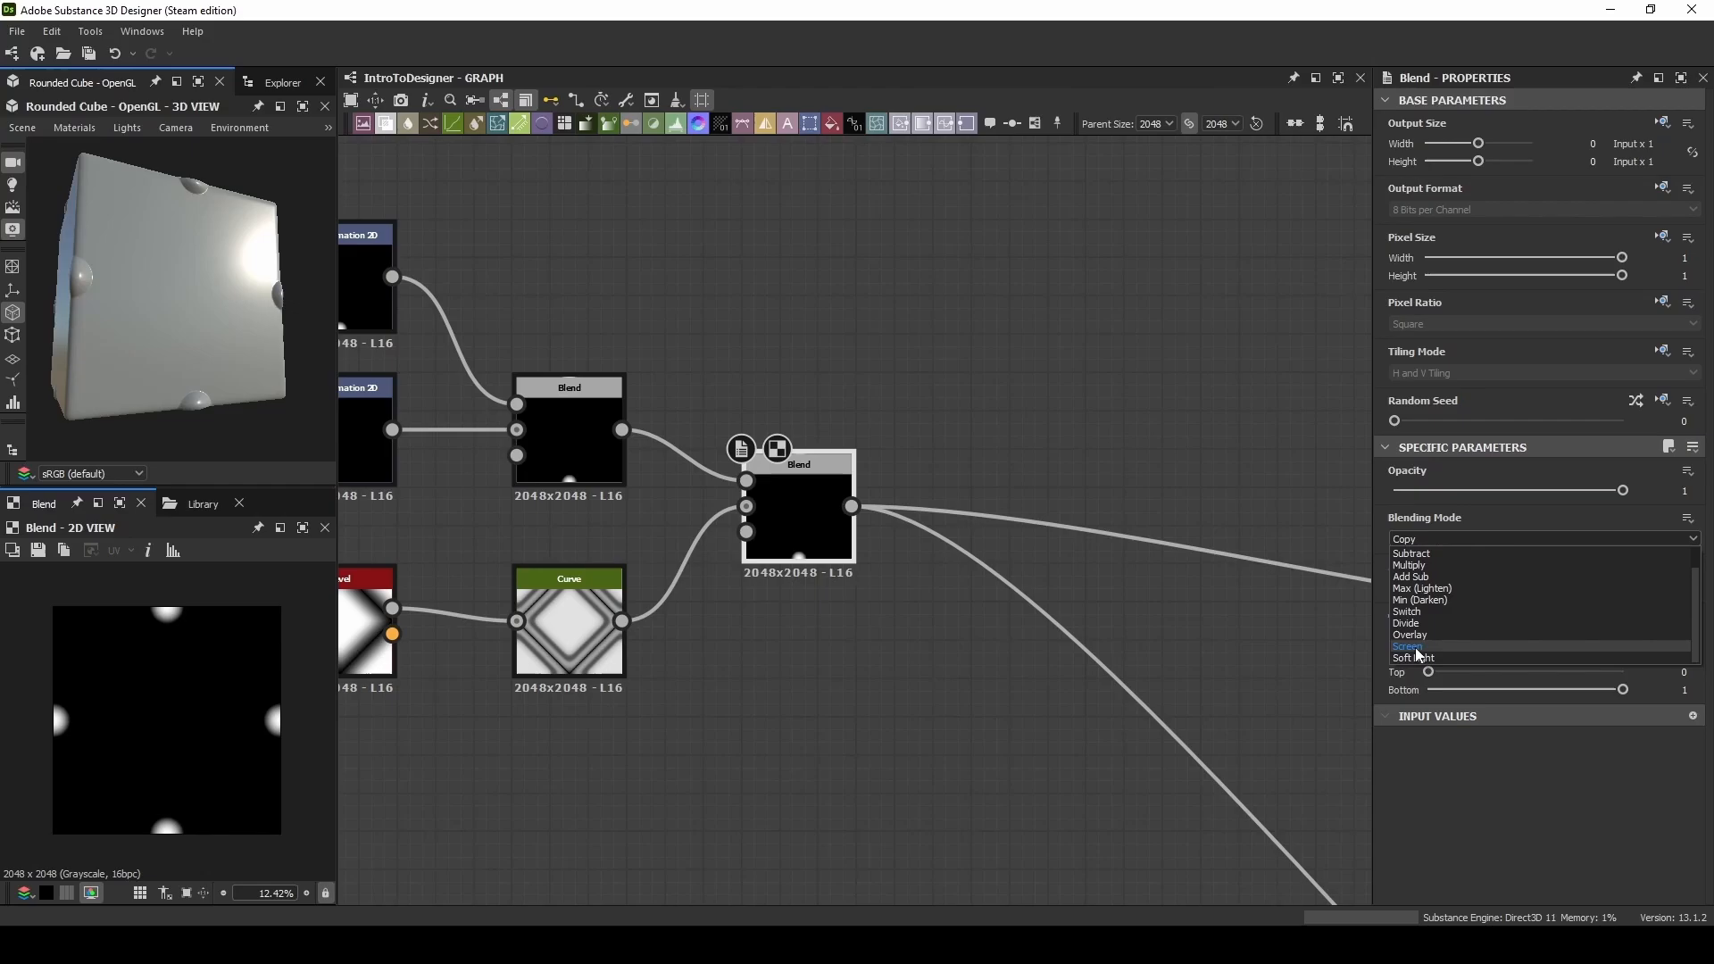
{"action": "left_click", "coordinate": [1408, 646]}
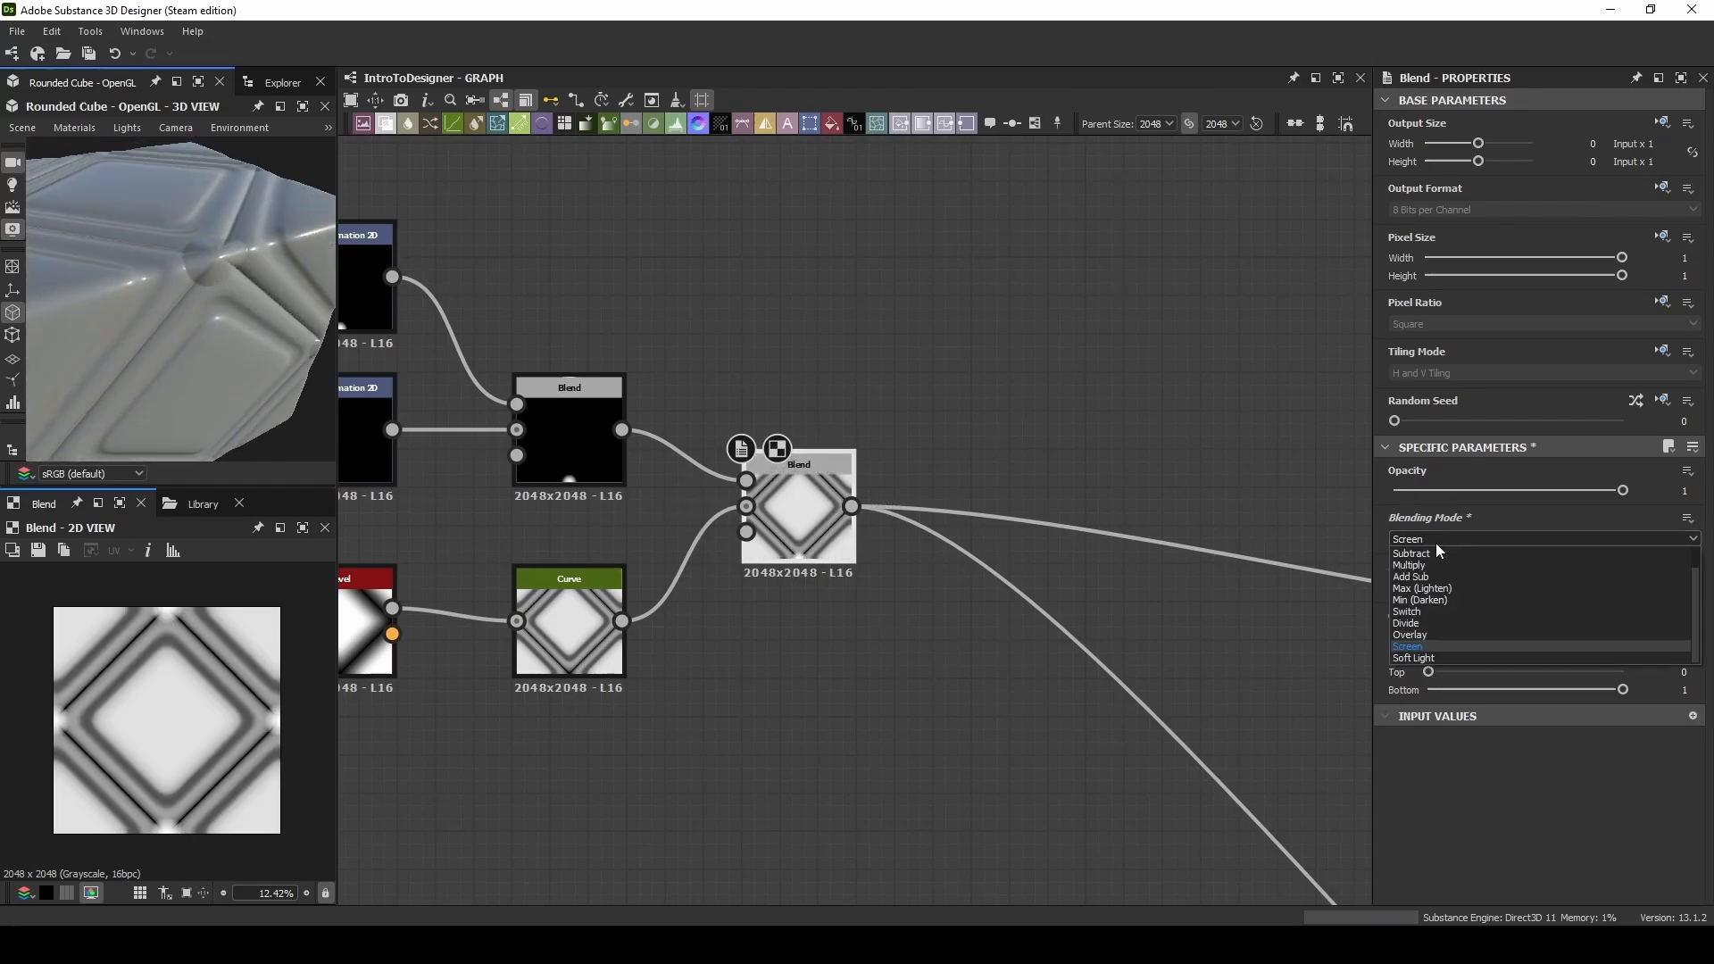
{"action": "left_click", "coordinate": [1423, 588]}
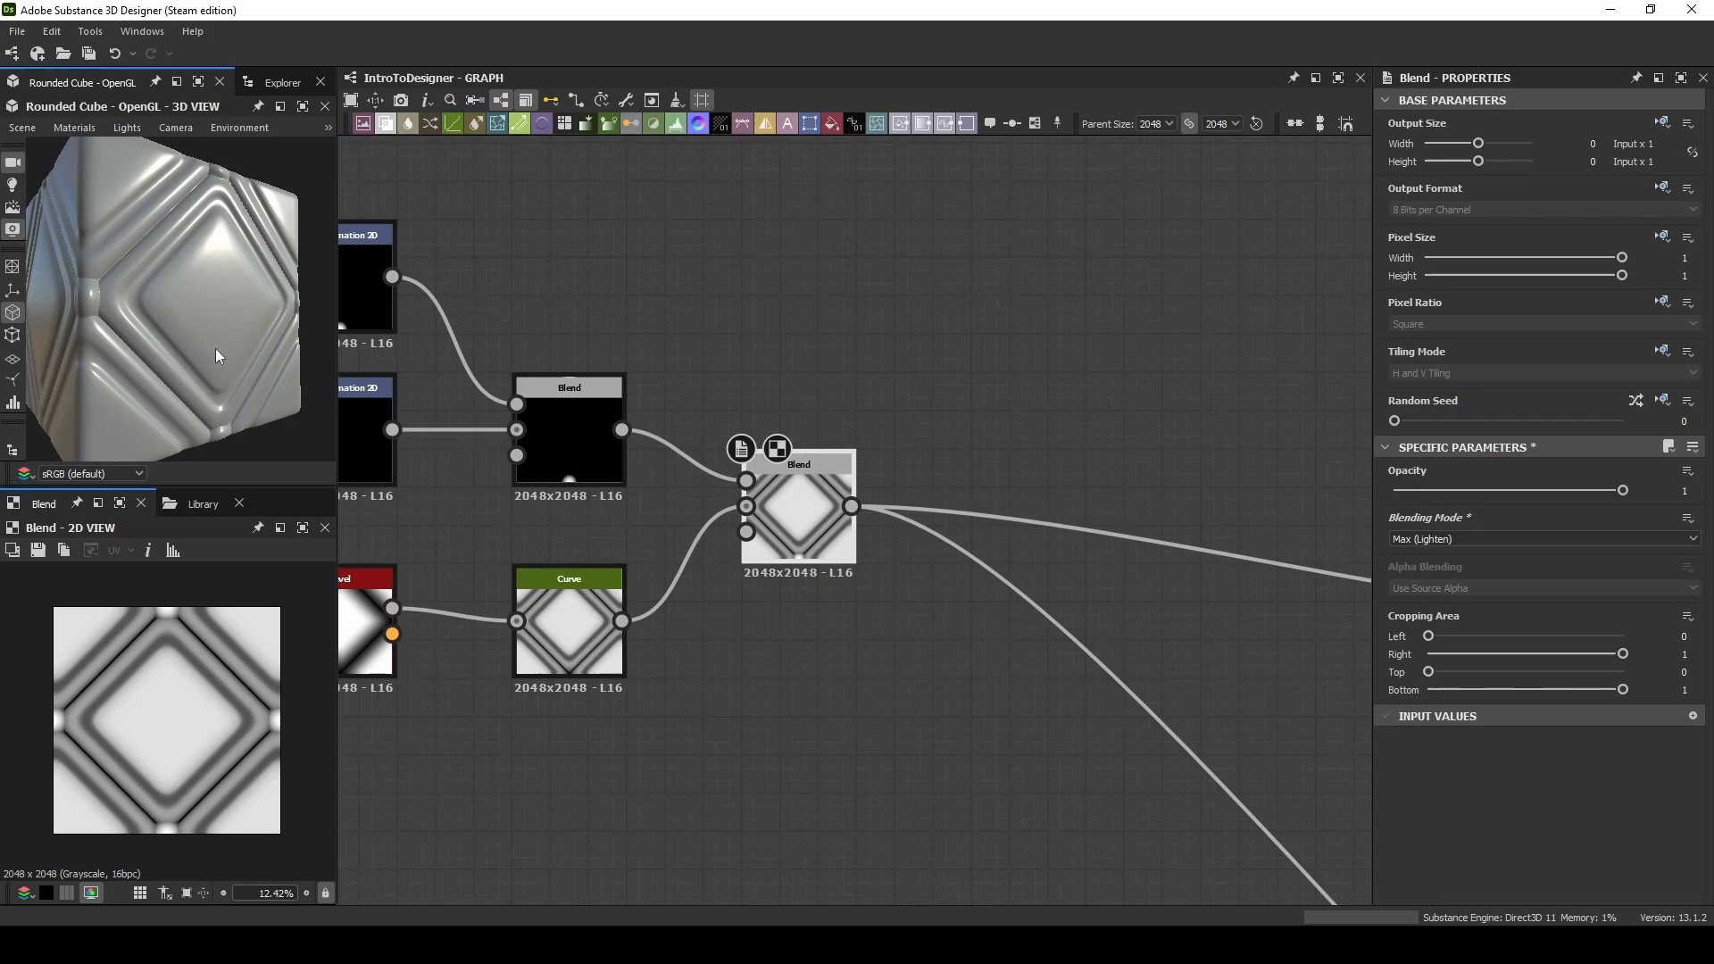
{"action": "mouse_move", "coordinate": [6, 57]}
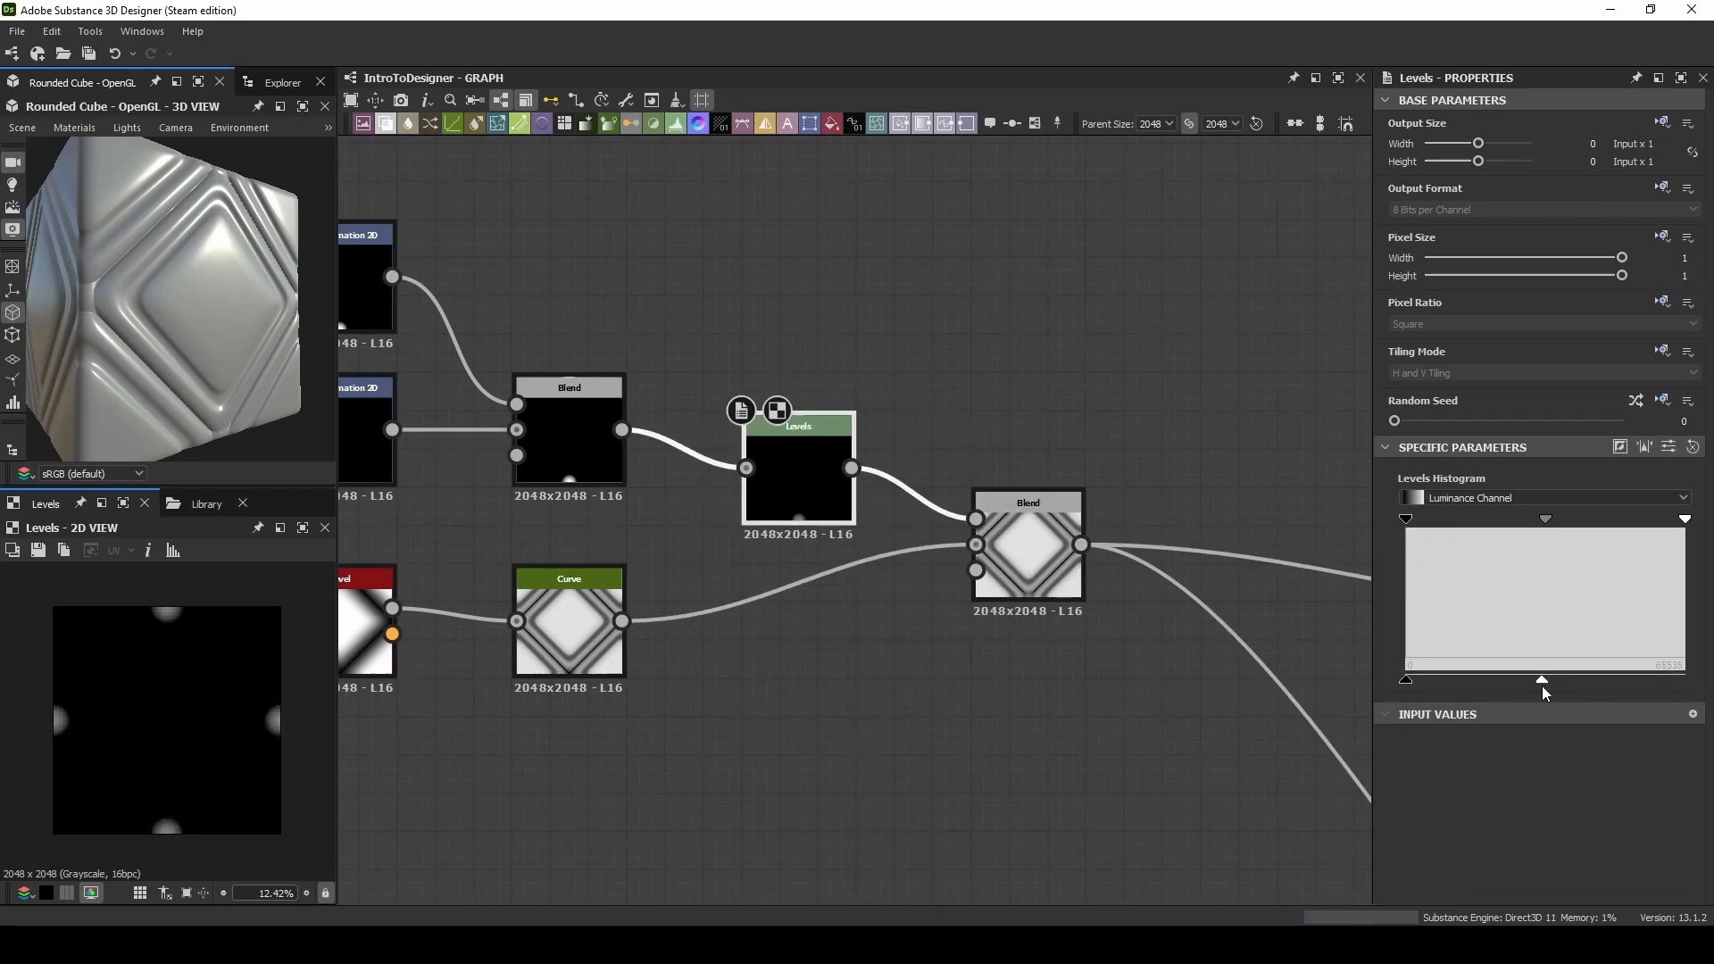
{"action": "mouse_move", "coordinate": [846, 493]}
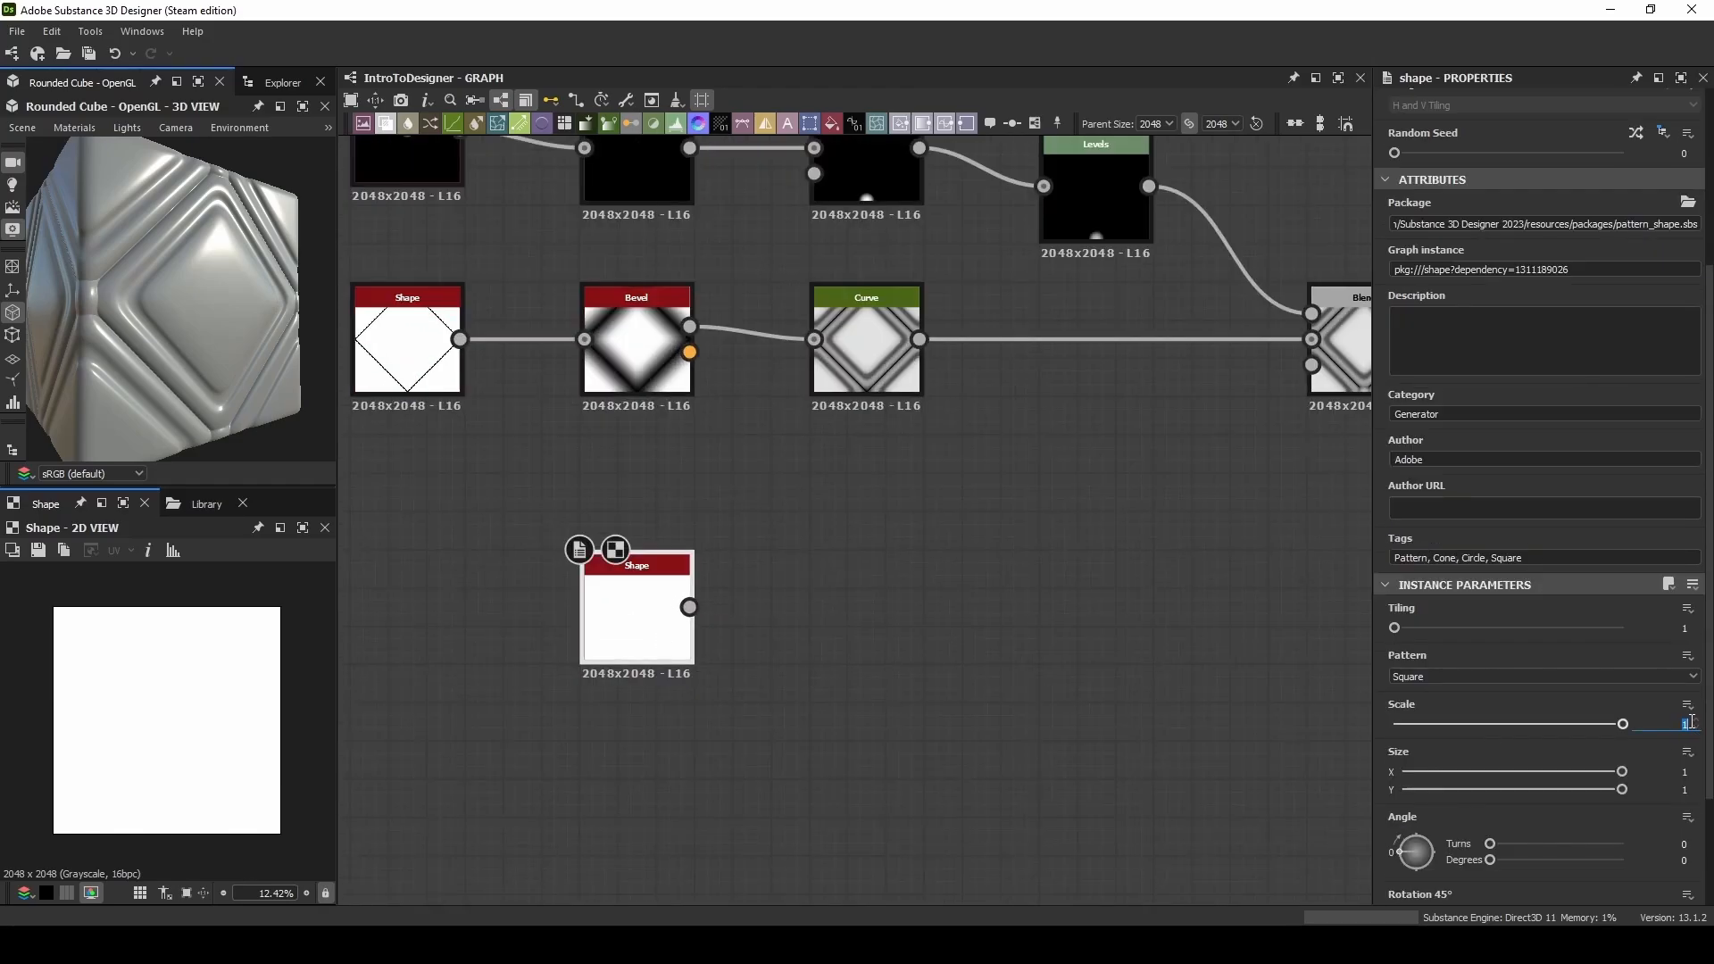
Step: Narrow the Shape into a thin line and set its Bevel distance to -0.25
{"action": "left_click_drag", "start_coordinate": [1623, 773], "coordinate": [1482, 774]}
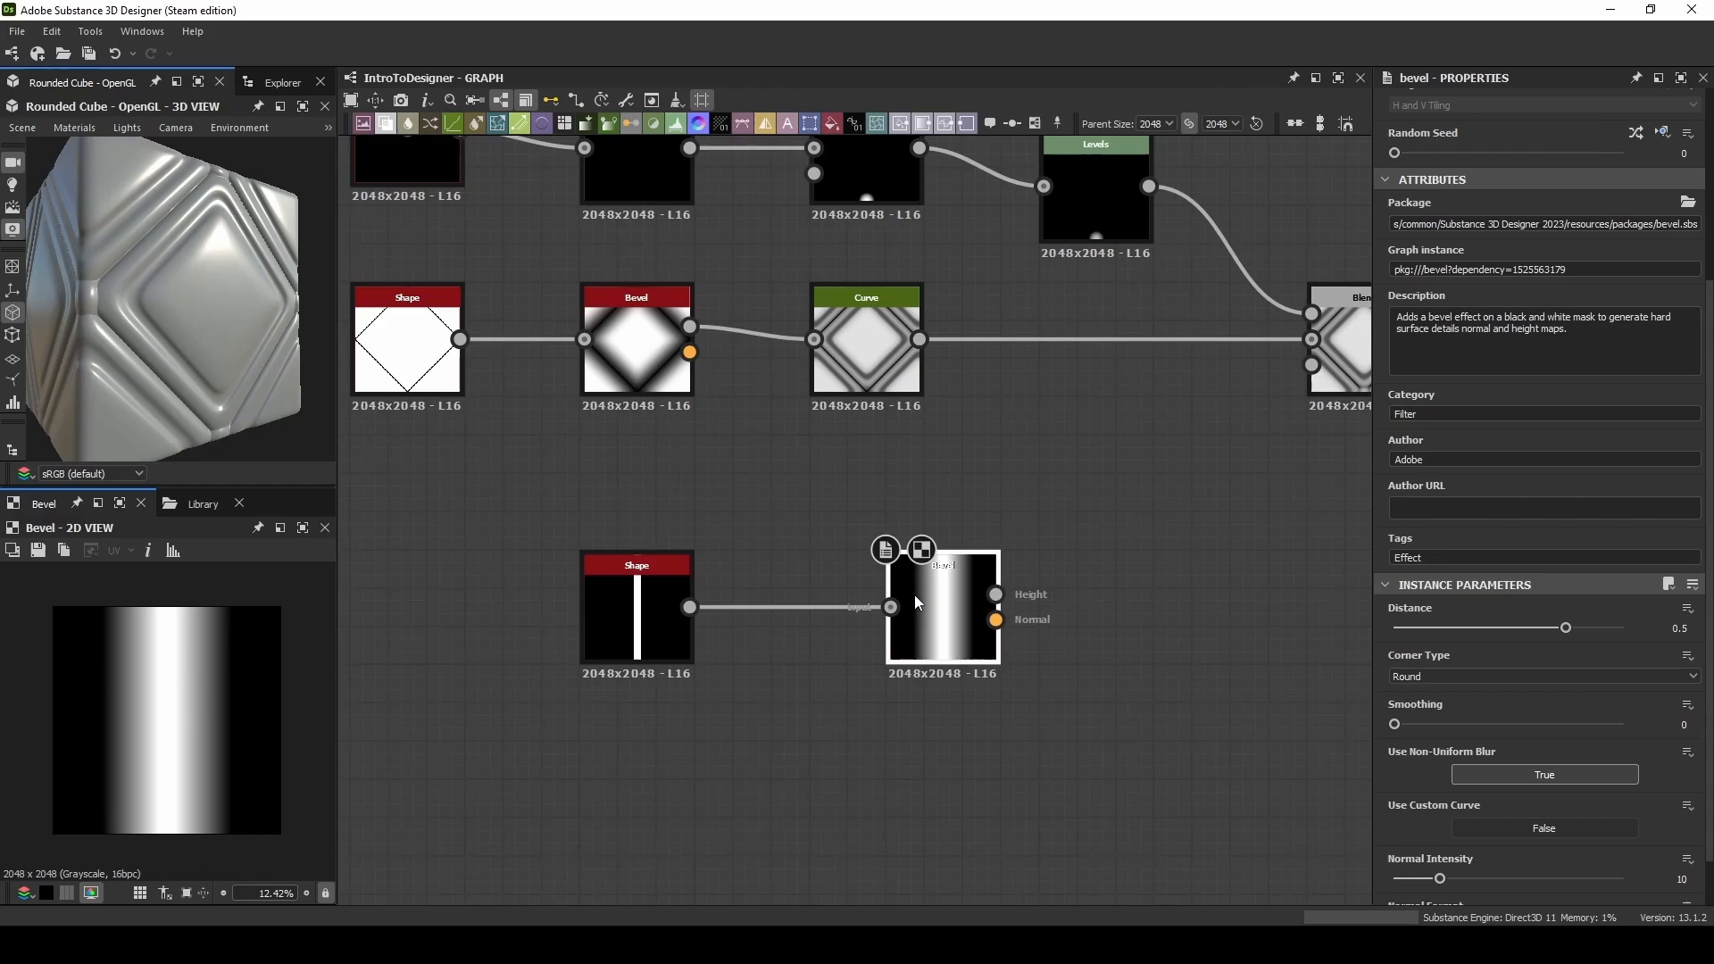
{"action": "left_click_drag", "start_coordinate": [1566, 626], "coordinate": [1518, 626]}
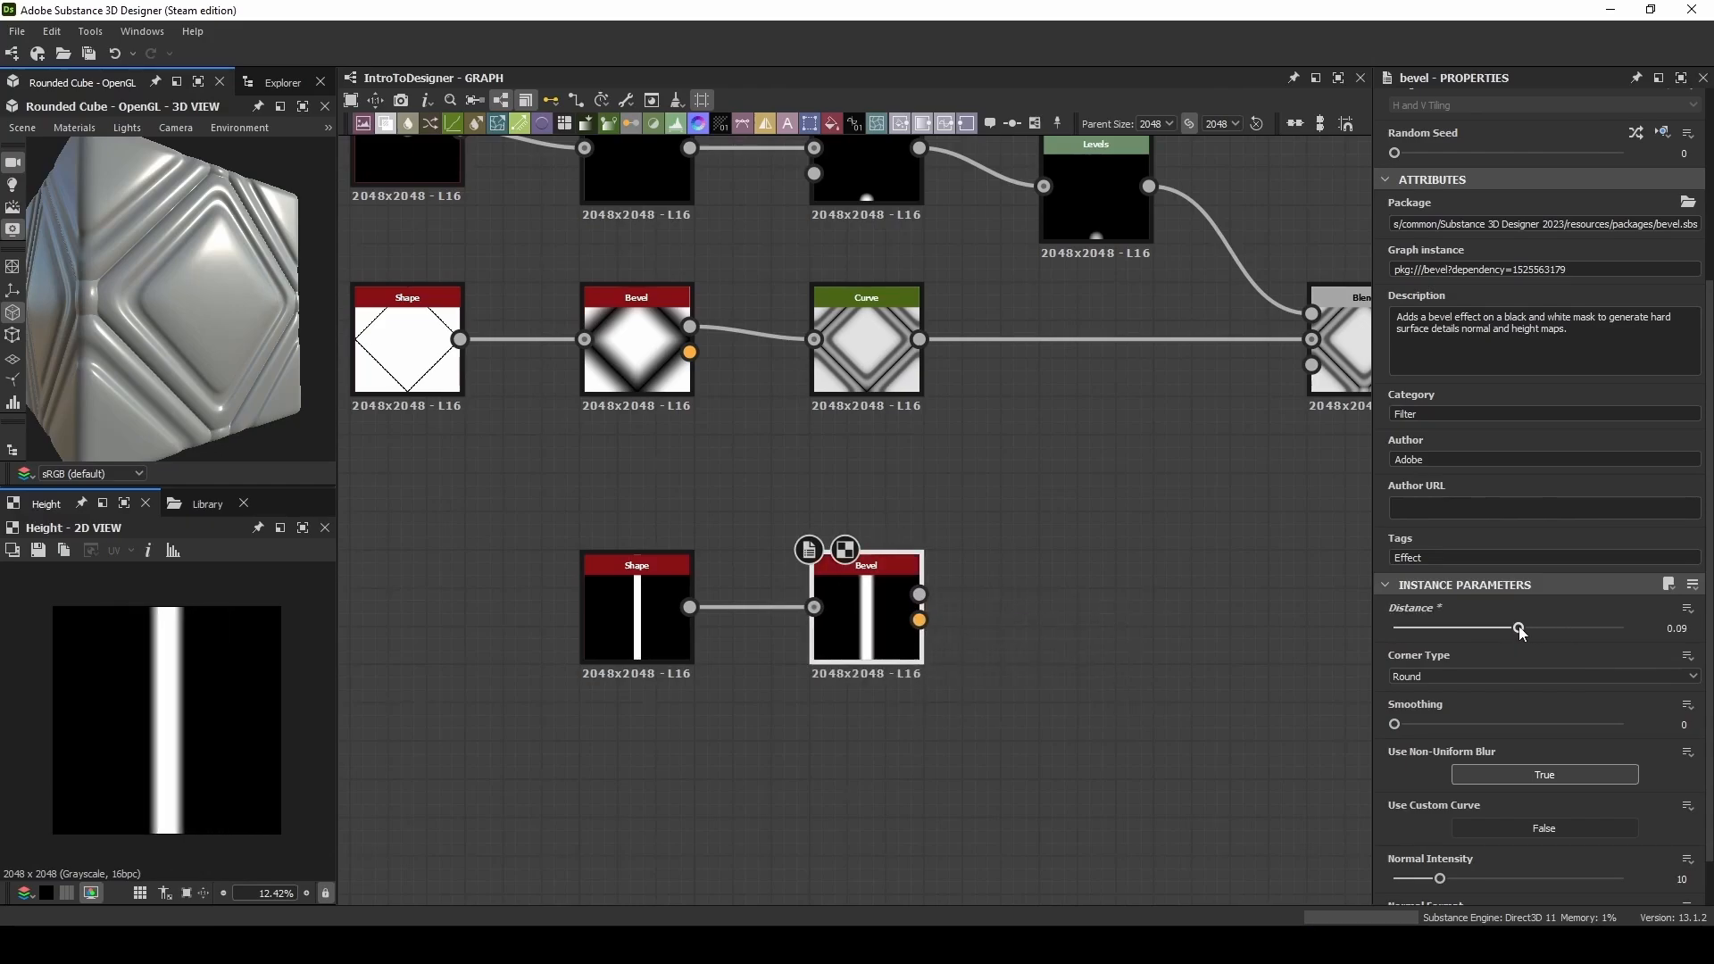
{"action": "left_click_drag", "start_coordinate": [1518, 628], "coordinate": [1482, 629]}
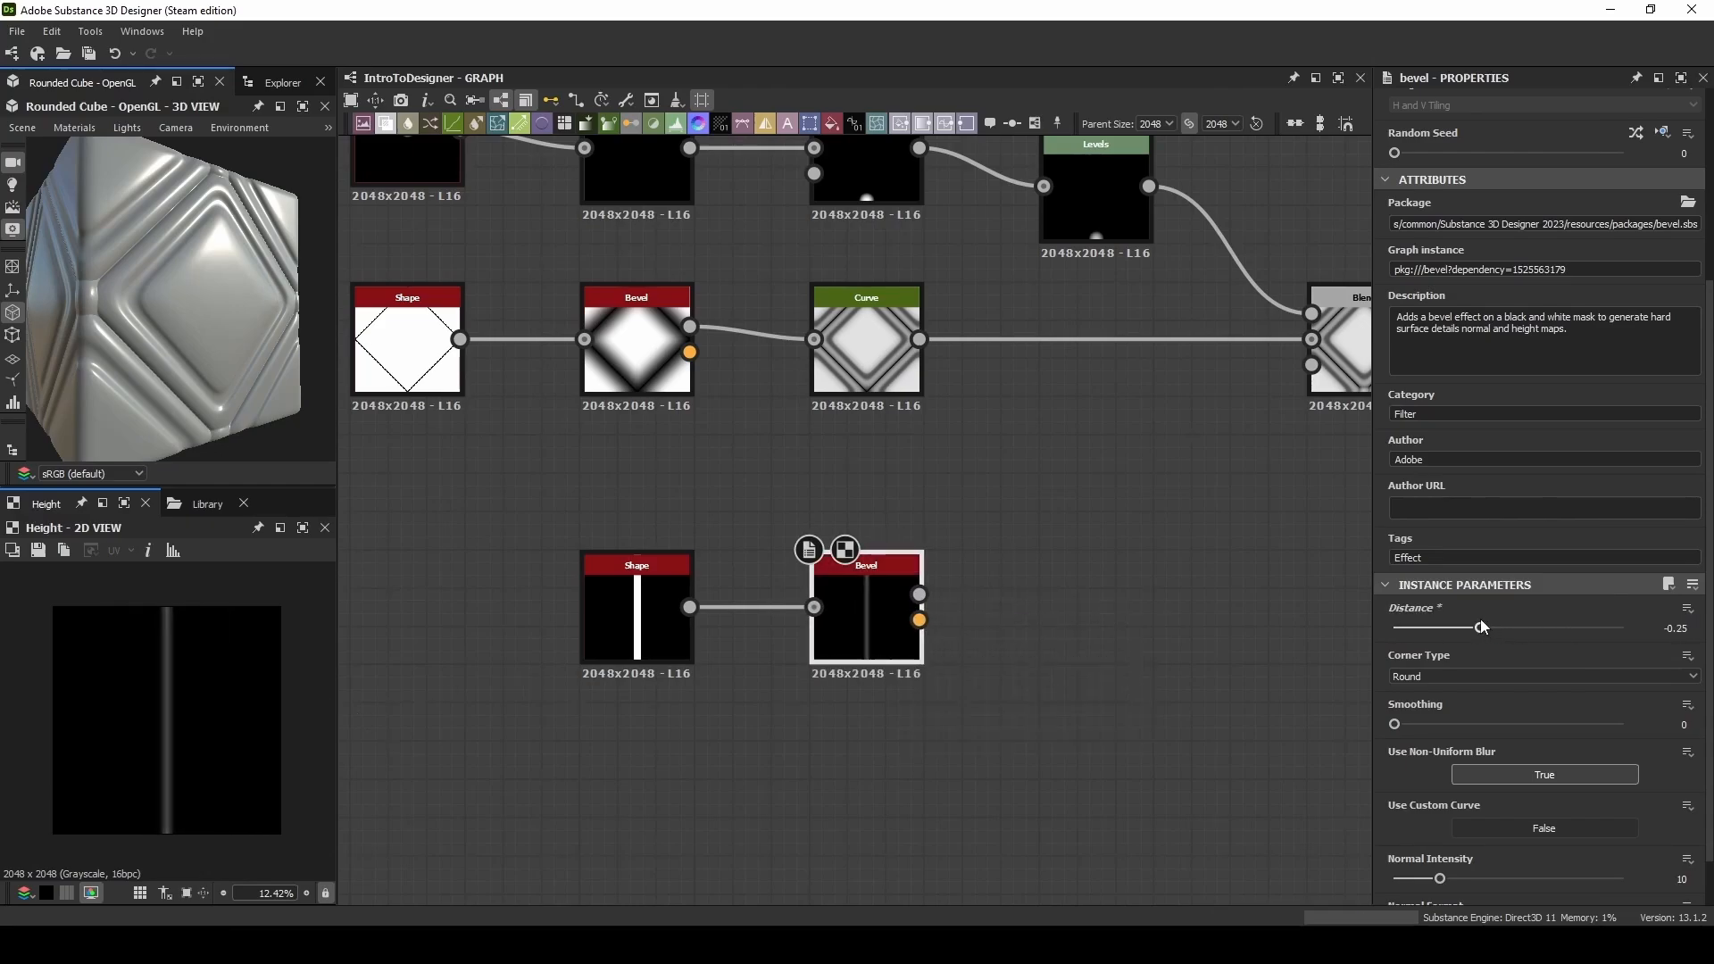
{"action": "left_click_drag", "start_coordinate": [1482, 627], "coordinate": [1498, 627]}
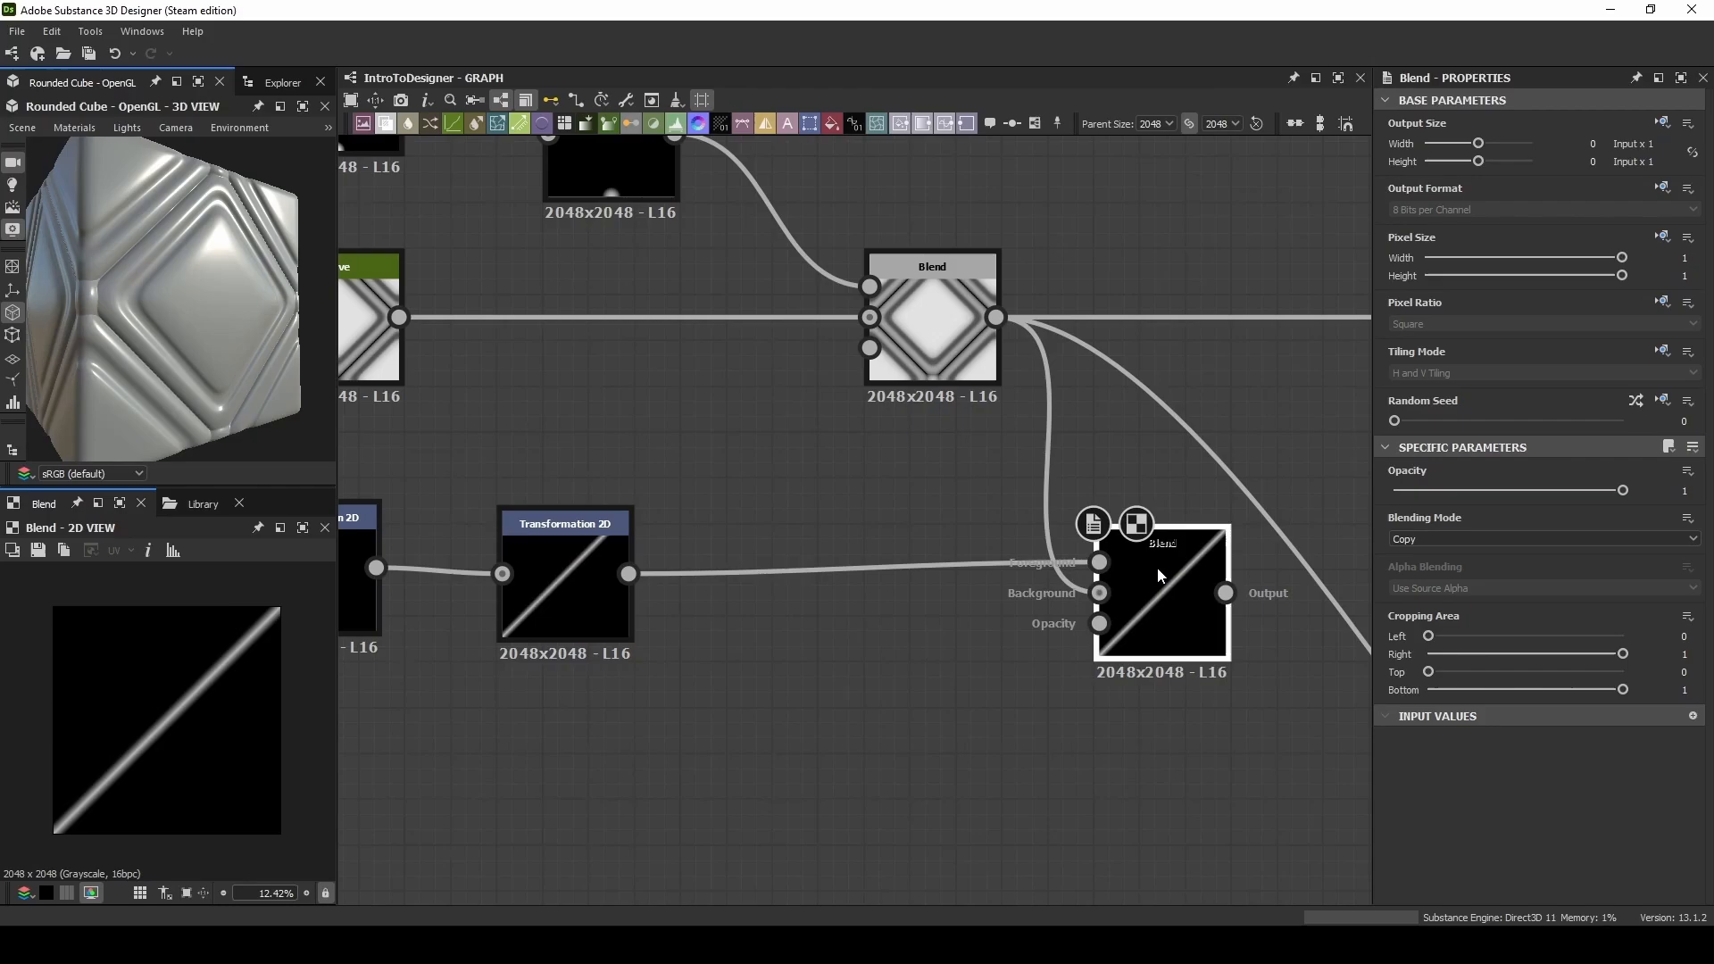
Step: Blend the rotated diagonal line onto the tile pattern with Max (Lighten)
{"action": "left_click", "coordinate": [1541, 540]}
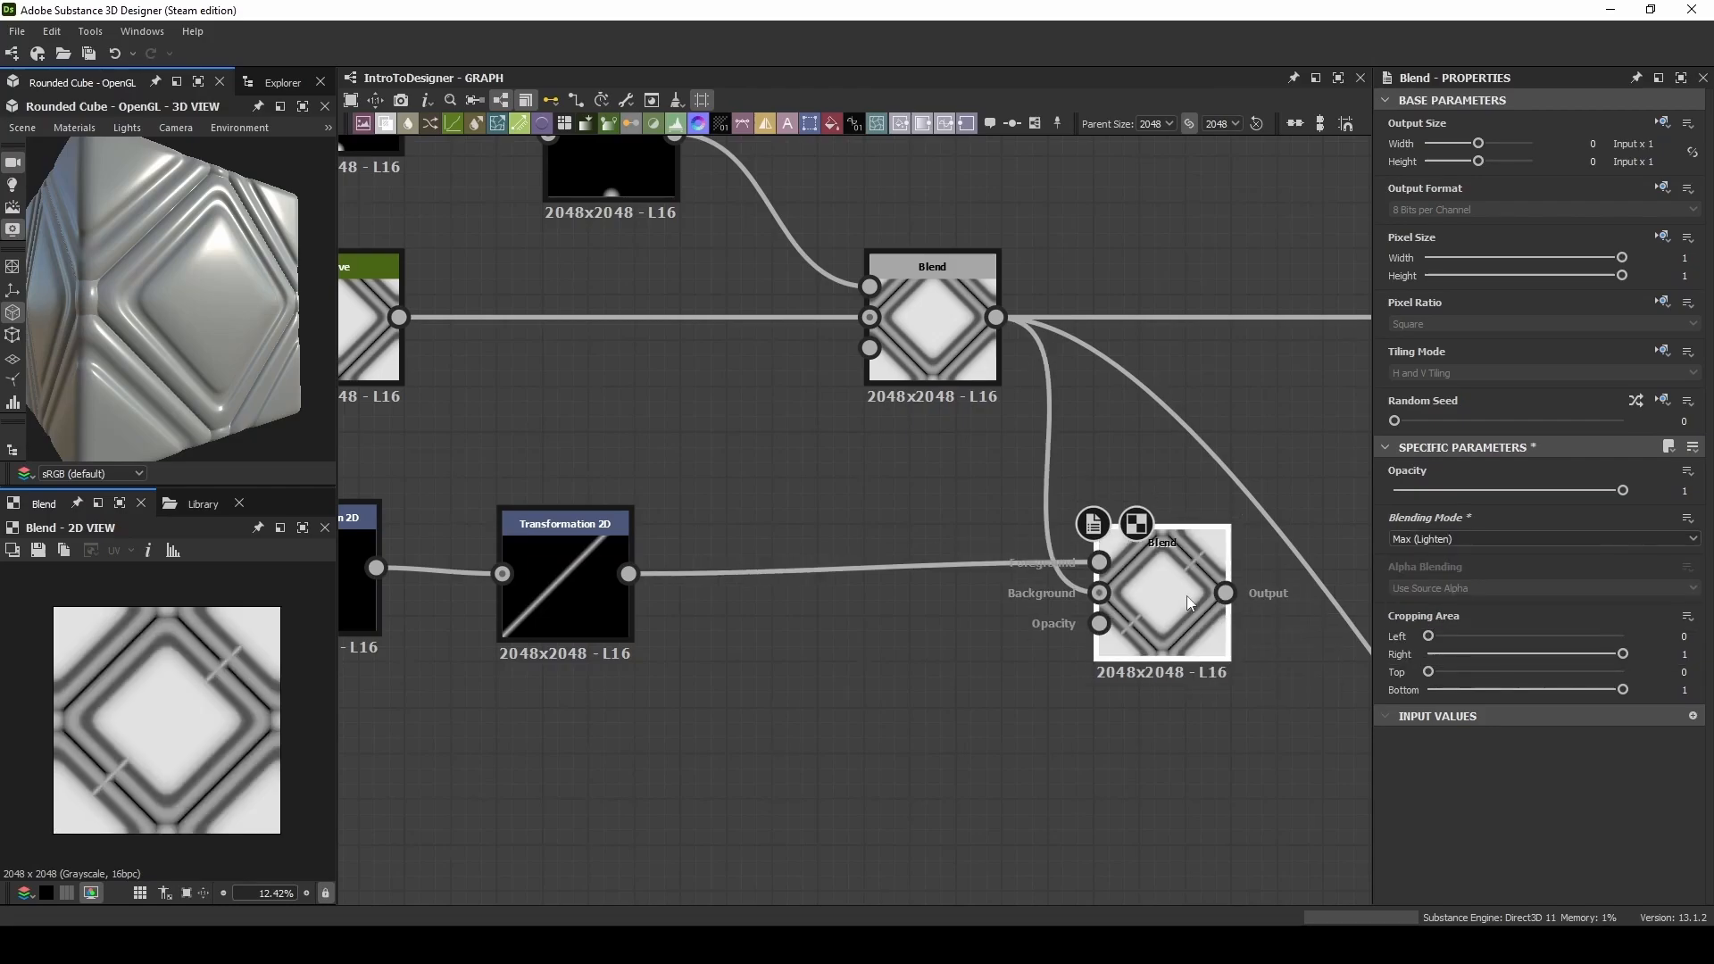
{"action": "left_click", "coordinate": [564, 523]}
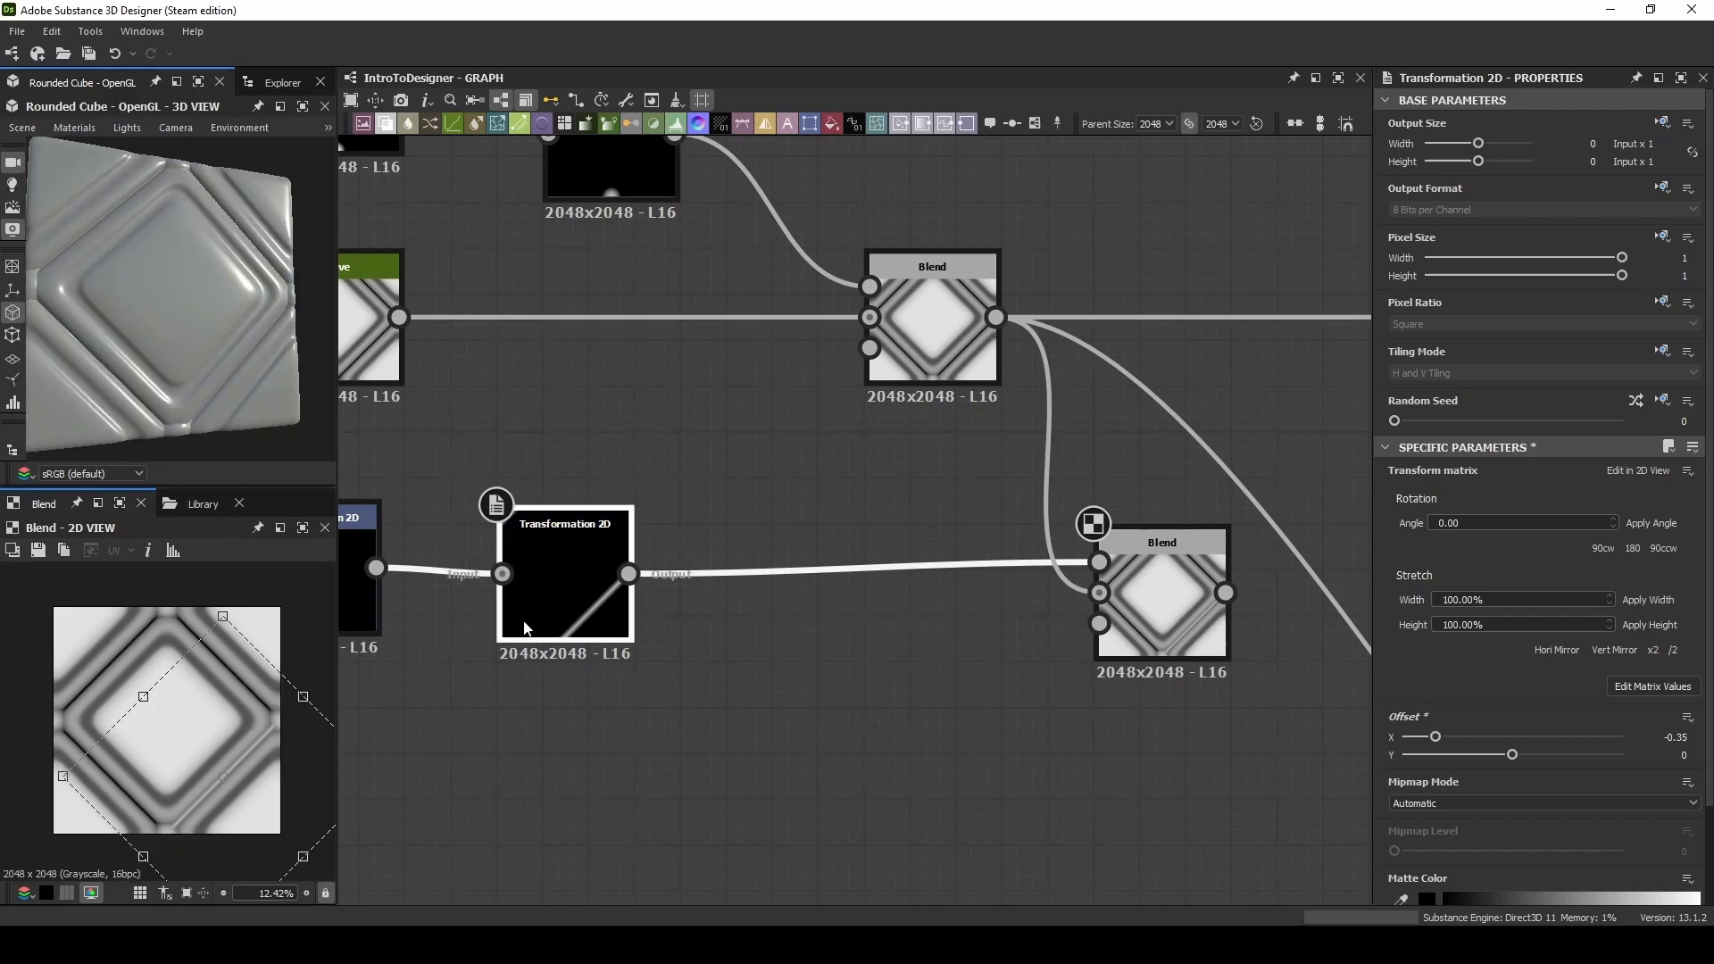
Step: Insert a Mirror Grayscale node in Mirror Corner mode to turn the line into a diamond outline
{"action": "type", "text": "mir"}
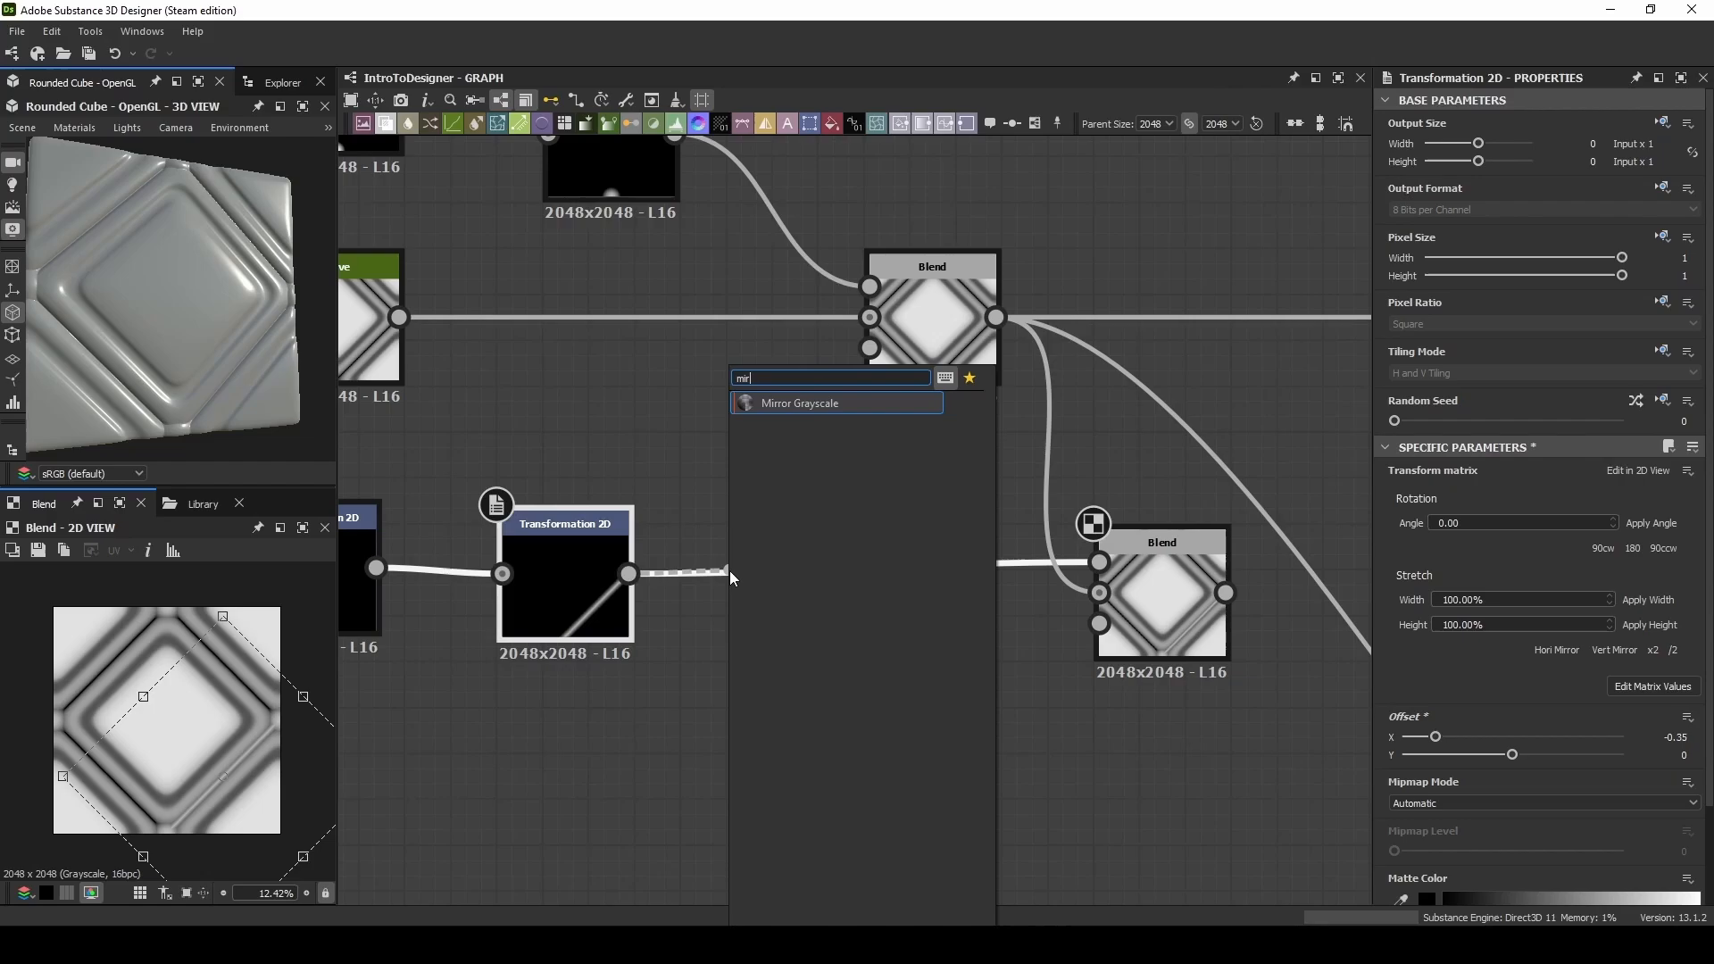
{"action": "left_click", "coordinate": [800, 401]}
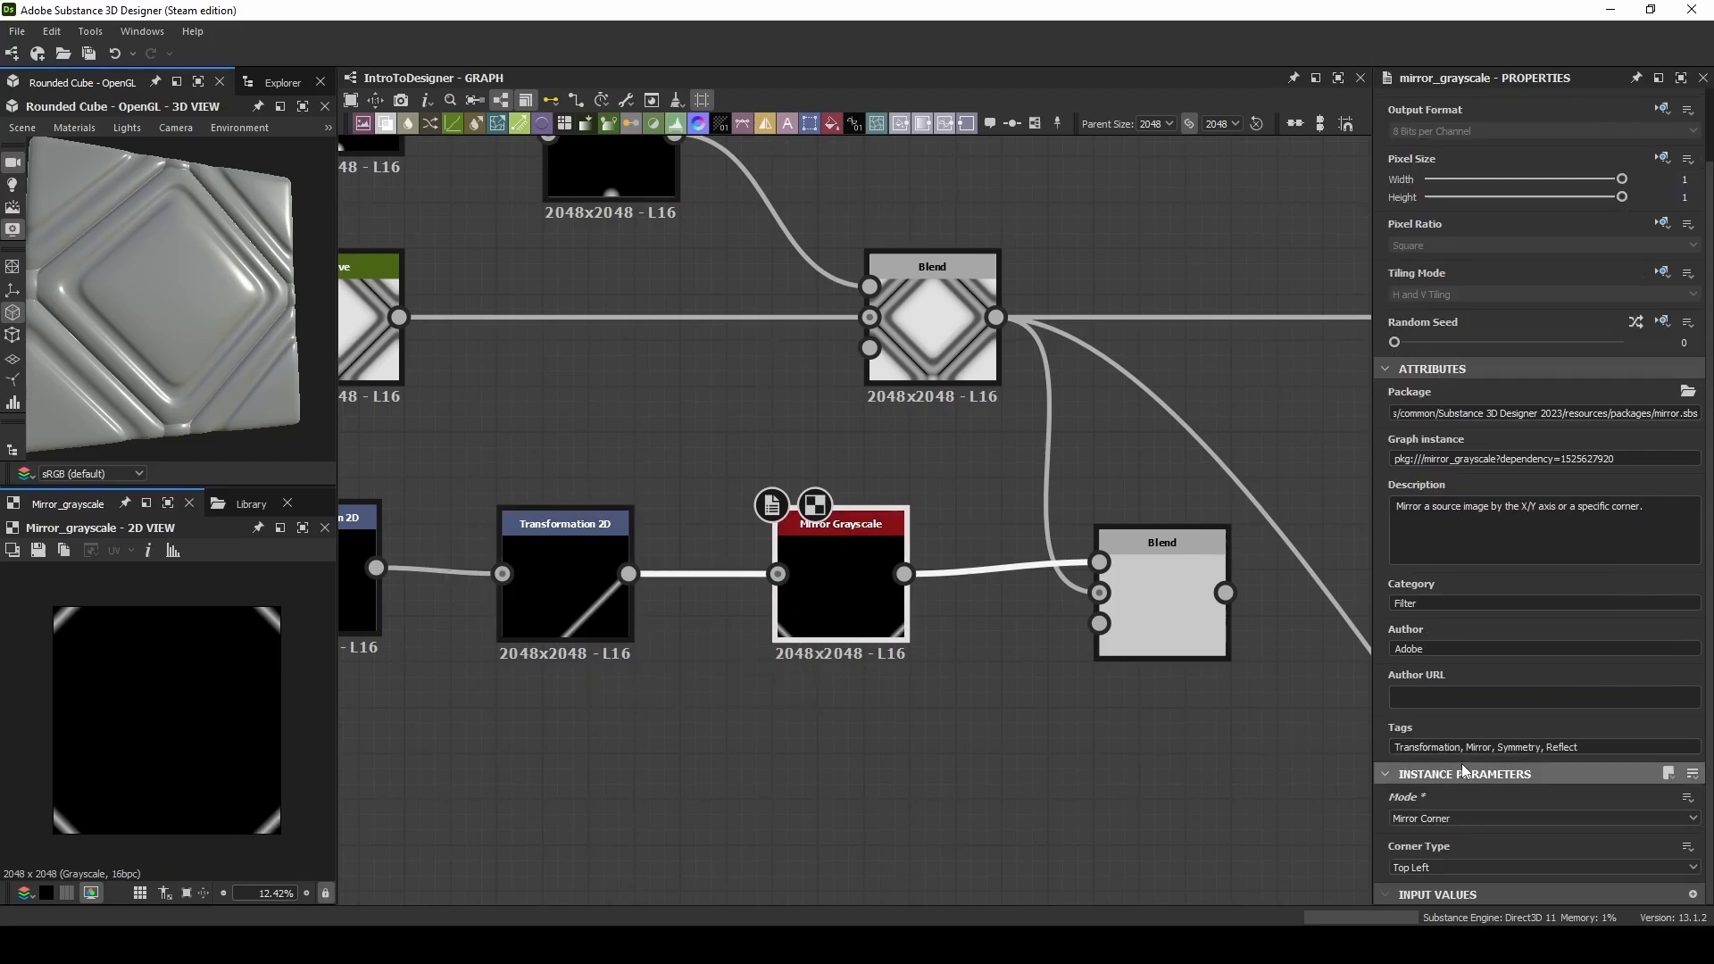
{"action": "left_click", "coordinate": [564, 524]}
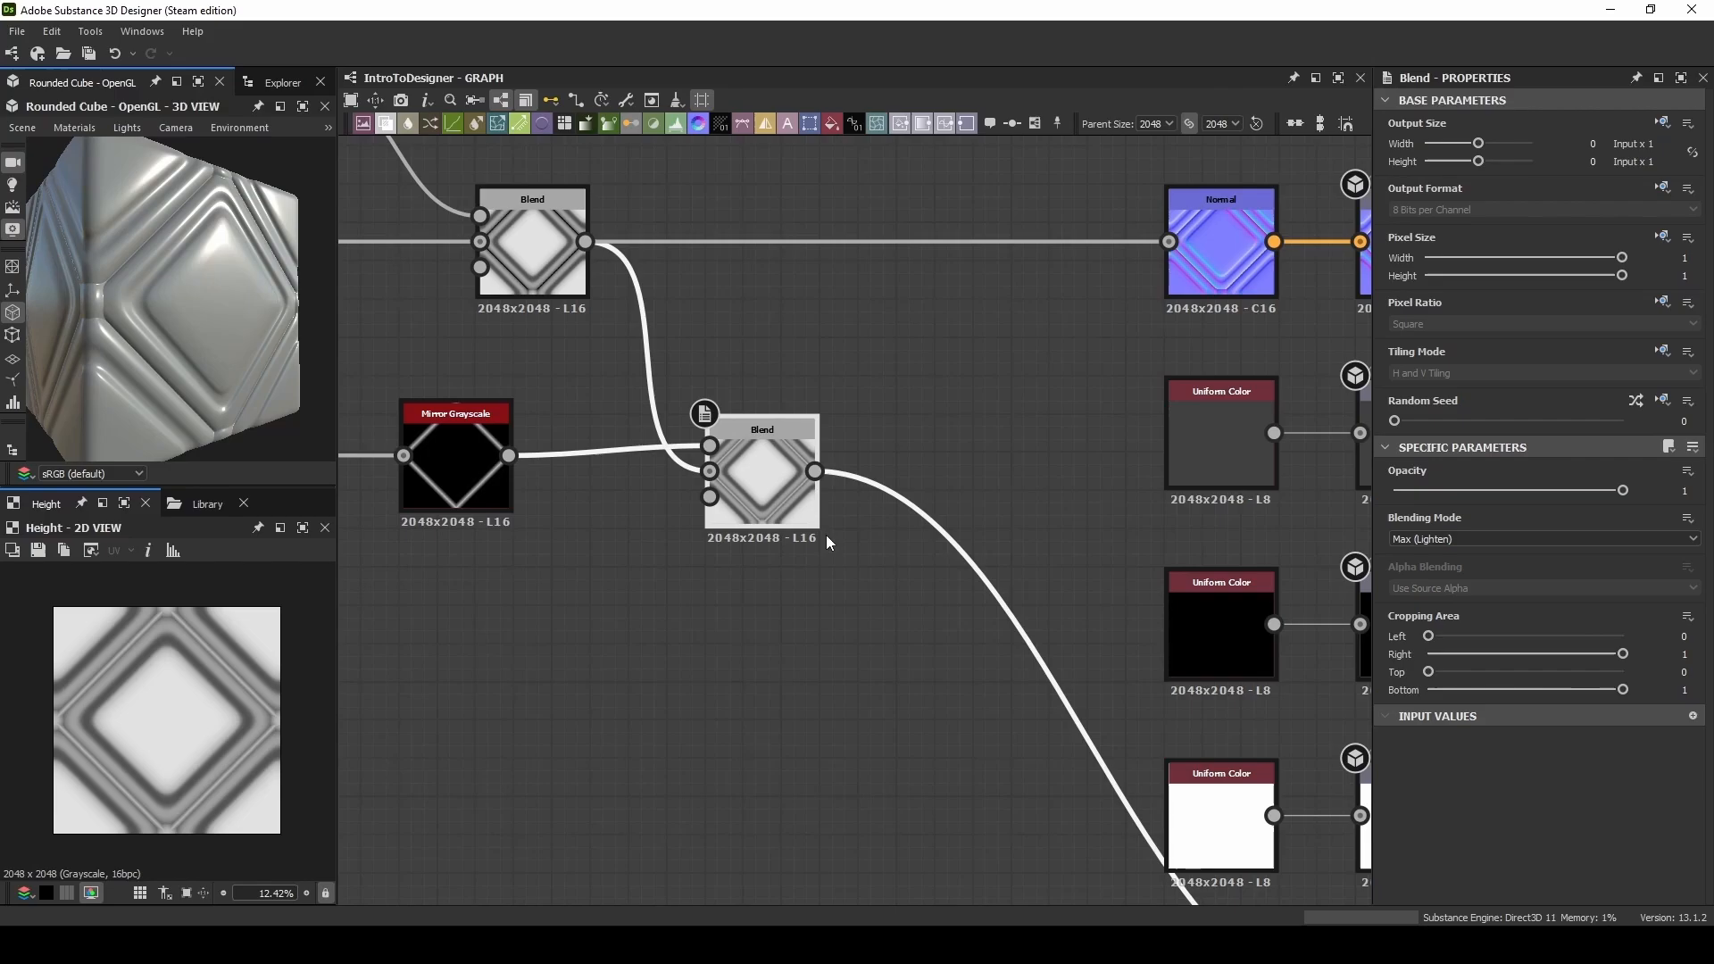
{"action": "mouse_move", "coordinate": [799, 693]}
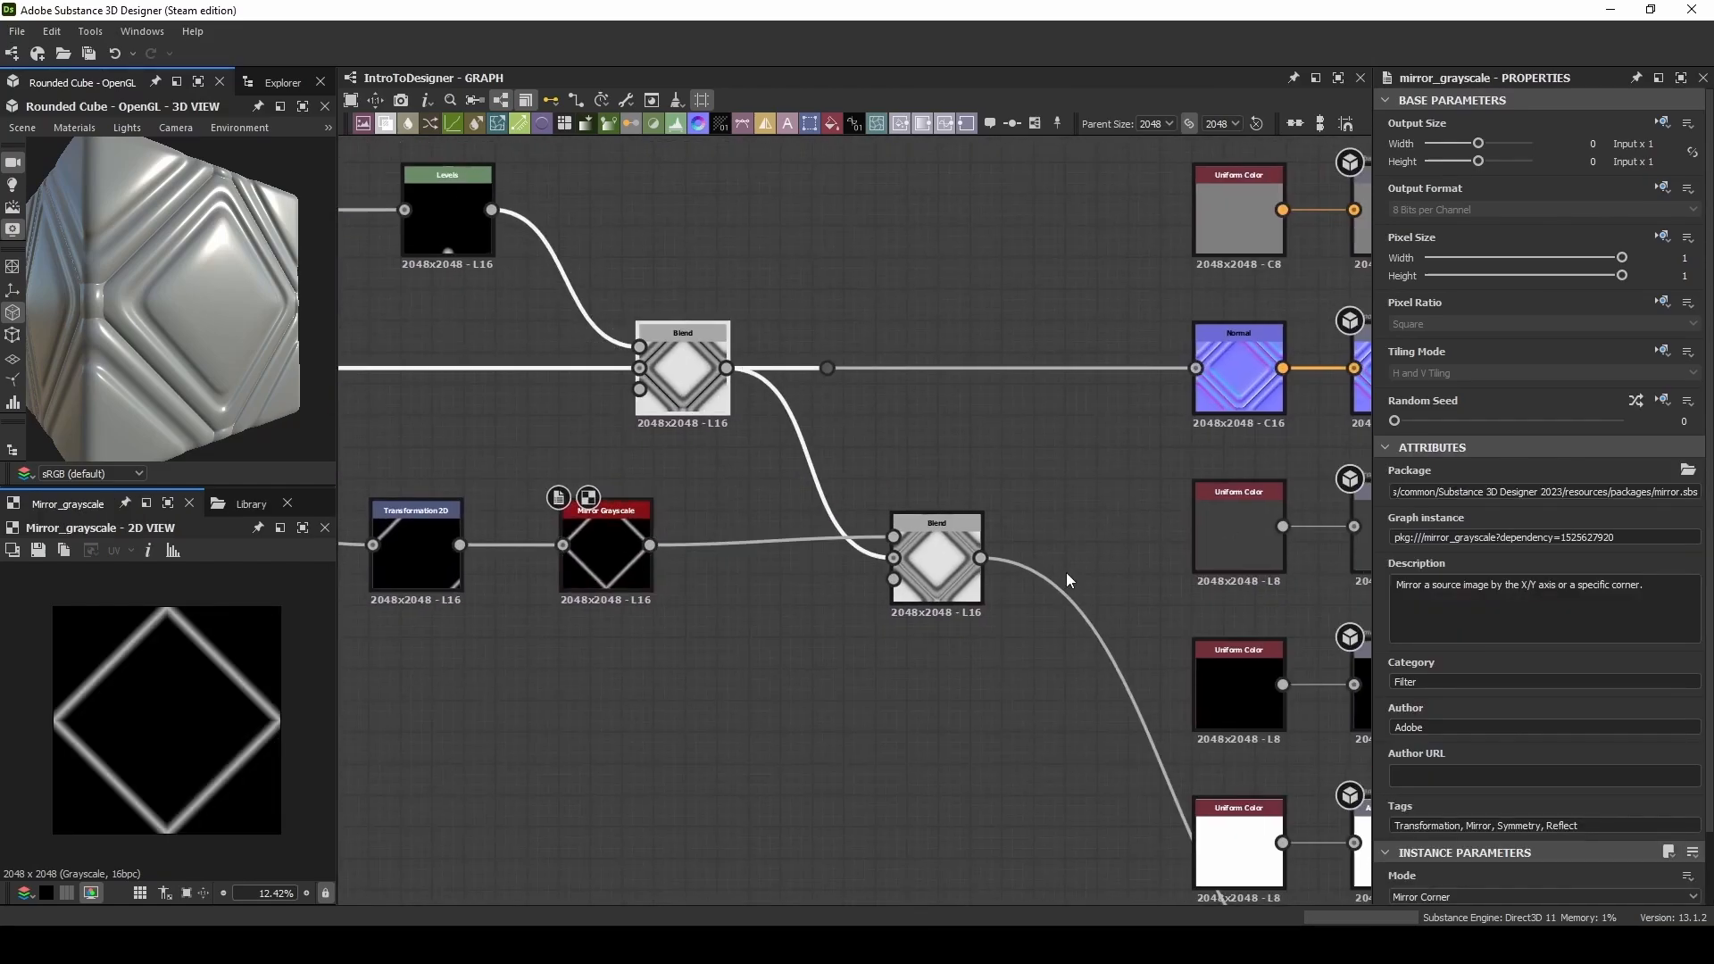
{"action": "left_click", "coordinate": [938, 559]}
{"action": "type", "text": "ao"}
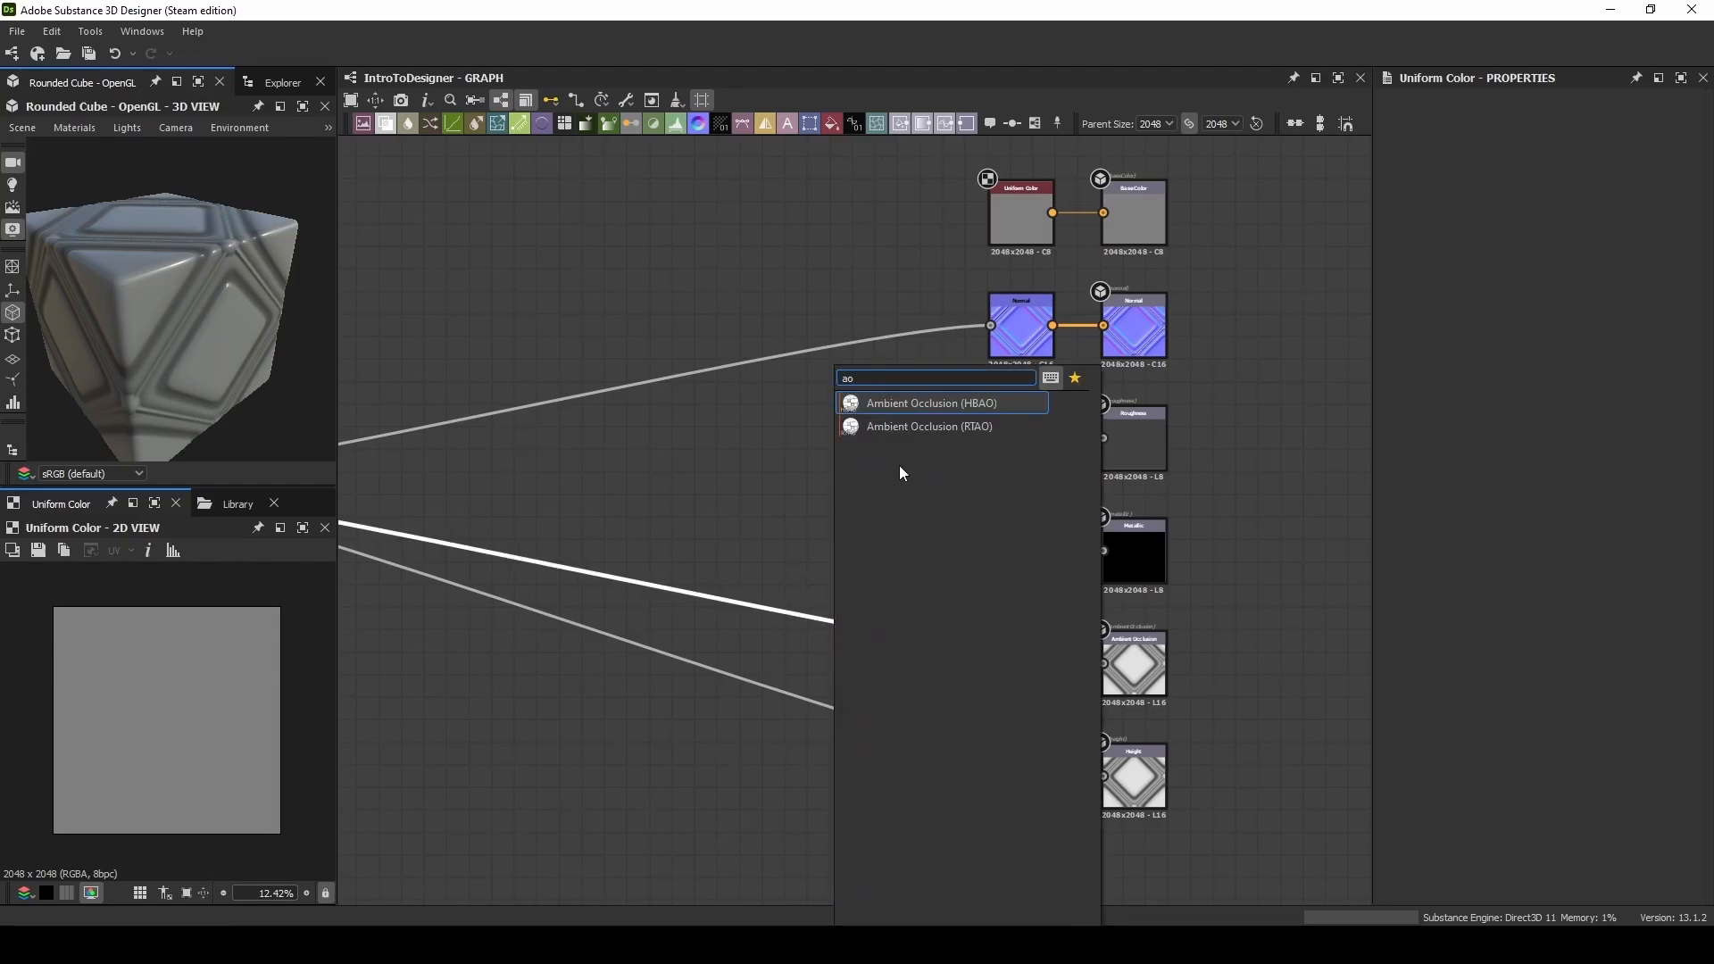
Step: Add an HBAO node with Height Depth 0.07 and Radius 1 feeding the Ambient Occlusion output
{"action": "left_click", "coordinate": [930, 402]}
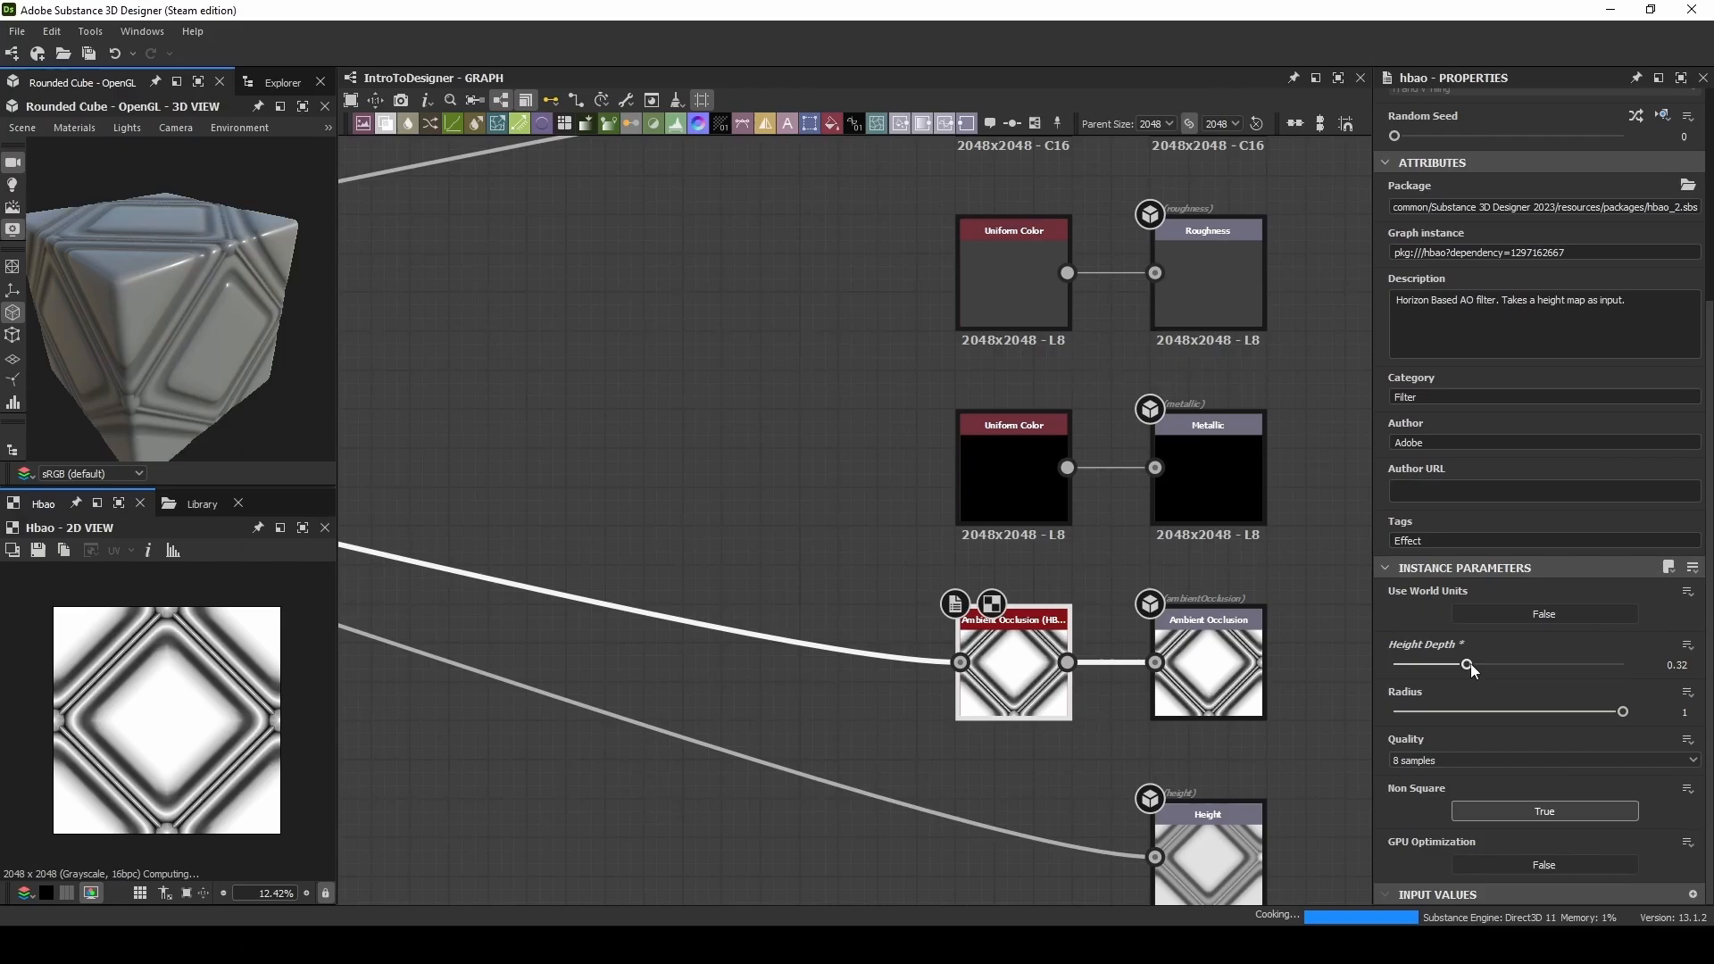
{"action": "left_click_drag", "start_coordinate": [1623, 712], "coordinate": [1616, 713]}
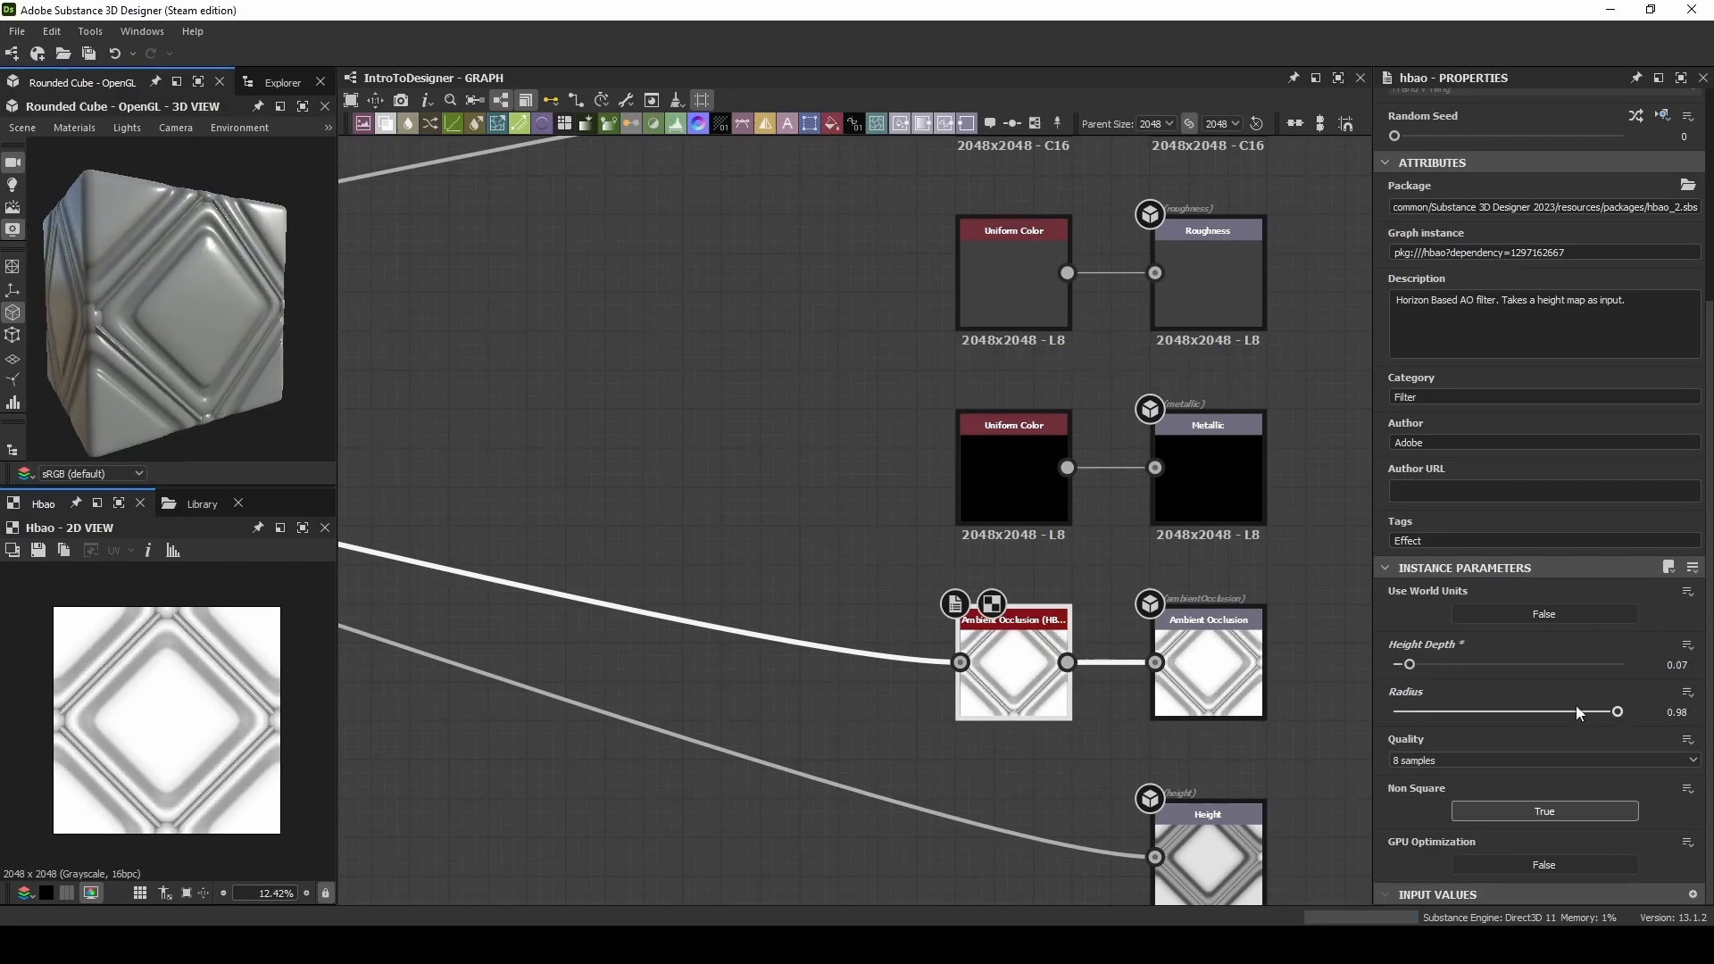
{"action": "left_click_drag", "start_coordinate": [1617, 712], "coordinate": [1623, 713]}
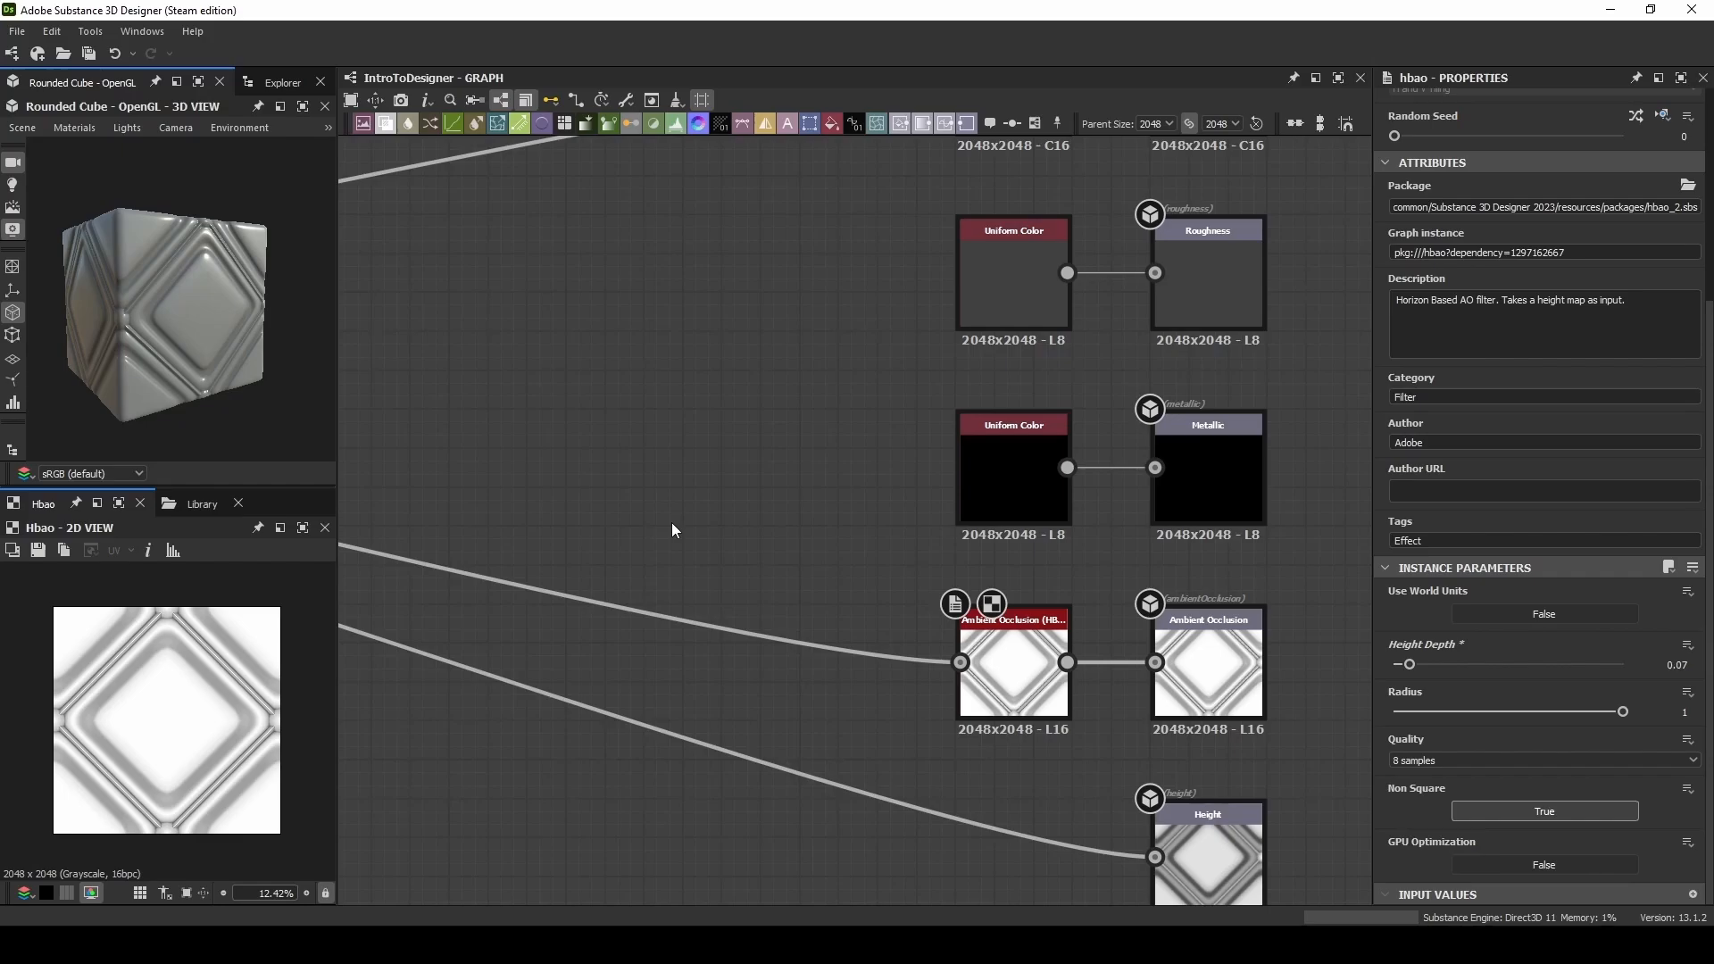
{"action": "mouse_move", "coordinate": [355, 281]}
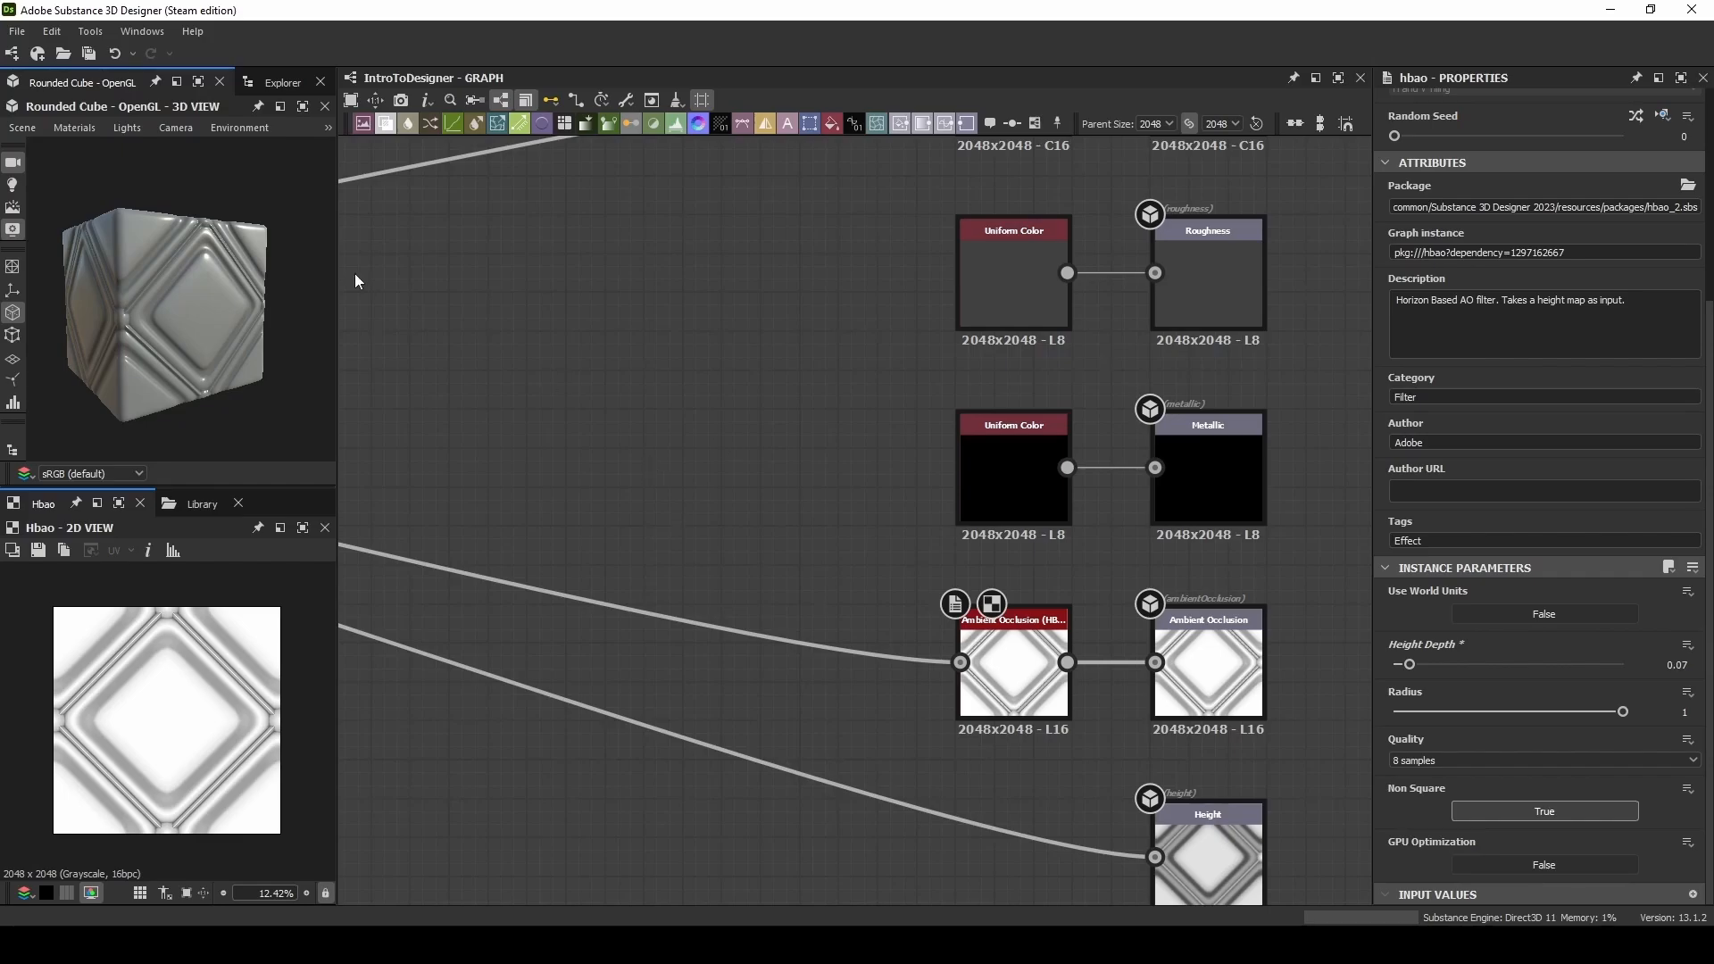
{"action": "left_click", "coordinate": [73, 129]}
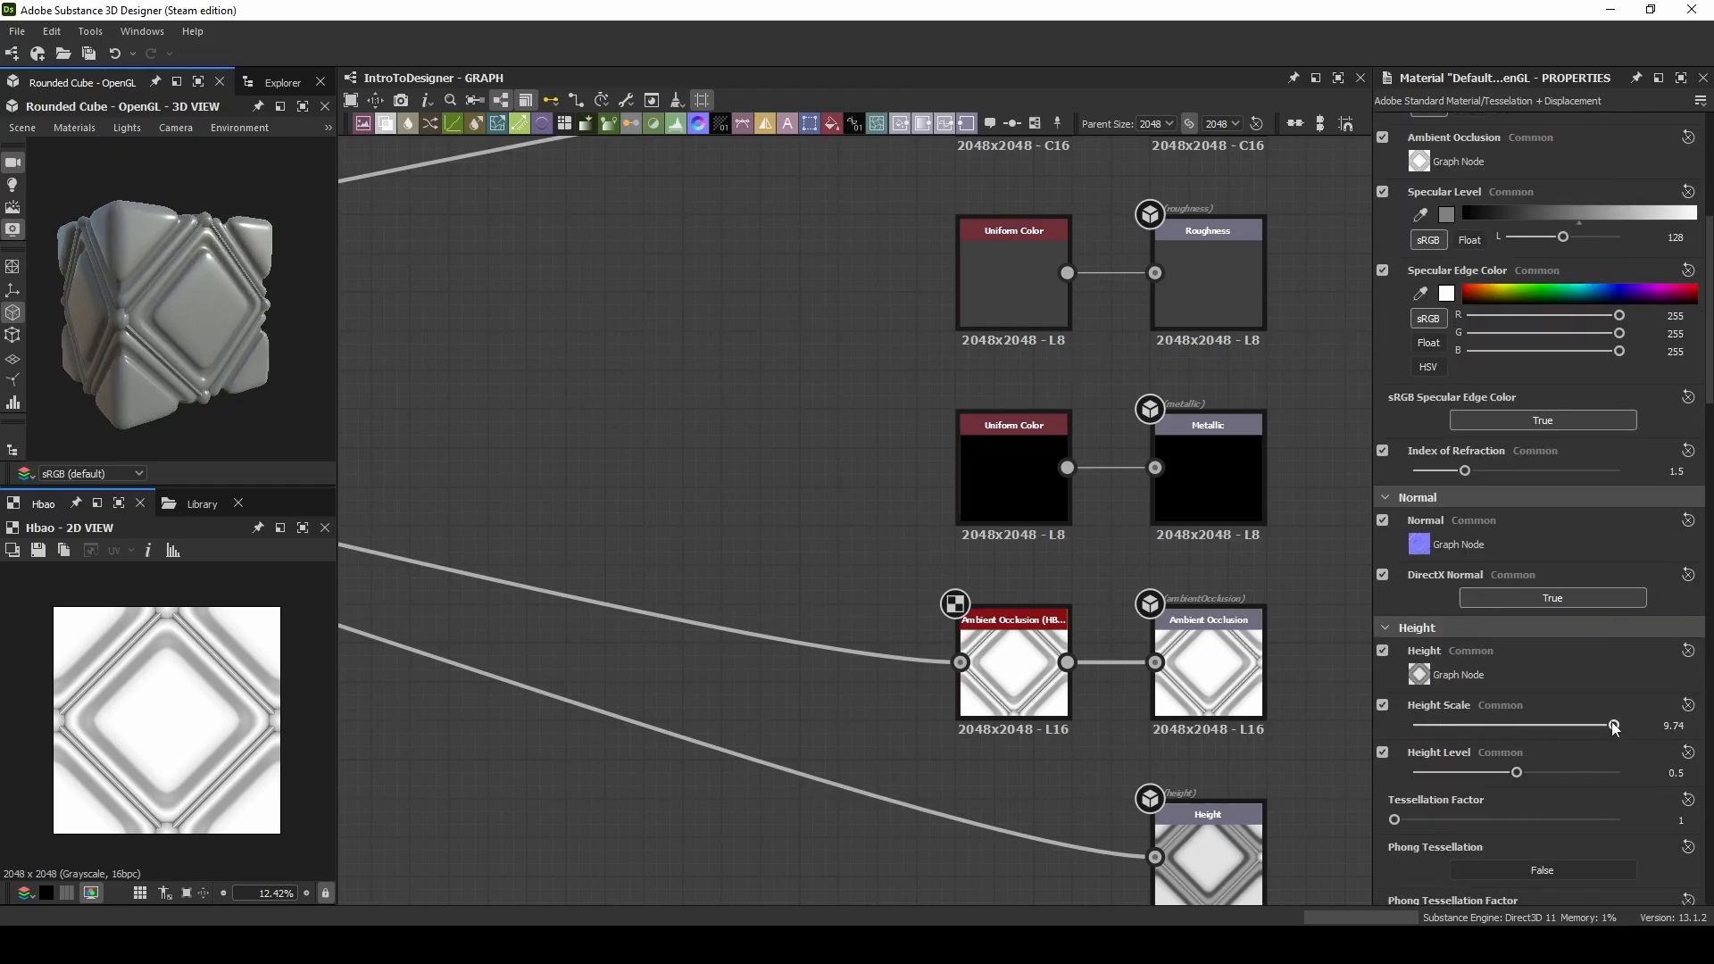
Step: Switch the rounded-cube preview to the parallax occlusion material and set its height scale to 2.42
{"action": "left_click_drag", "start_coordinate": [1614, 725], "coordinate": [1415, 725]}
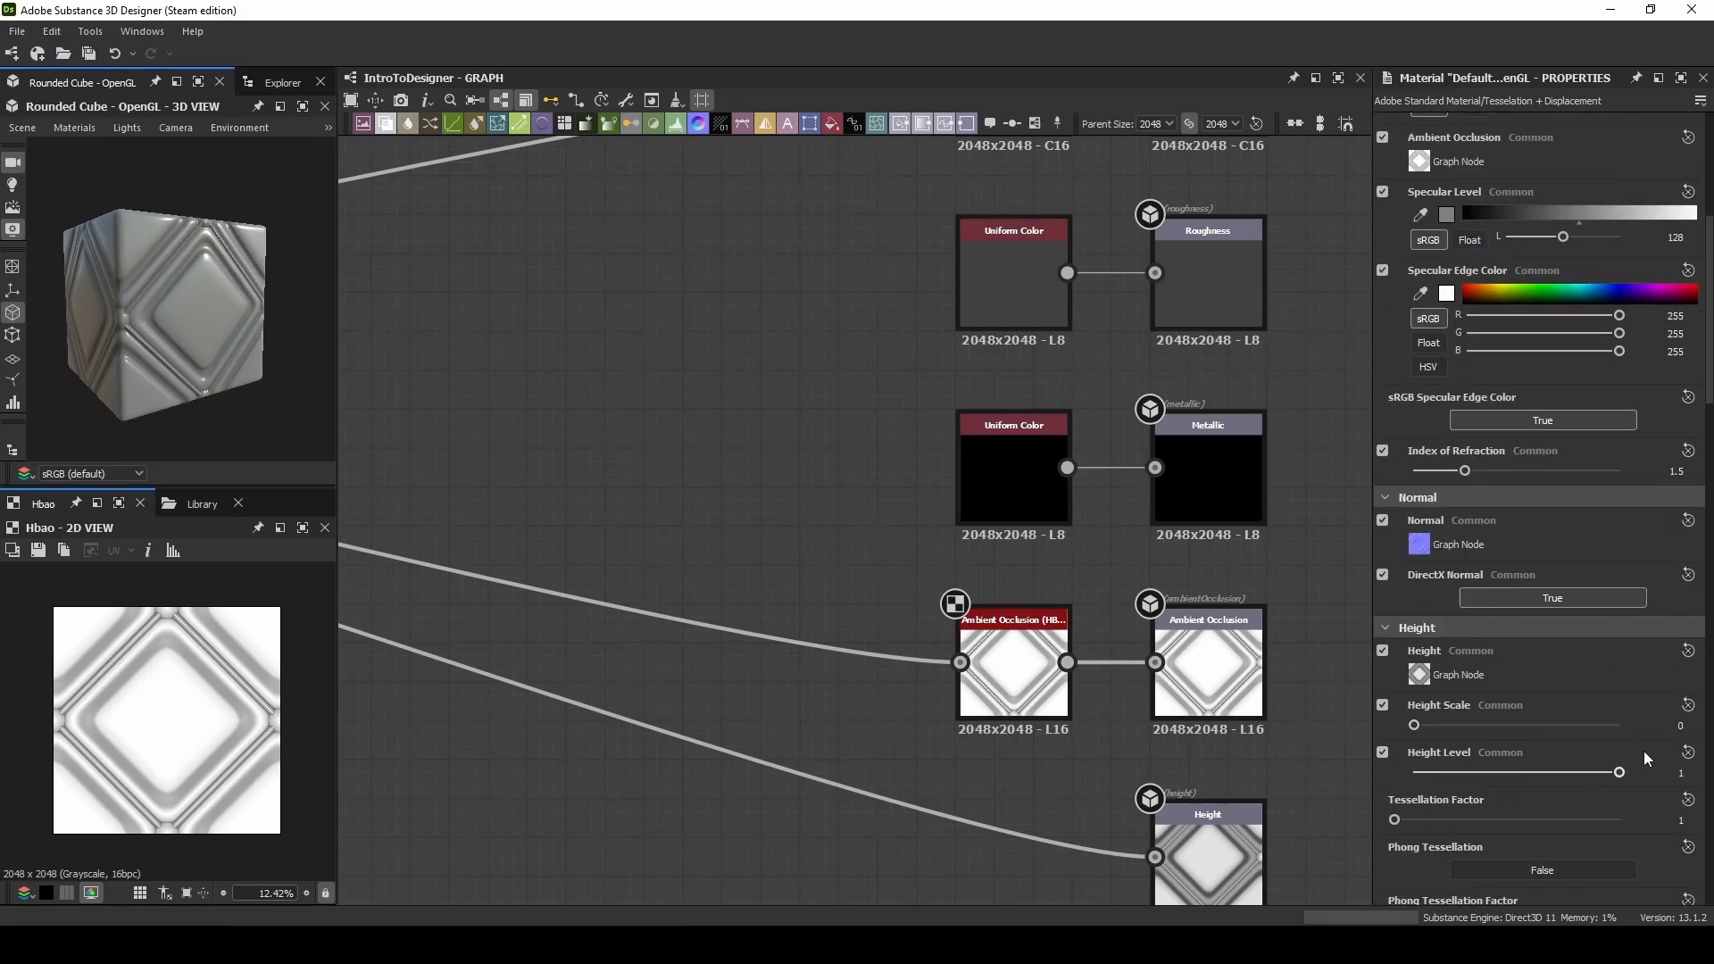
{"action": "left_click_drag", "start_coordinate": [1413, 727], "coordinate": [1467, 727]}
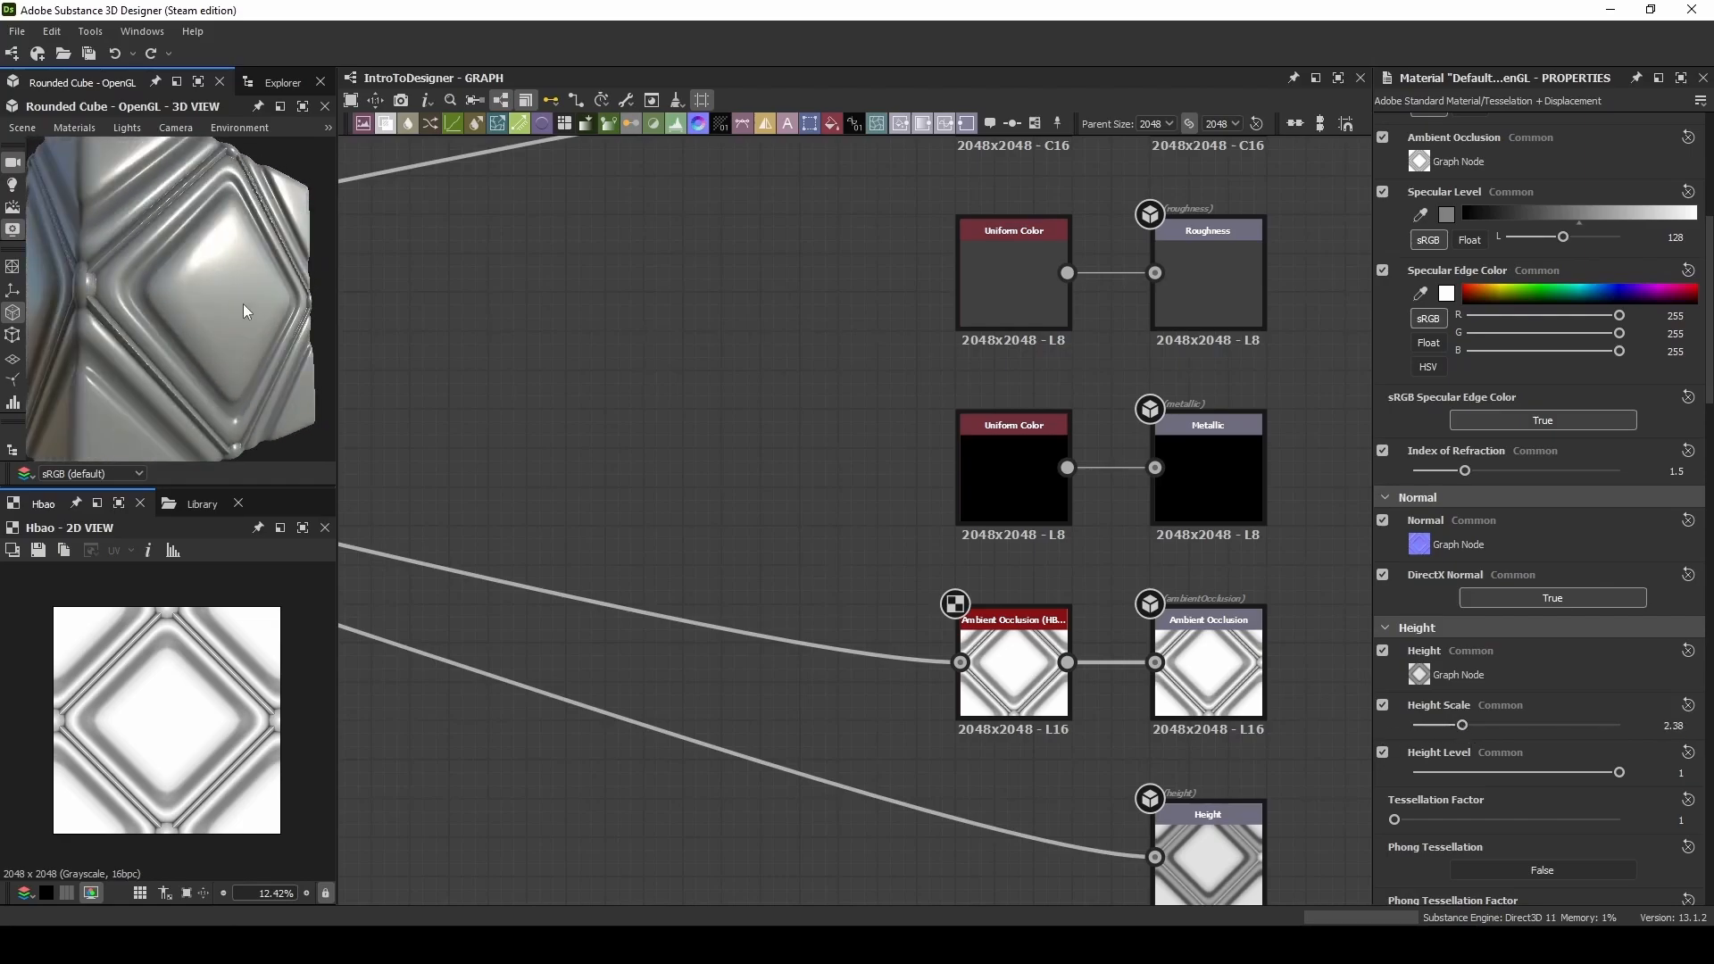
{"action": "left_click", "coordinate": [73, 127]}
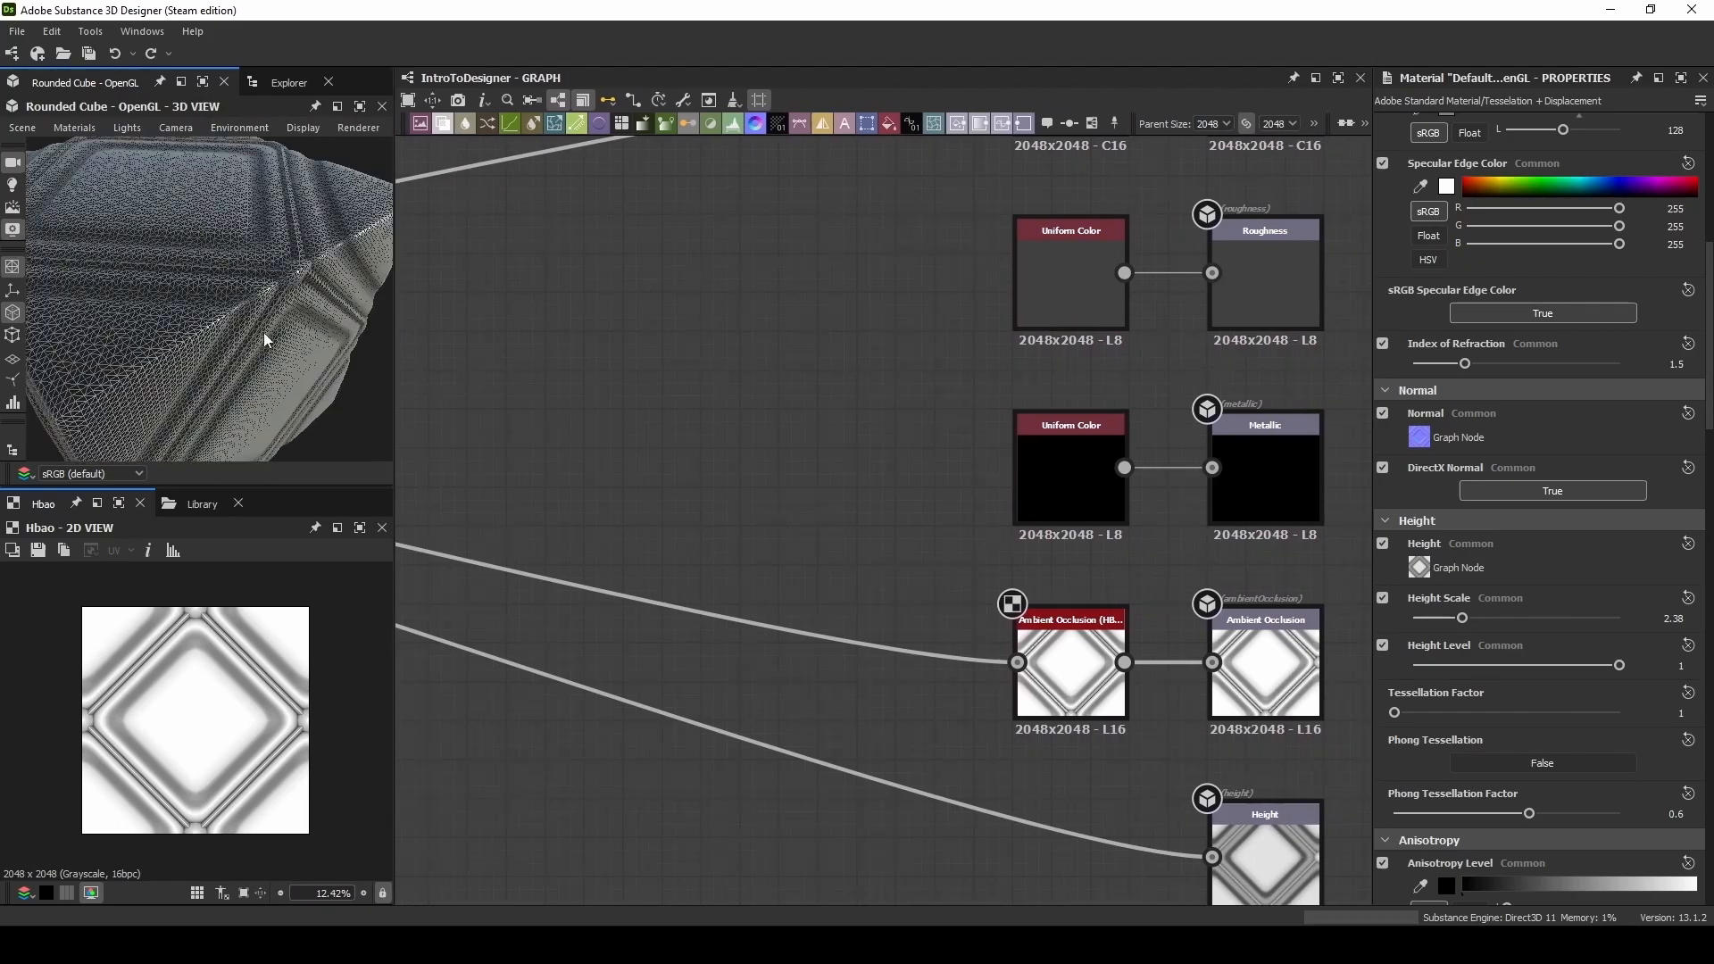
{"action": "left_click", "coordinate": [73, 127]}
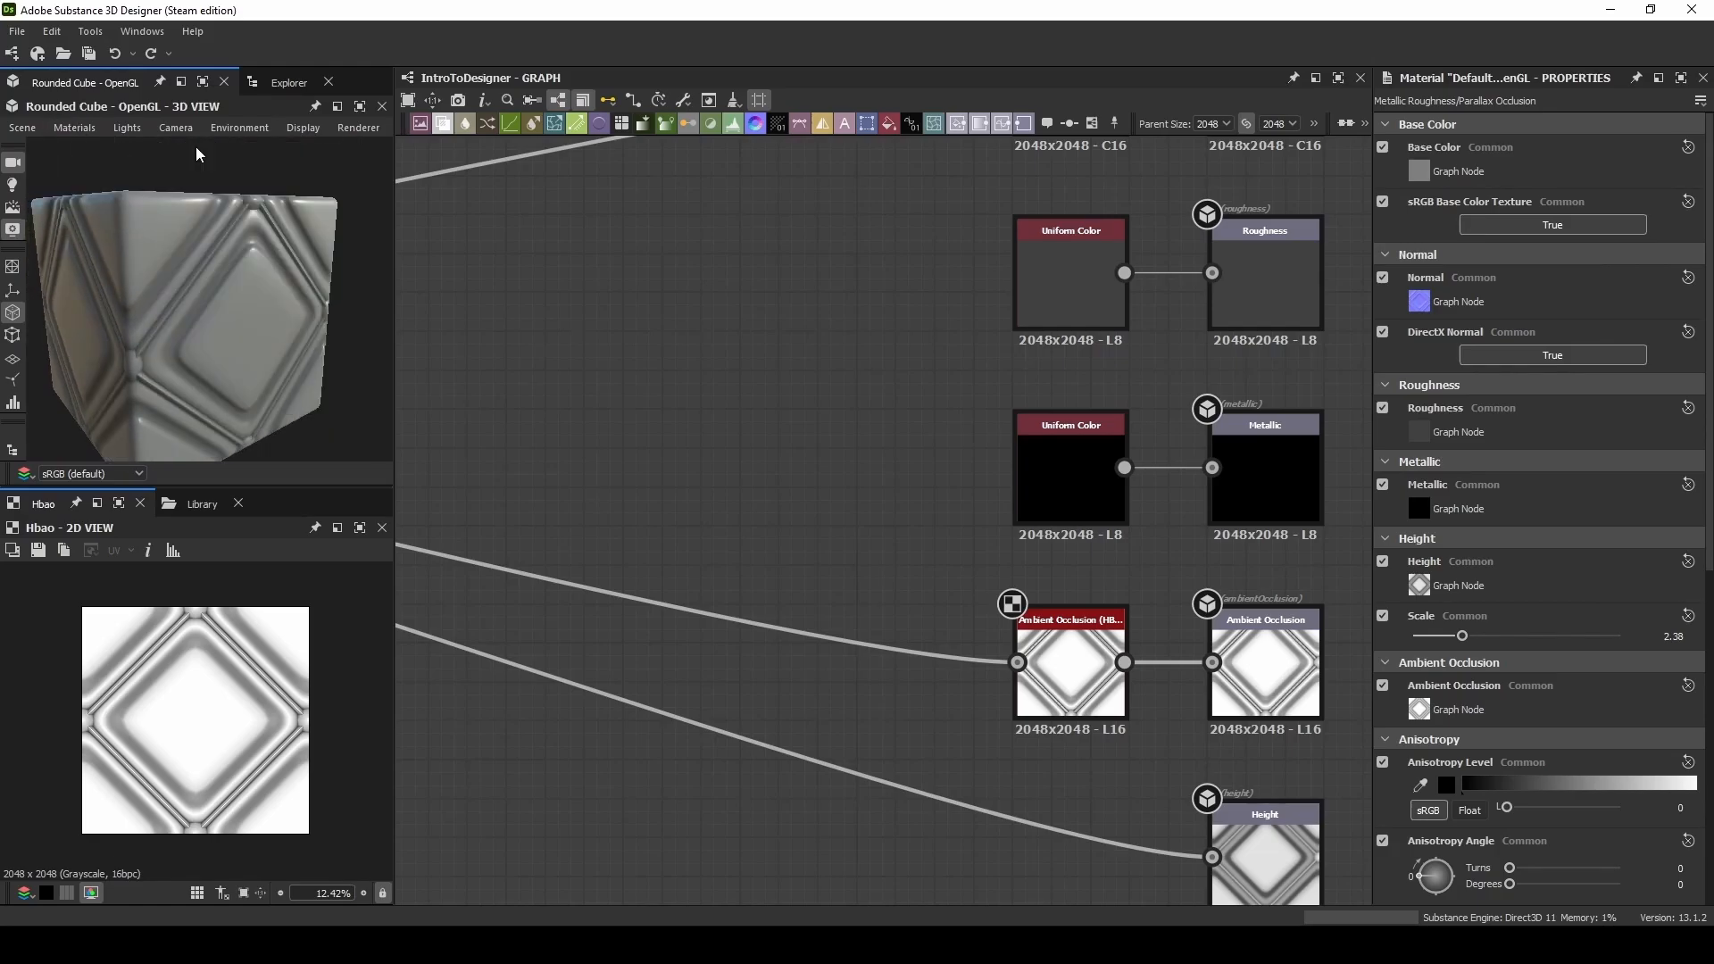
{"action": "scroll", "scroll_direction": "down", "scroll_amount": 3}
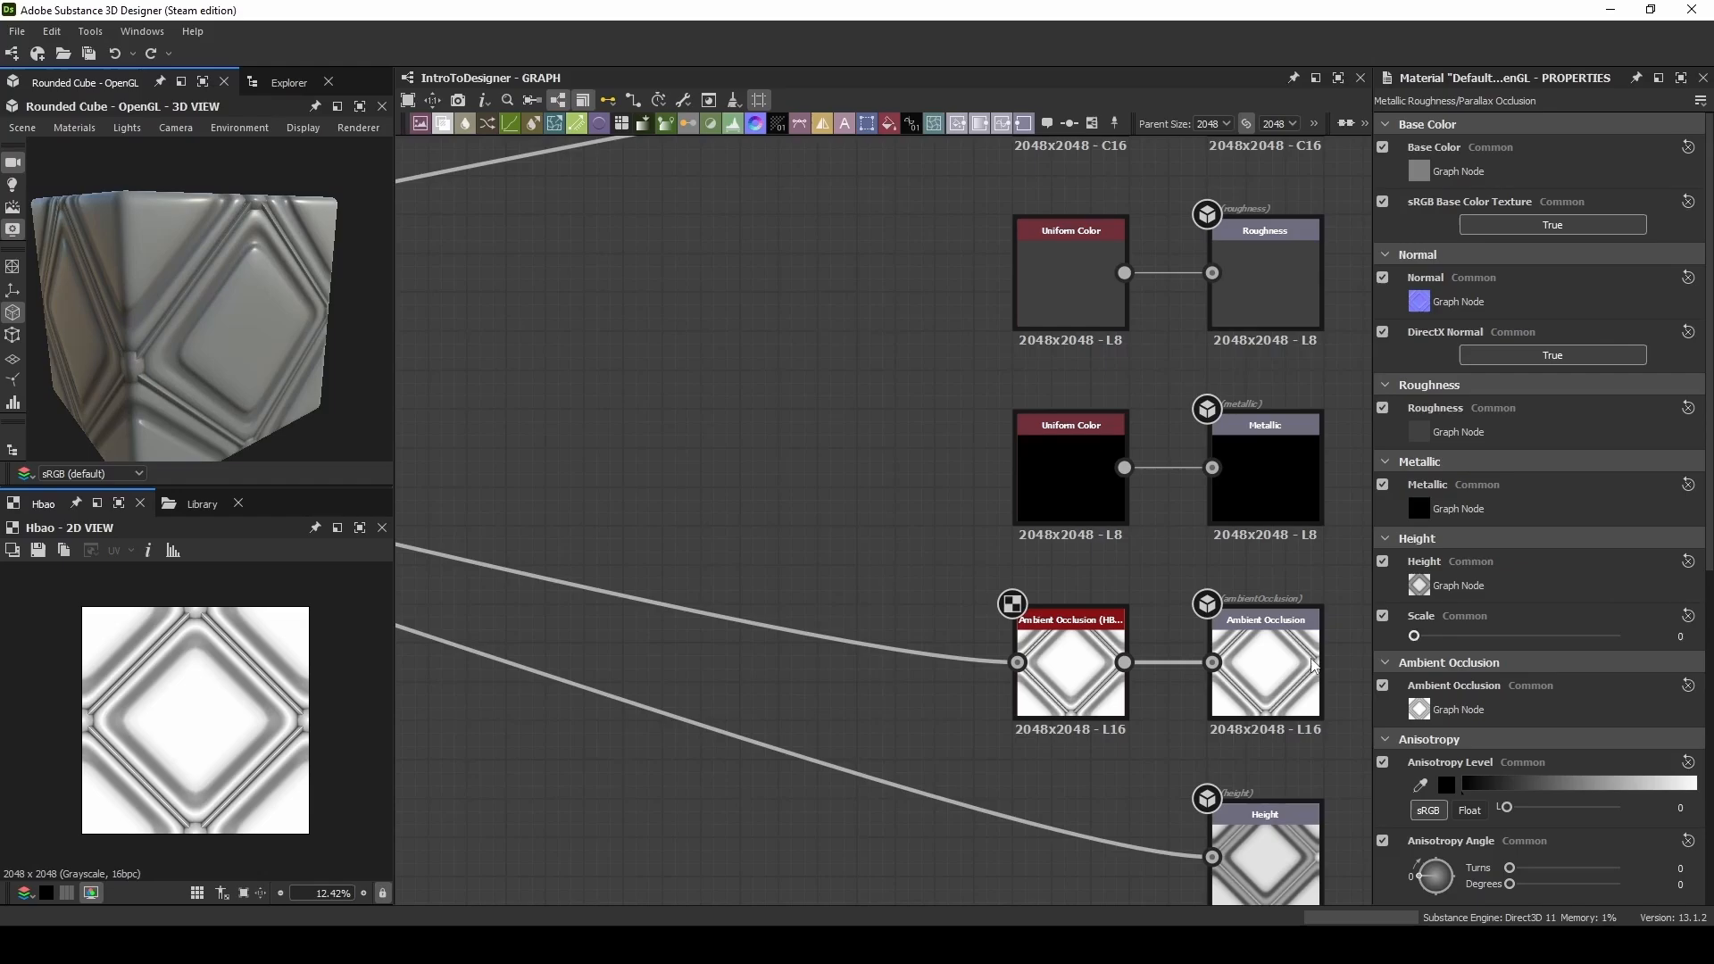
{"action": "left_click_drag", "start_coordinate": [1414, 636], "coordinate": [1441, 636]}
{"action": "type", "text": "leve"}
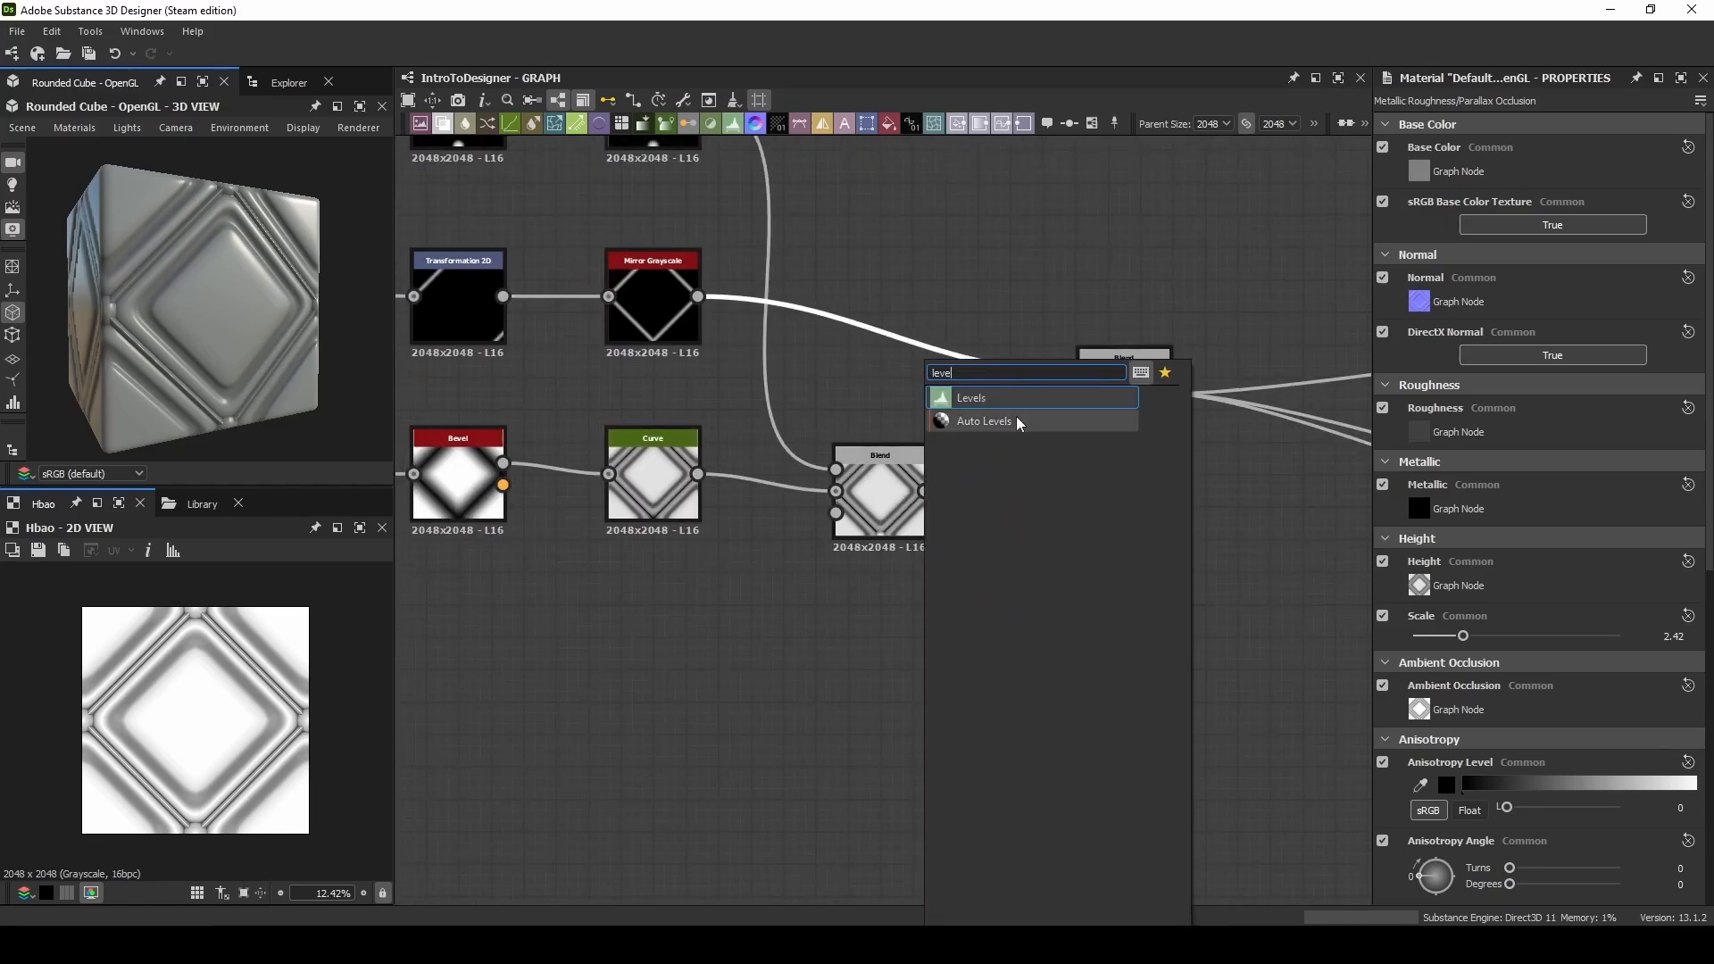
Step: Add a Levels adjustment node from the node search
{"action": "left_click", "coordinate": [971, 398]}
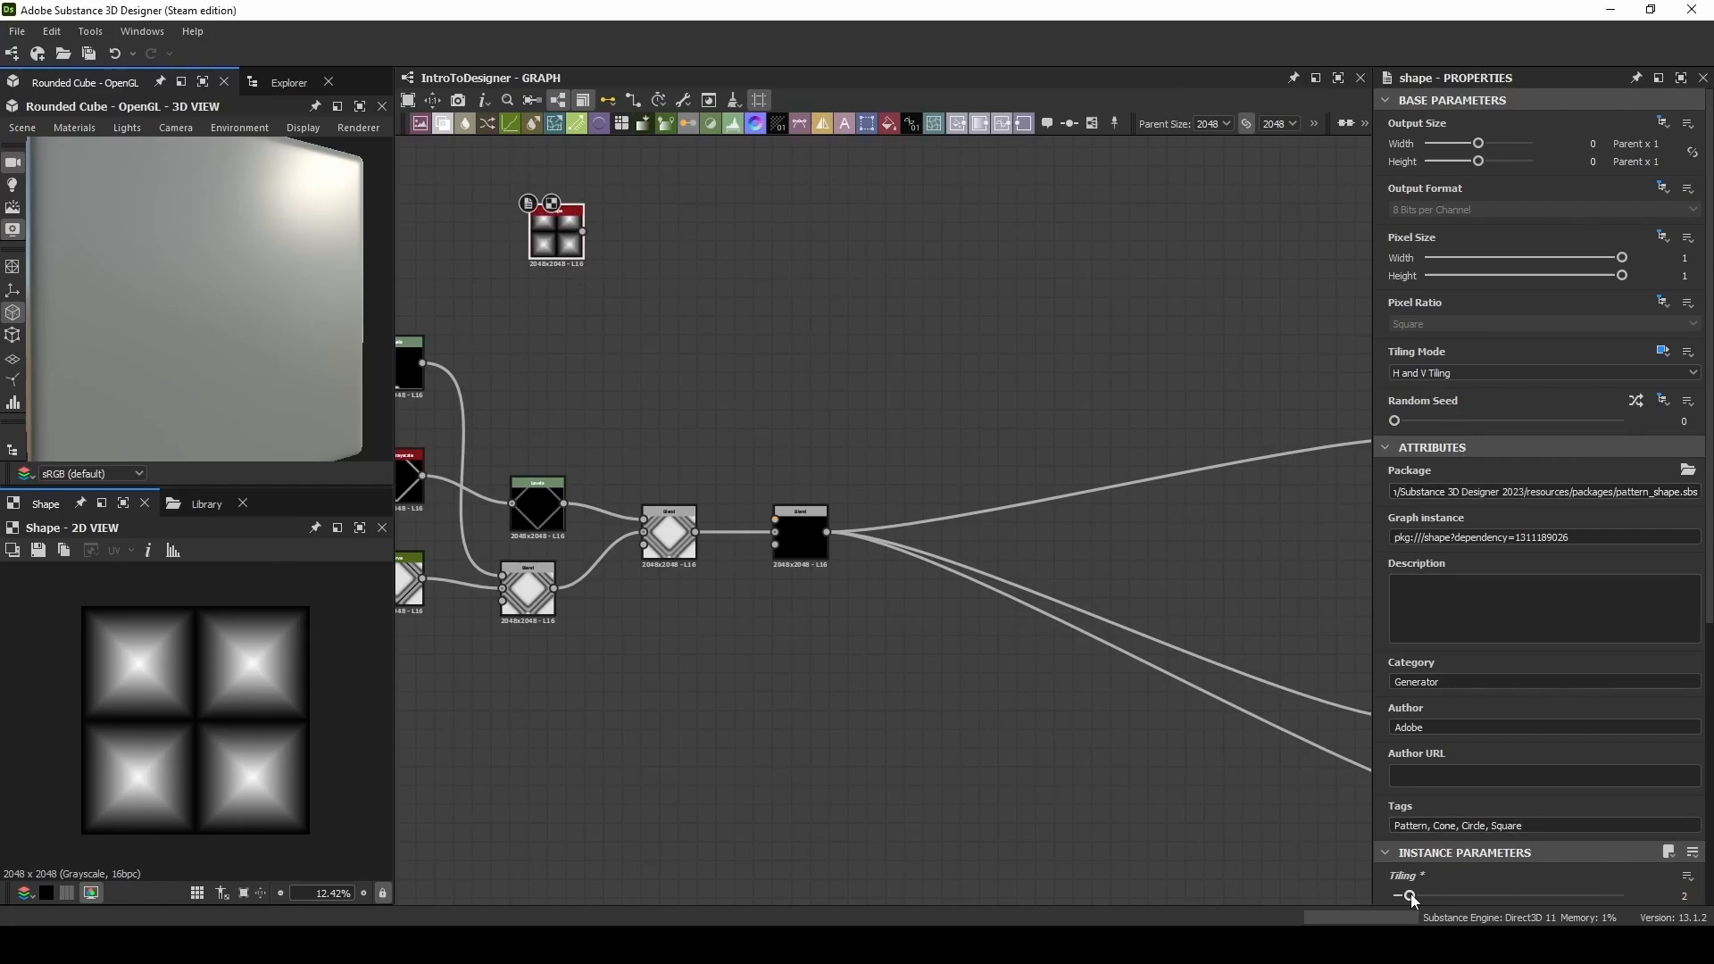
Step: Tile the pyramid shape 3×3, edge-detect it into grid lines and multiply them over the diamond height
{"action": "left_click_drag", "start_coordinate": [1409, 897], "coordinate": [1425, 733]}
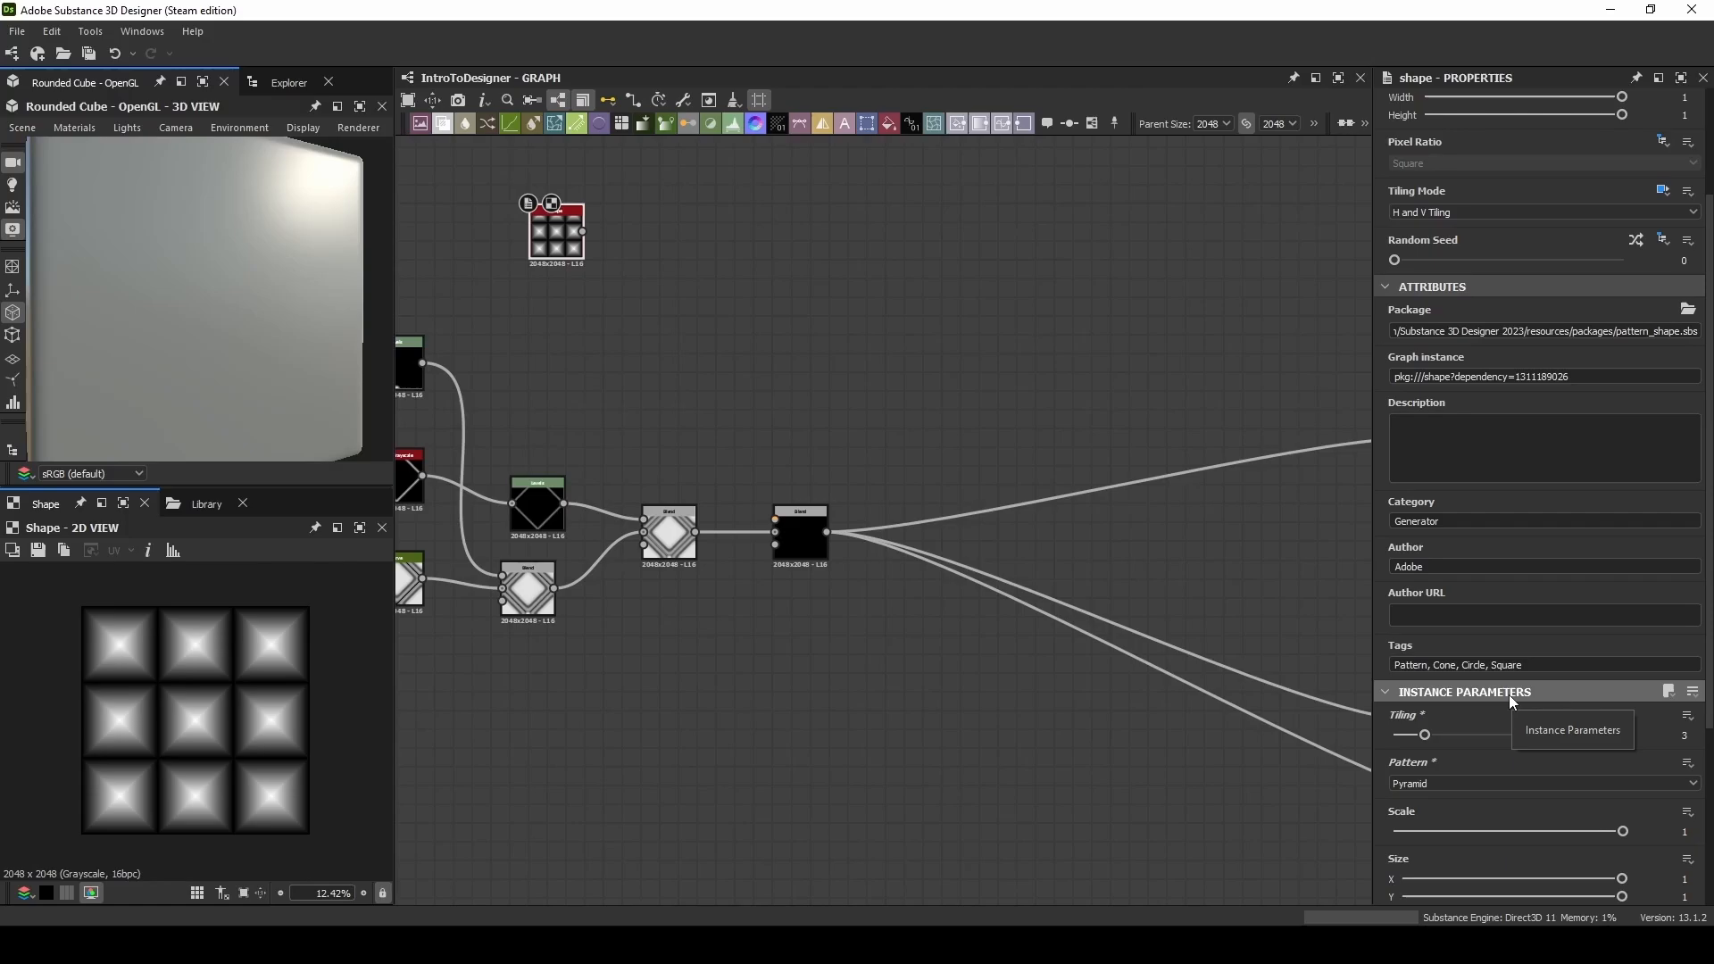
{"action": "left_click_drag", "start_coordinate": [1425, 734], "coordinate": [1439, 734]}
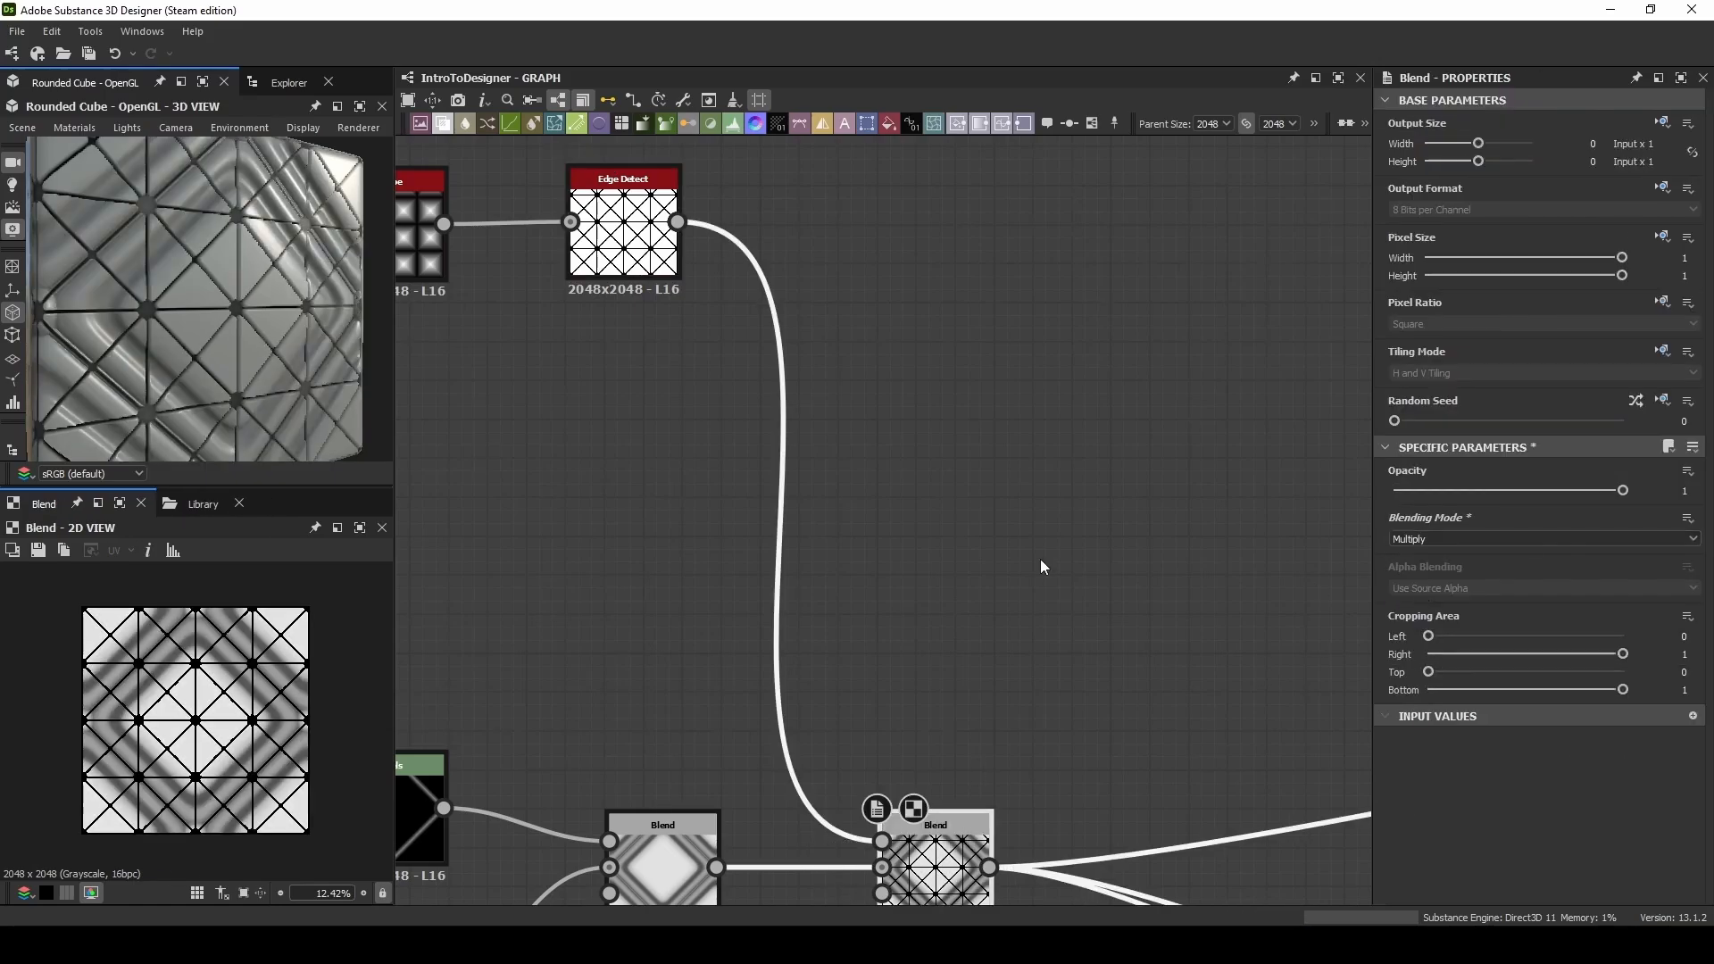
{"action": "left_click", "coordinate": [1539, 537]}
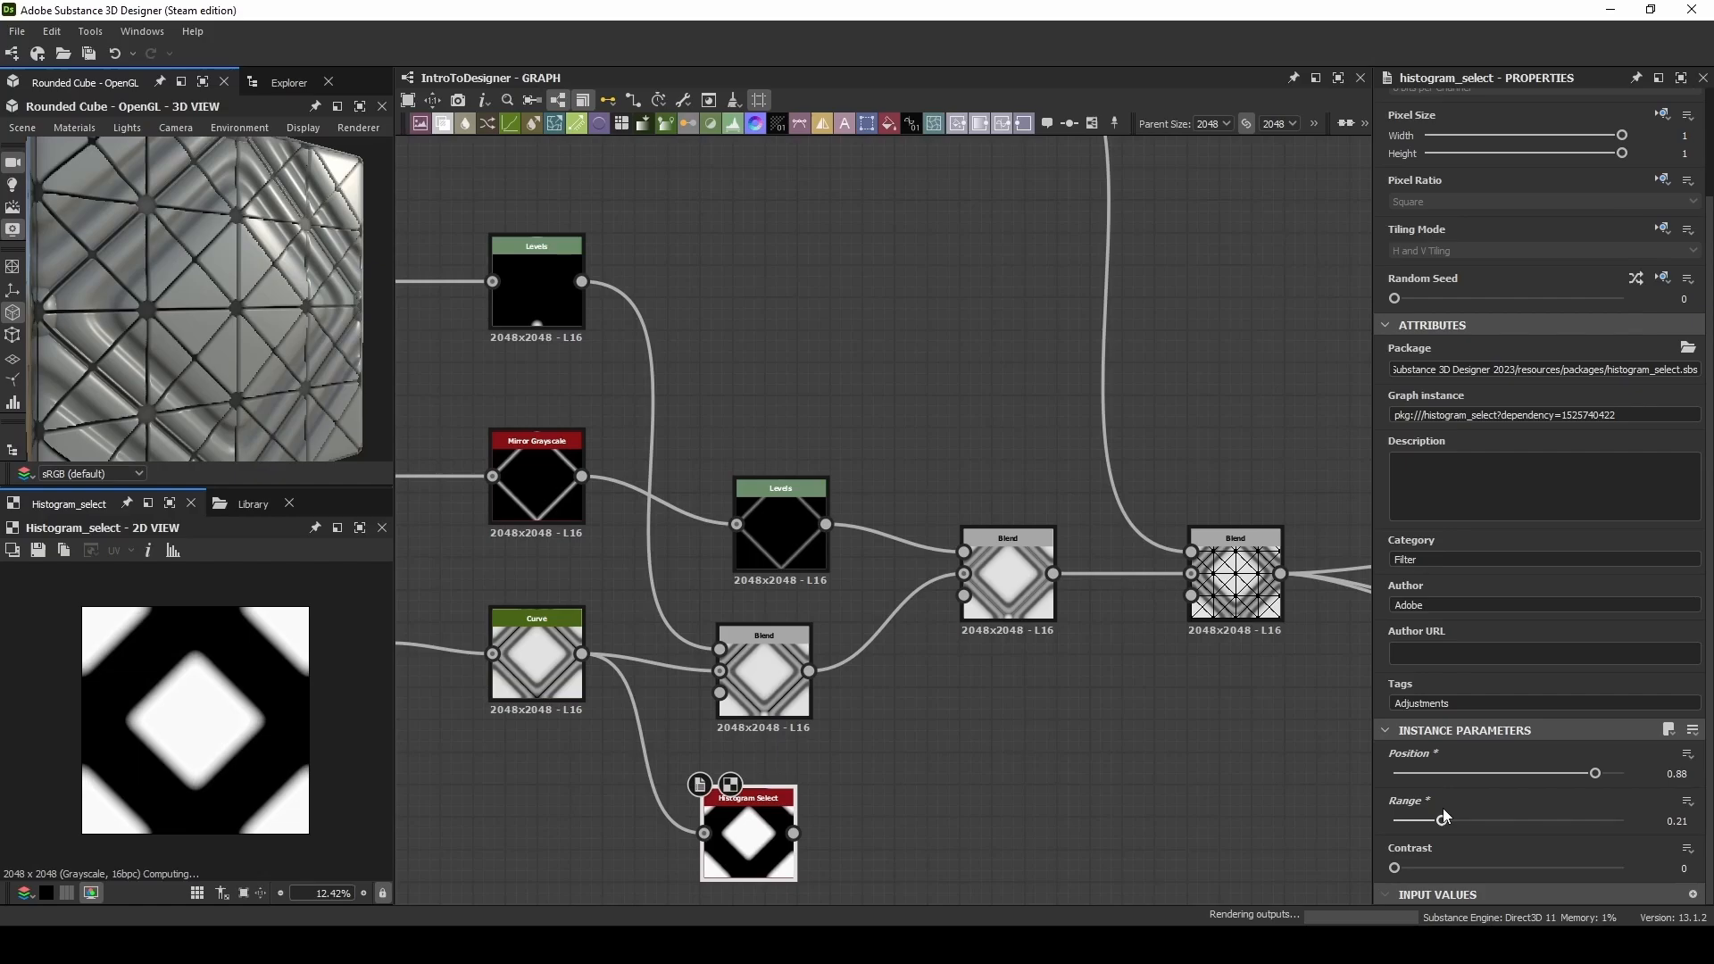
Step: Mask the grid-line blend with the Histogram Select diamond, tune its range and lower the blend opacity
{"action": "left_click_drag", "start_coordinate": [1416, 820], "coordinate": [1453, 819]}
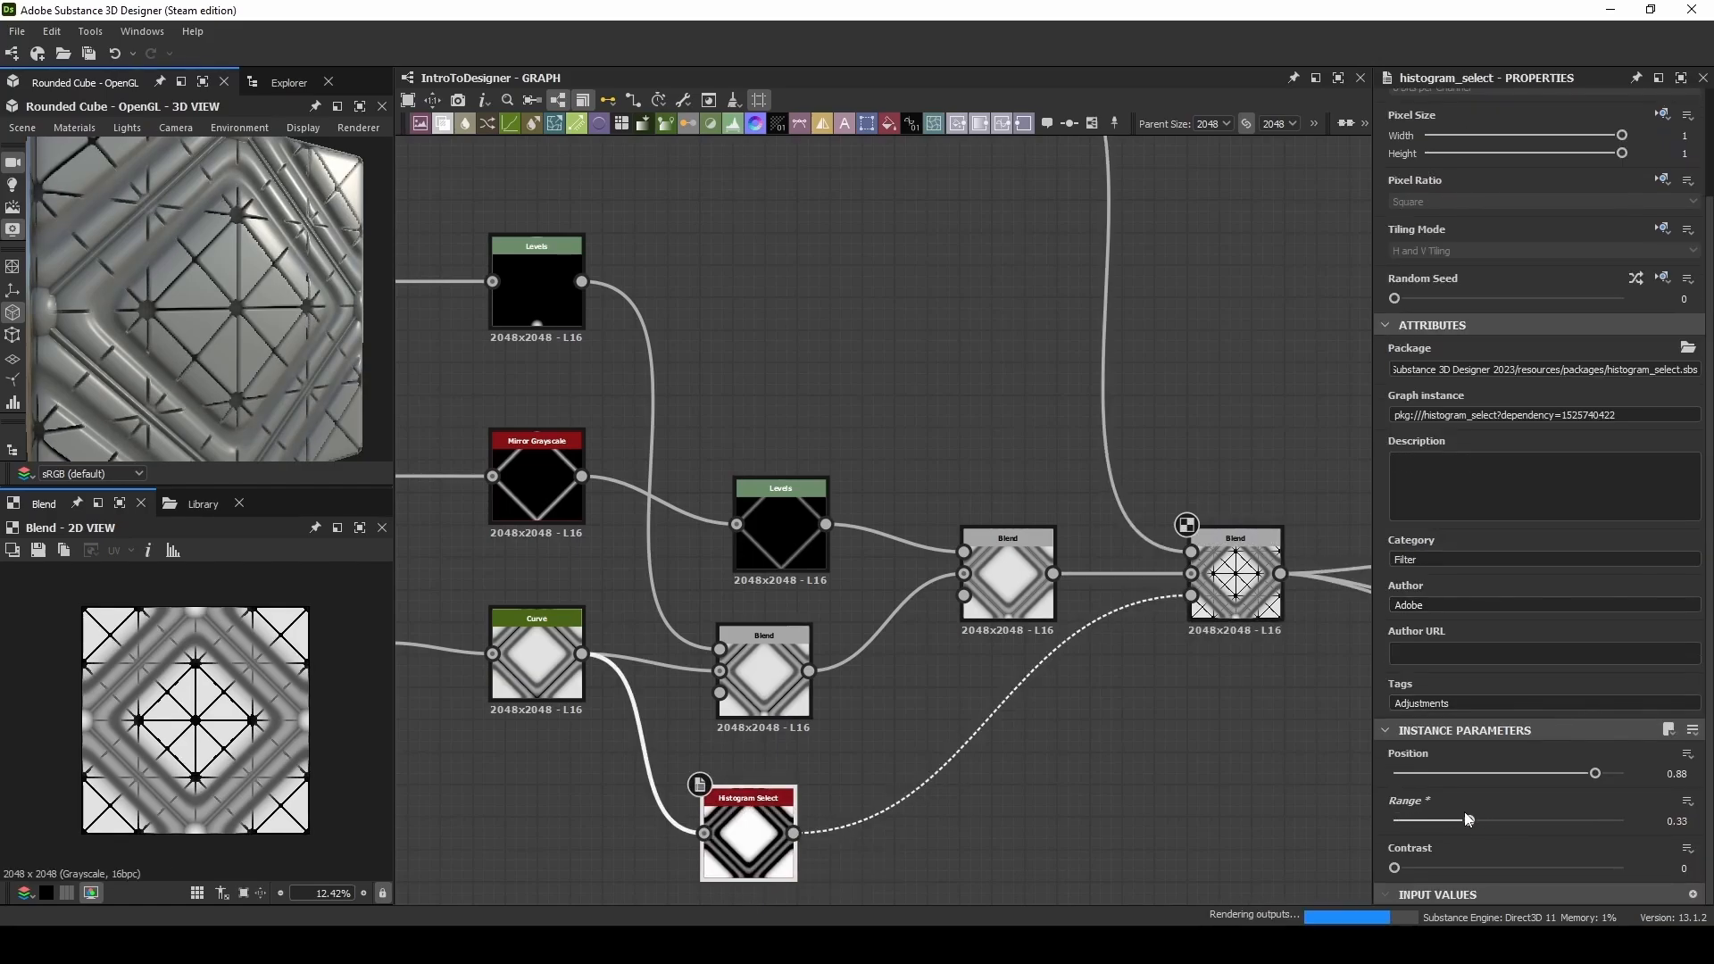
{"action": "left_click_drag", "start_coordinate": [1443, 820], "coordinate": [1400, 820]}
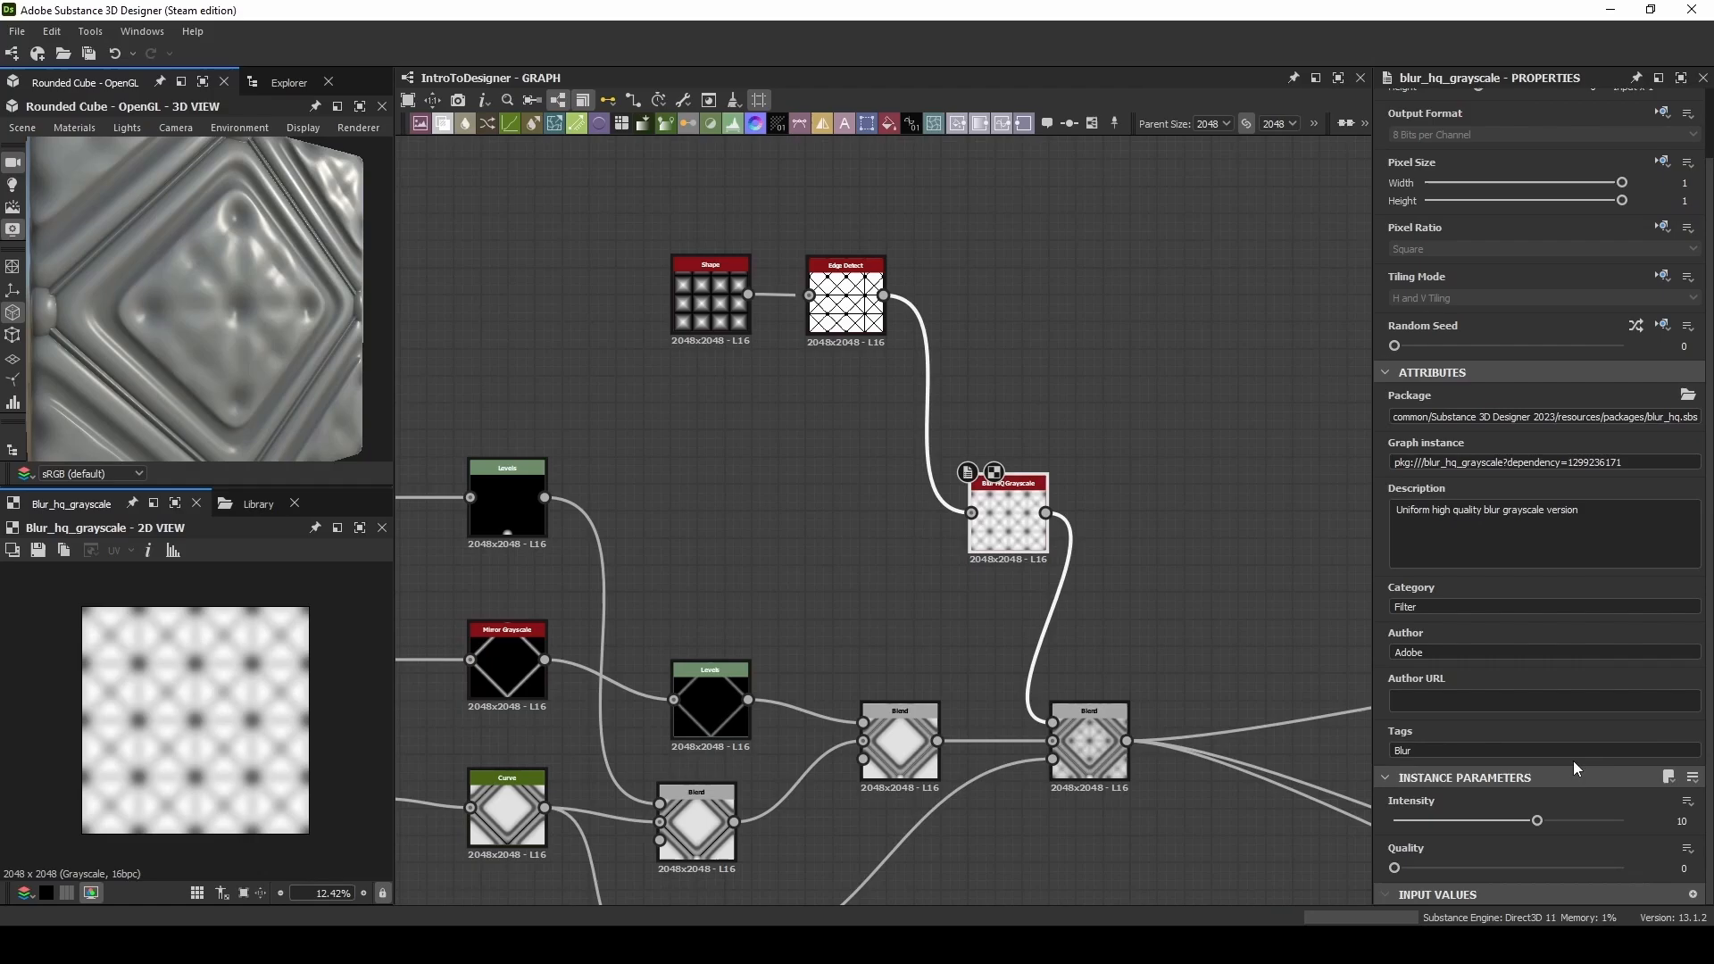
{"action": "left_click_drag", "start_coordinate": [1536, 820], "coordinate": [1416, 819]}
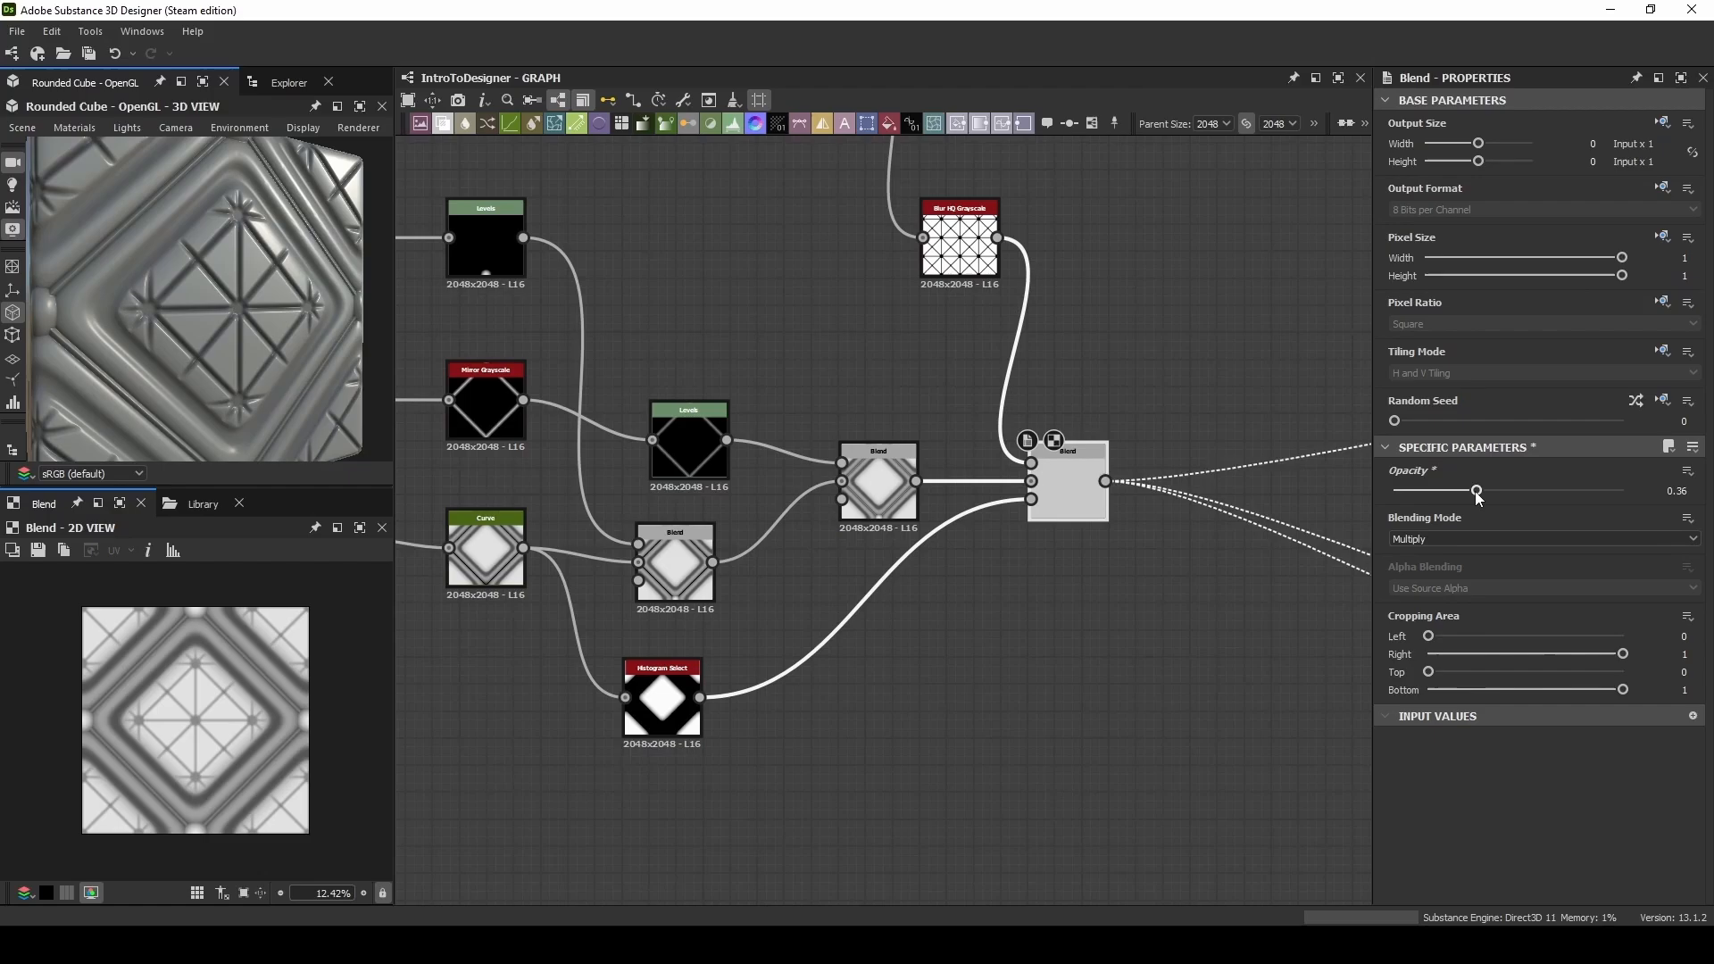
{"action": "left_click_drag", "start_coordinate": [1476, 490], "coordinate": [1461, 490]}
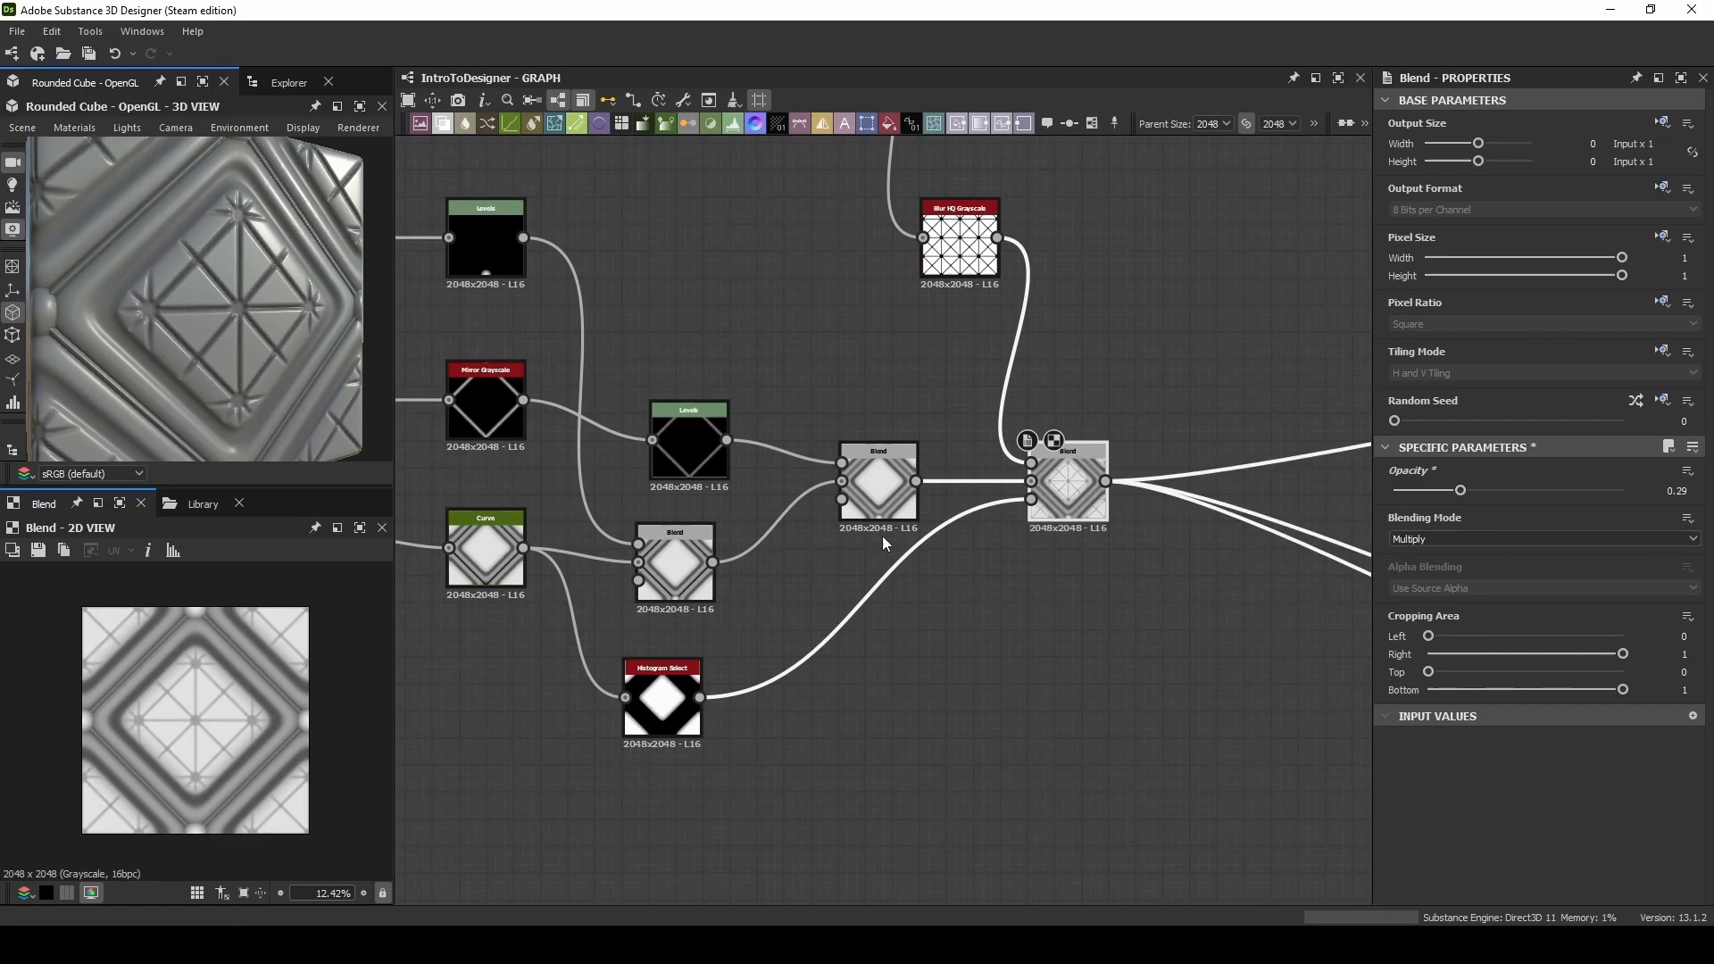
Step: Sharpen the diamond selection with more contrast and a narrower range, then blur the grid lines with Blur HQ
{"action": "left_click", "coordinate": [660, 700]}
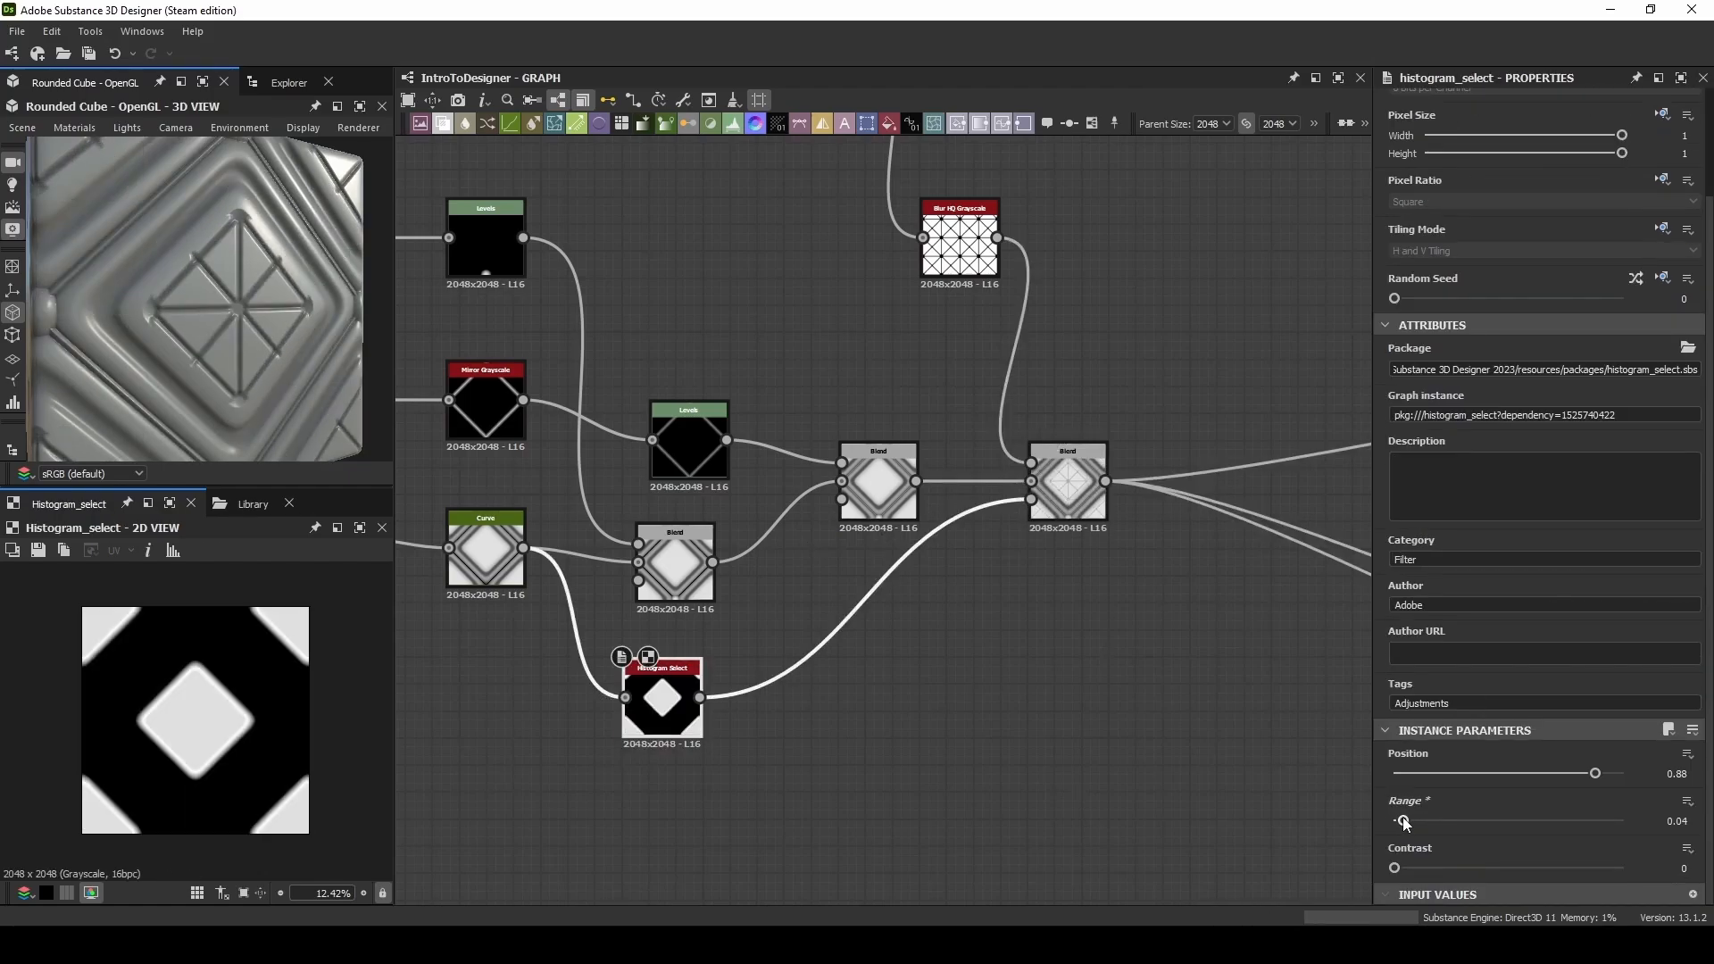
{"action": "left_click_drag", "start_coordinate": [1395, 868], "coordinate": [1594, 868]}
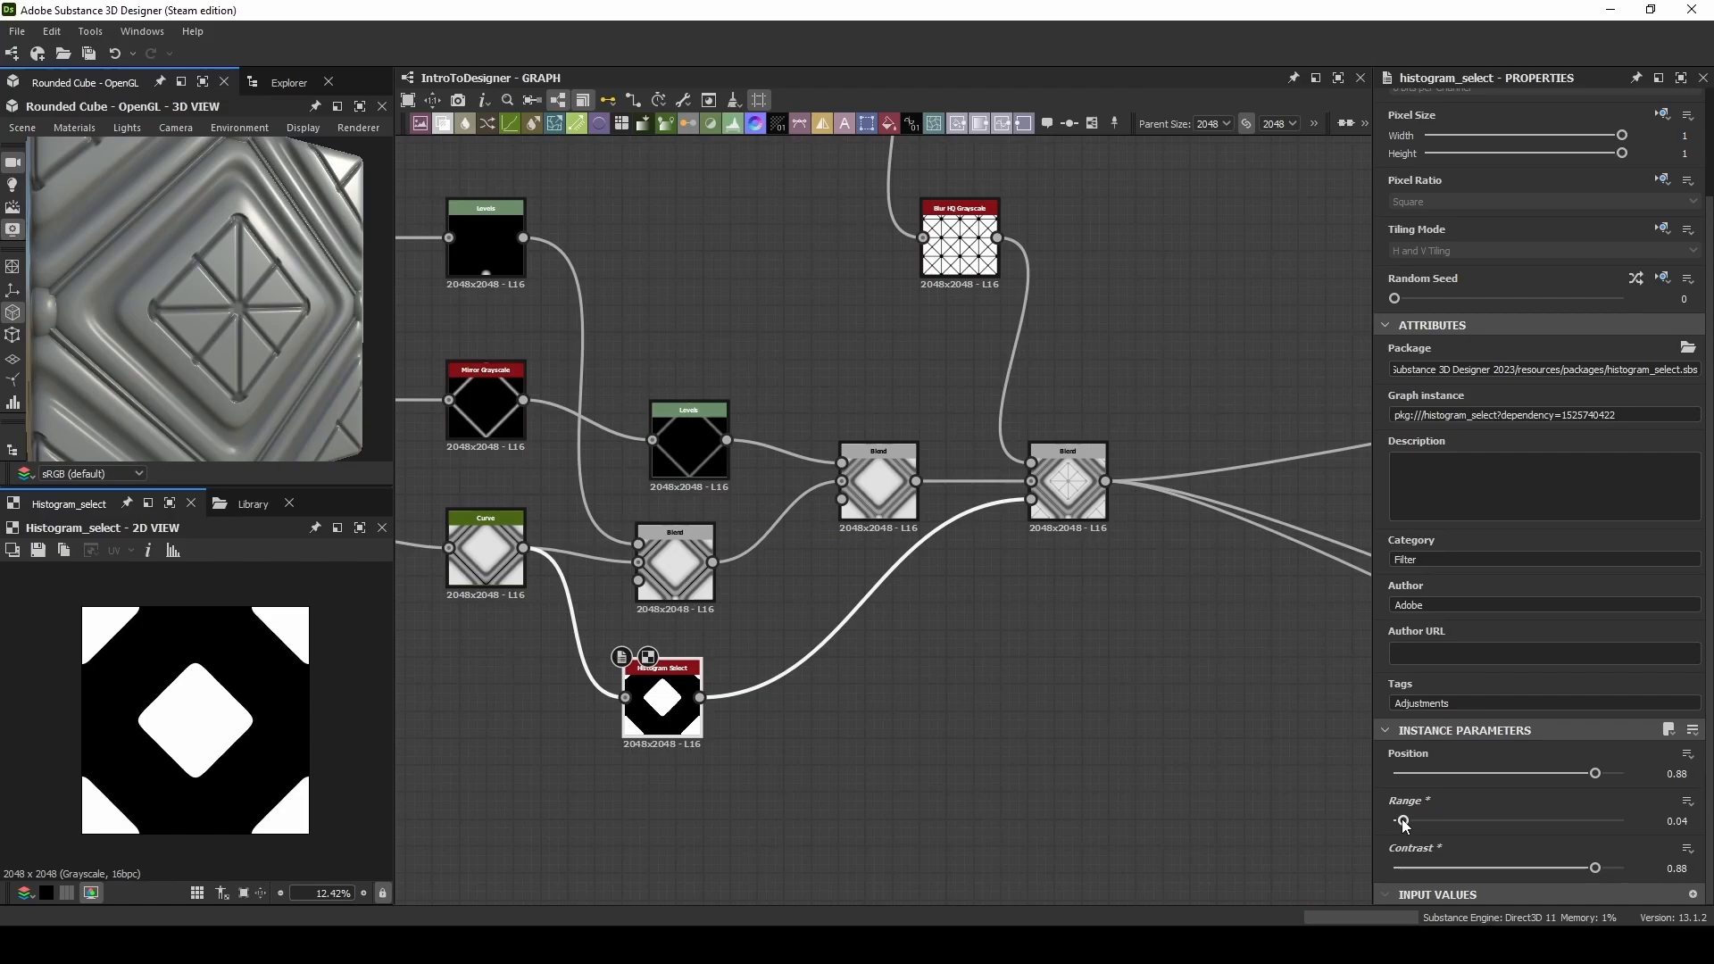
{"action": "left_click_drag", "start_coordinate": [1403, 822], "coordinate": [1399, 821]}
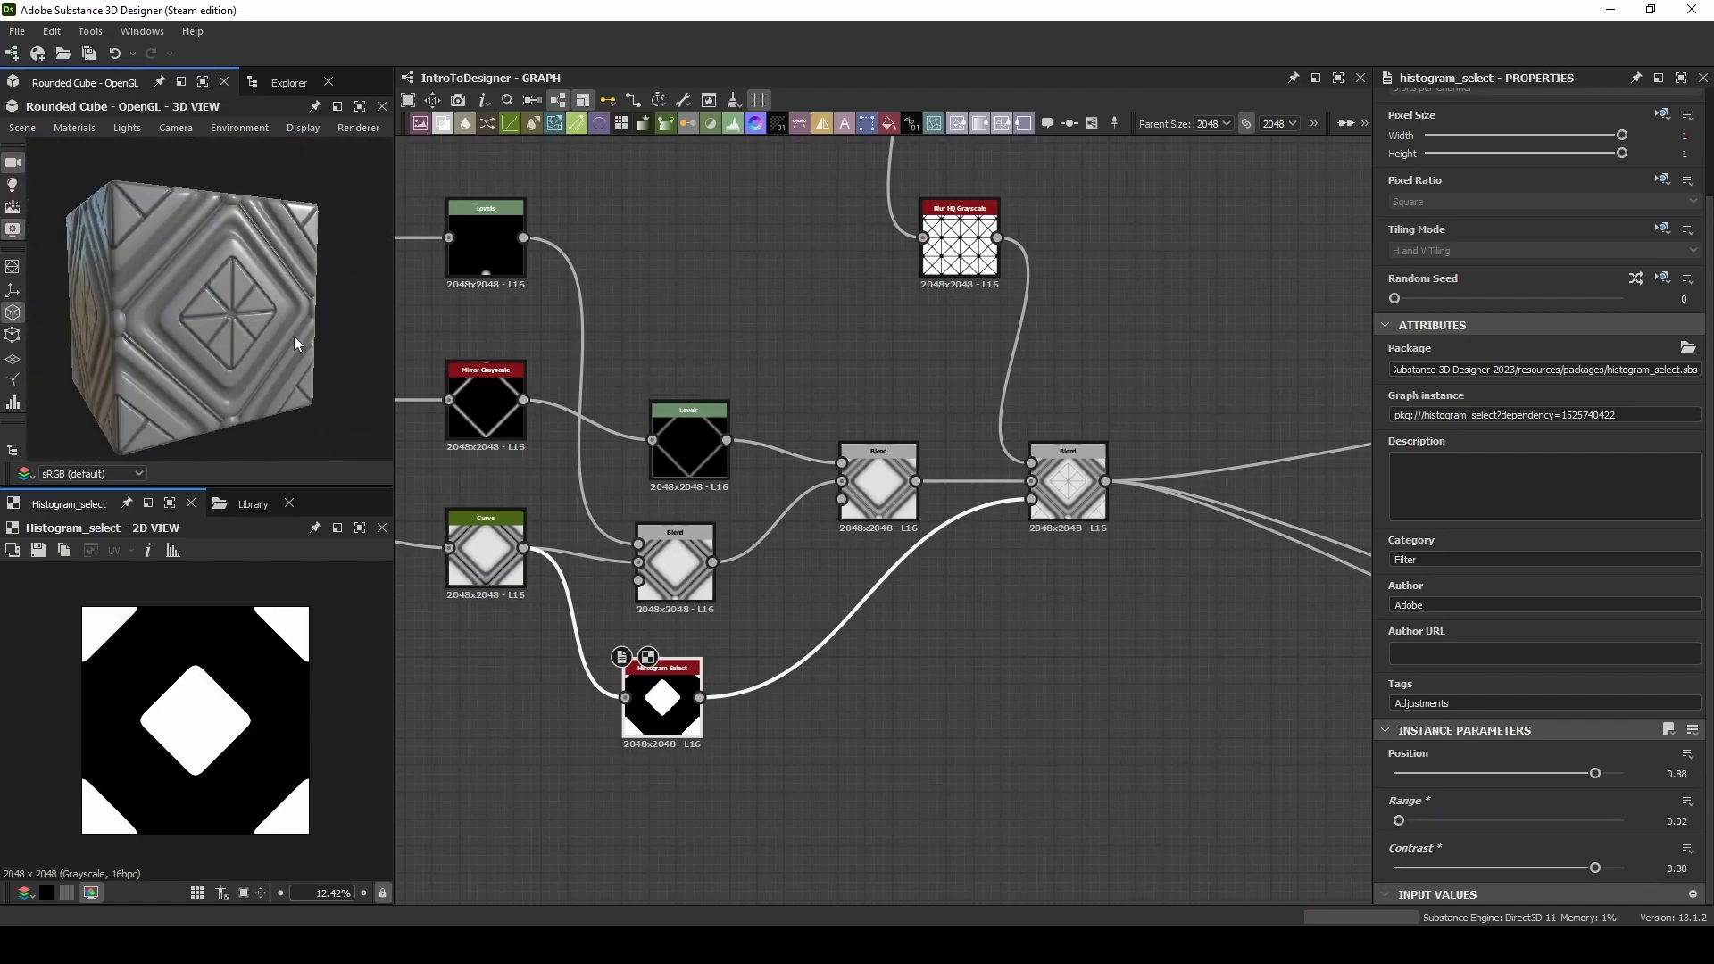
{"action": "left_click", "coordinate": [959, 241]}
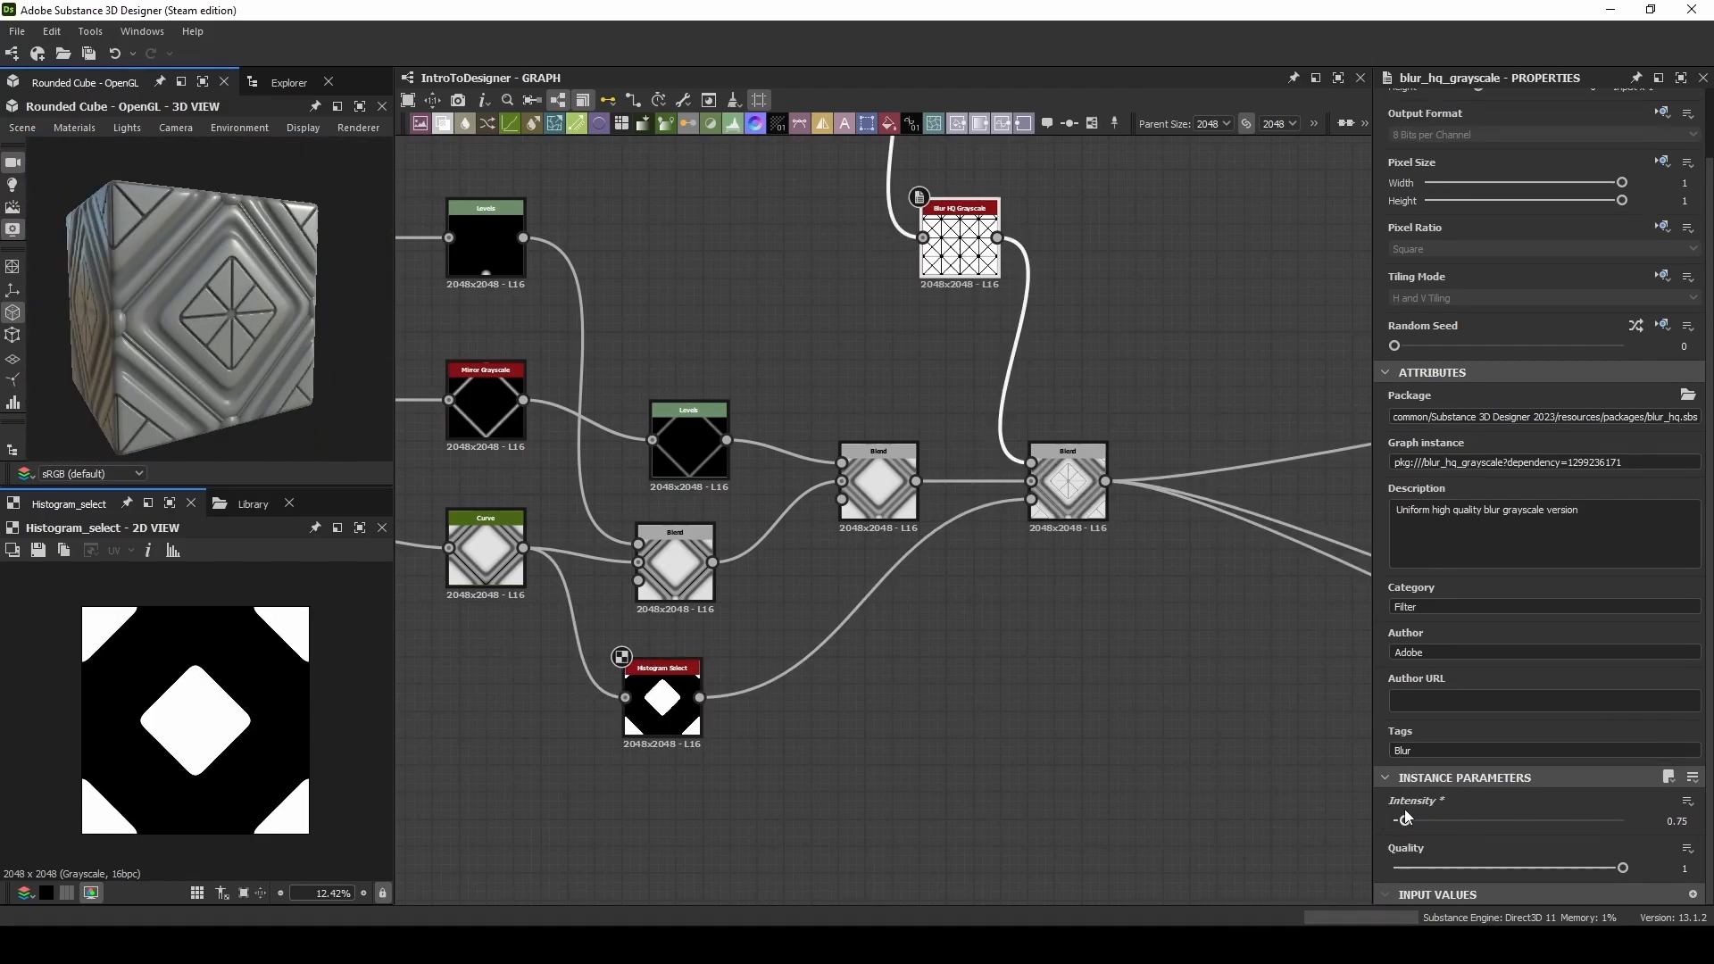
{"action": "left_click_drag", "start_coordinate": [1404, 820], "coordinate": [1429, 819]}
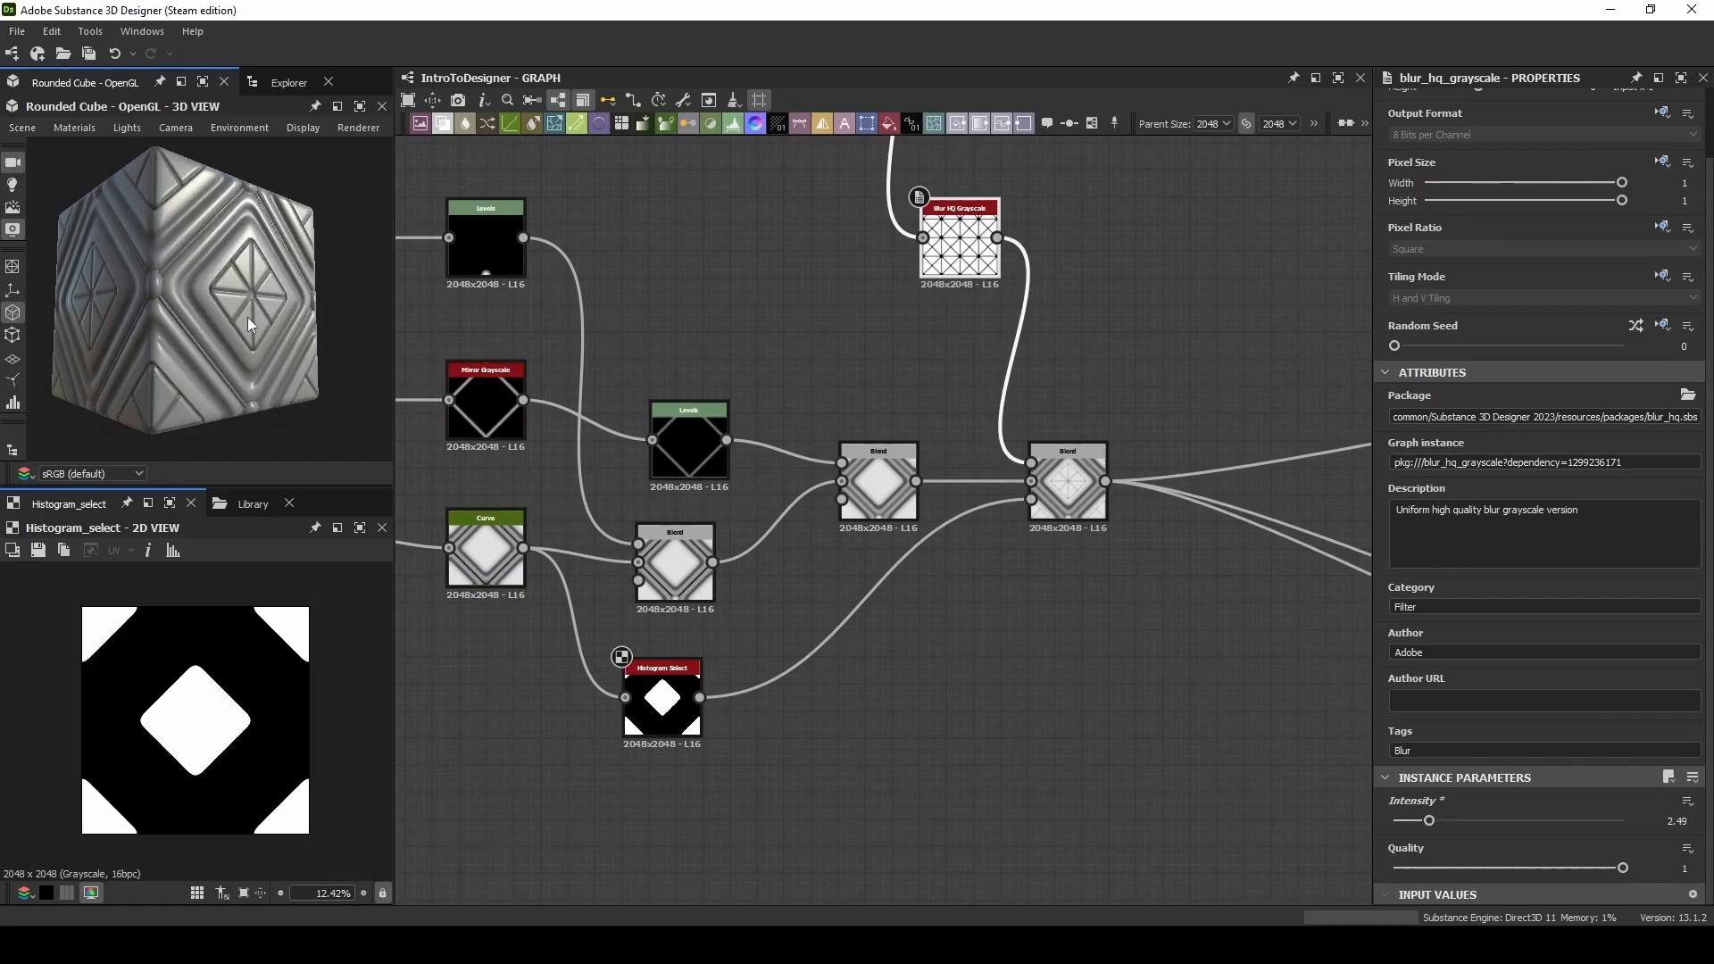
{"action": "left_click", "coordinate": [1066, 480]}
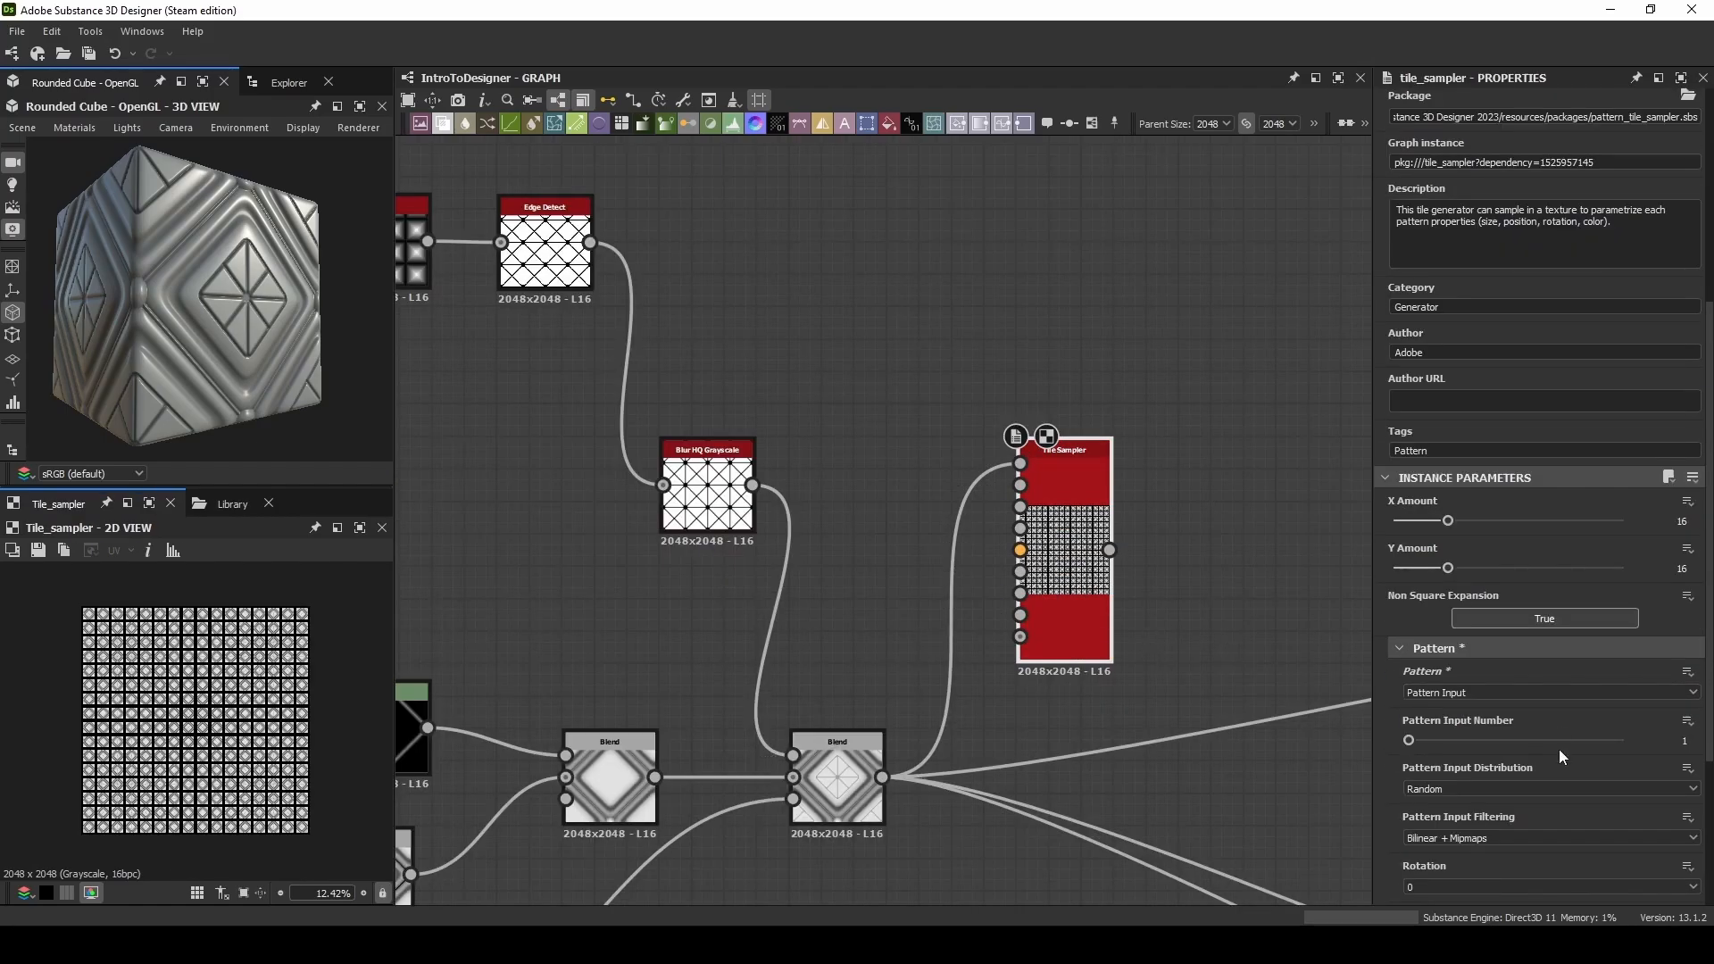
Step: Feed the diamond tile into a Tile Sampler and add a Histogram Range at range 0.45, position 0.71
{"action": "scroll", "scroll_direction": "down", "scroll_amount": 3}
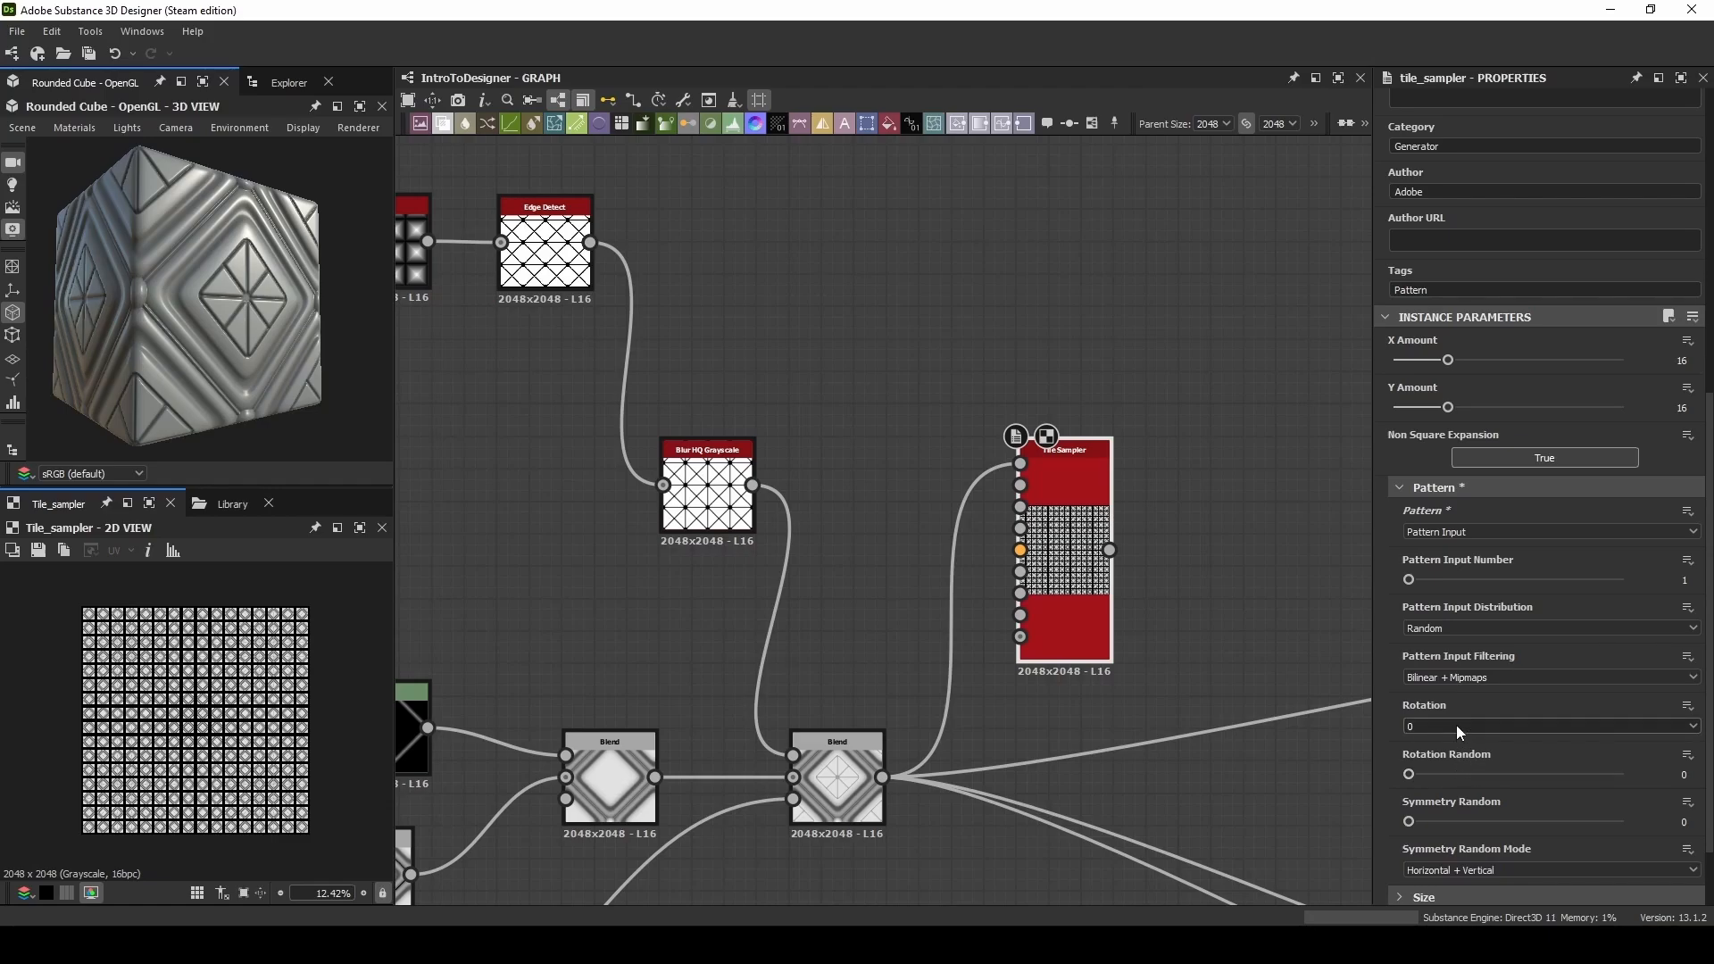
{"action": "left_click_drag", "start_coordinate": [1444, 359], "coordinate": [1407, 359]}
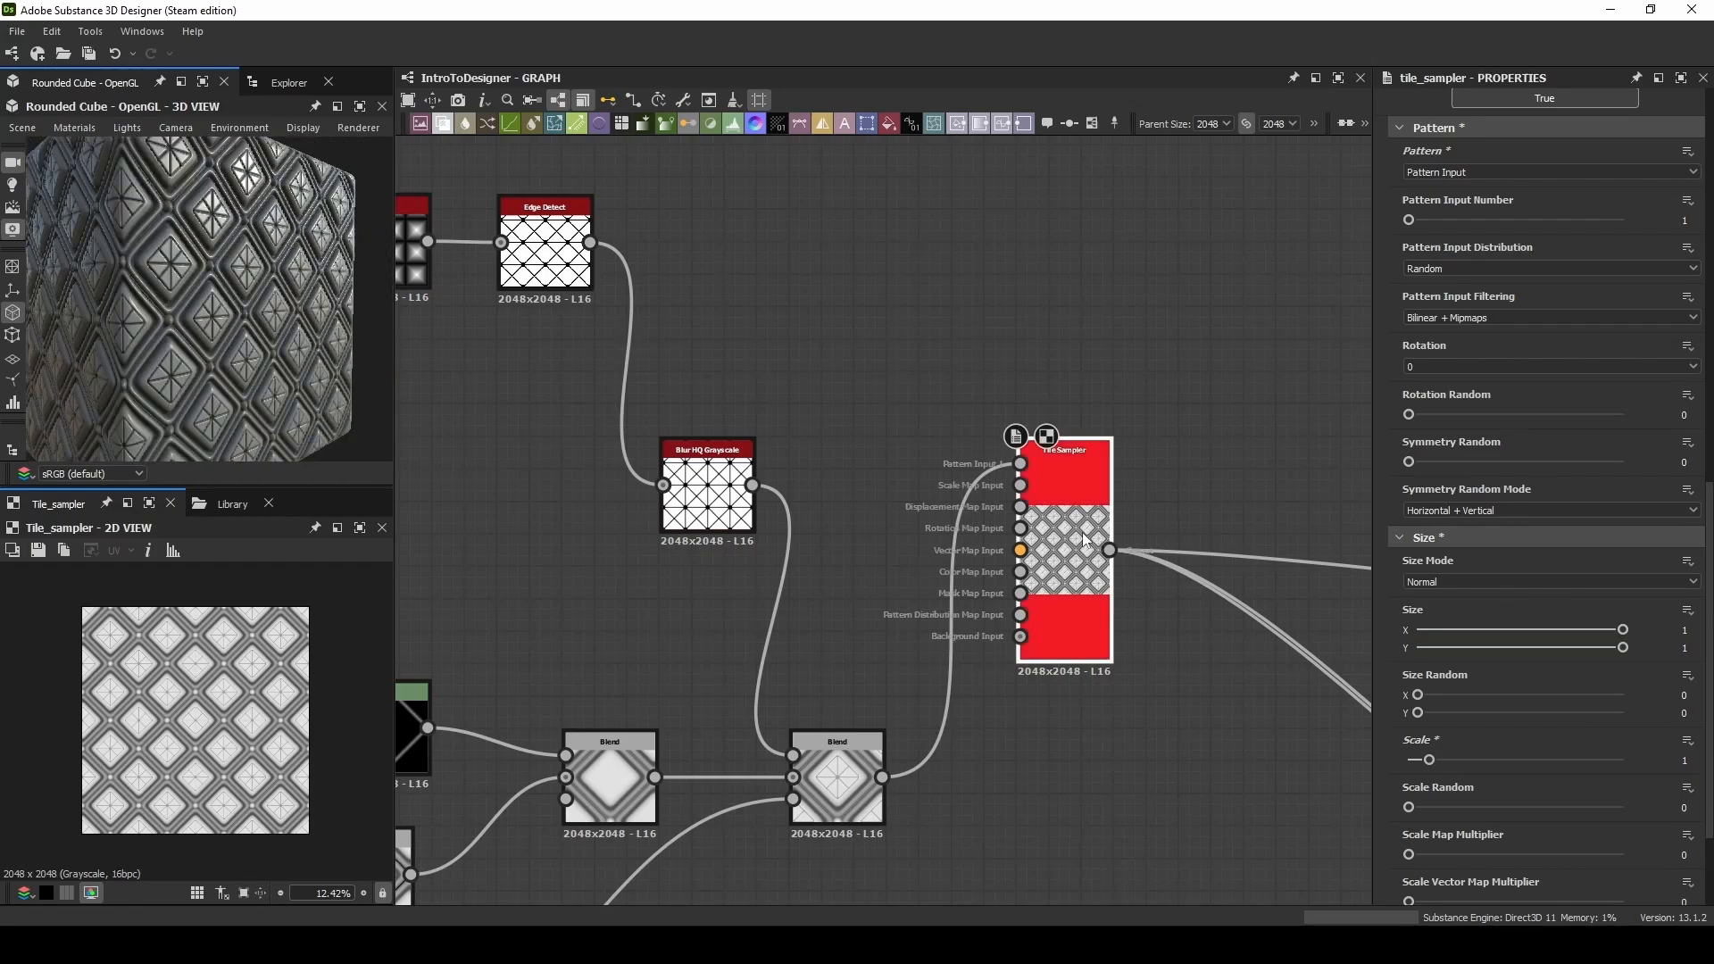
{"action": "left_click", "coordinate": [1228, 552]}
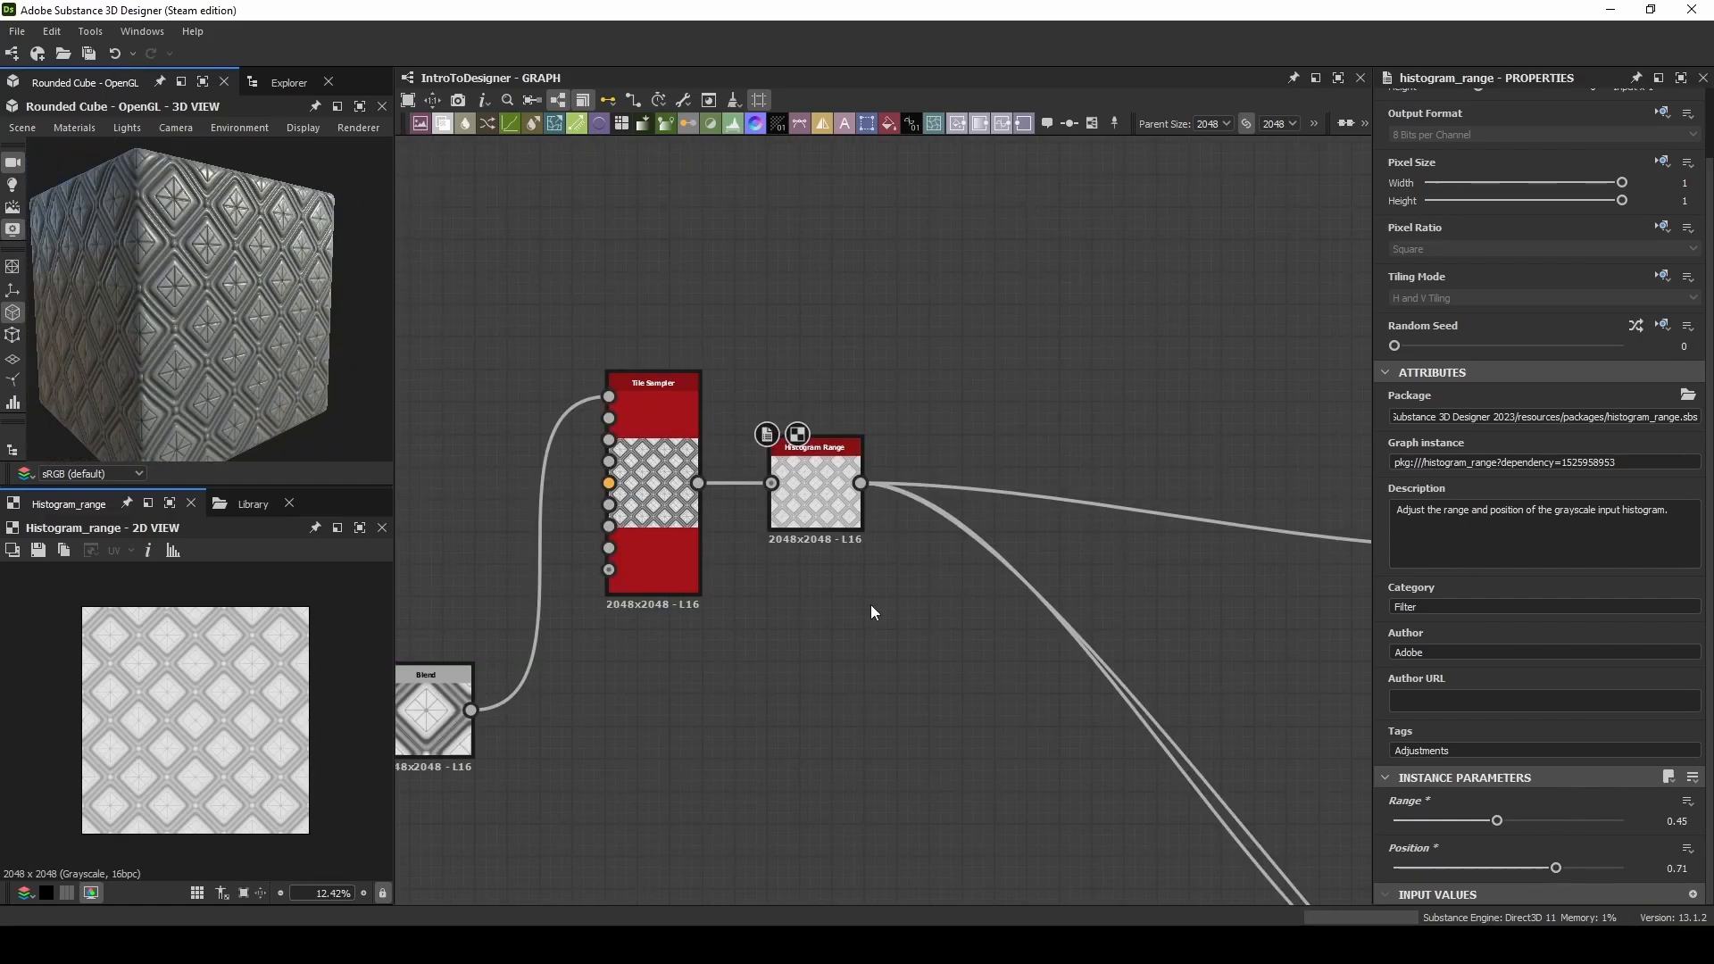
{"action": "mouse_move", "coordinate": [1001, 320]}
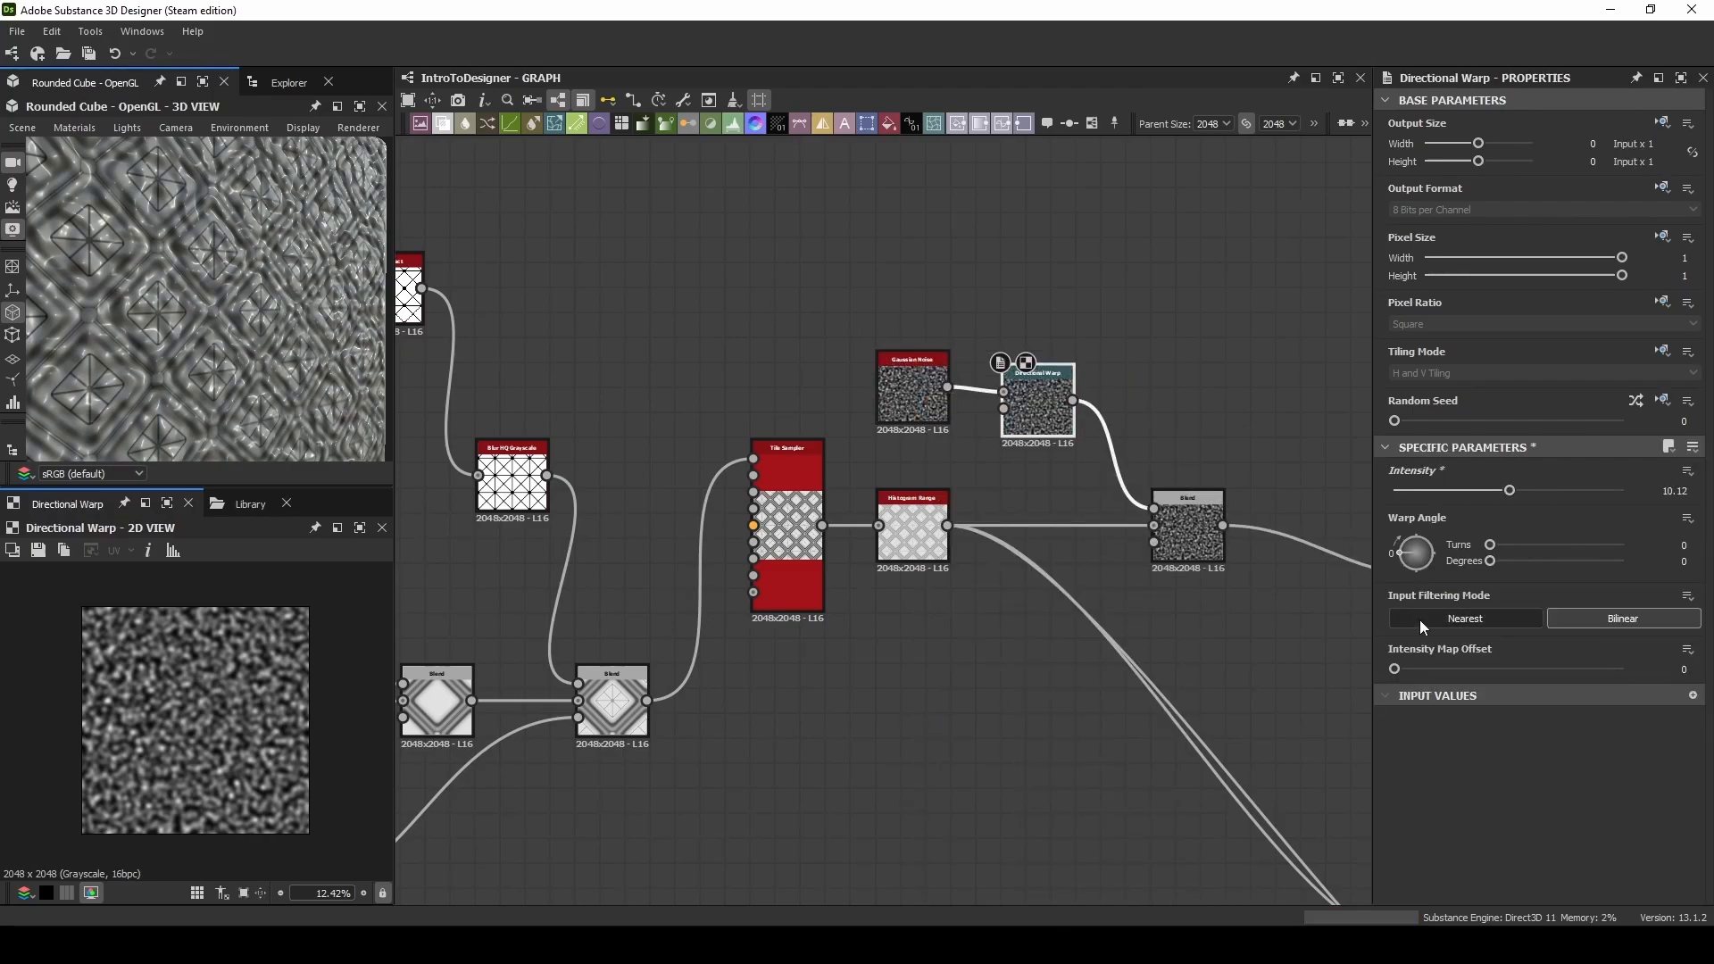
Step: Lower the Gaussian noise scale to 14 with disorder 0.7 and raise the Directional Warp intensity to about 20
{"action": "left_click", "coordinate": [912, 387]}
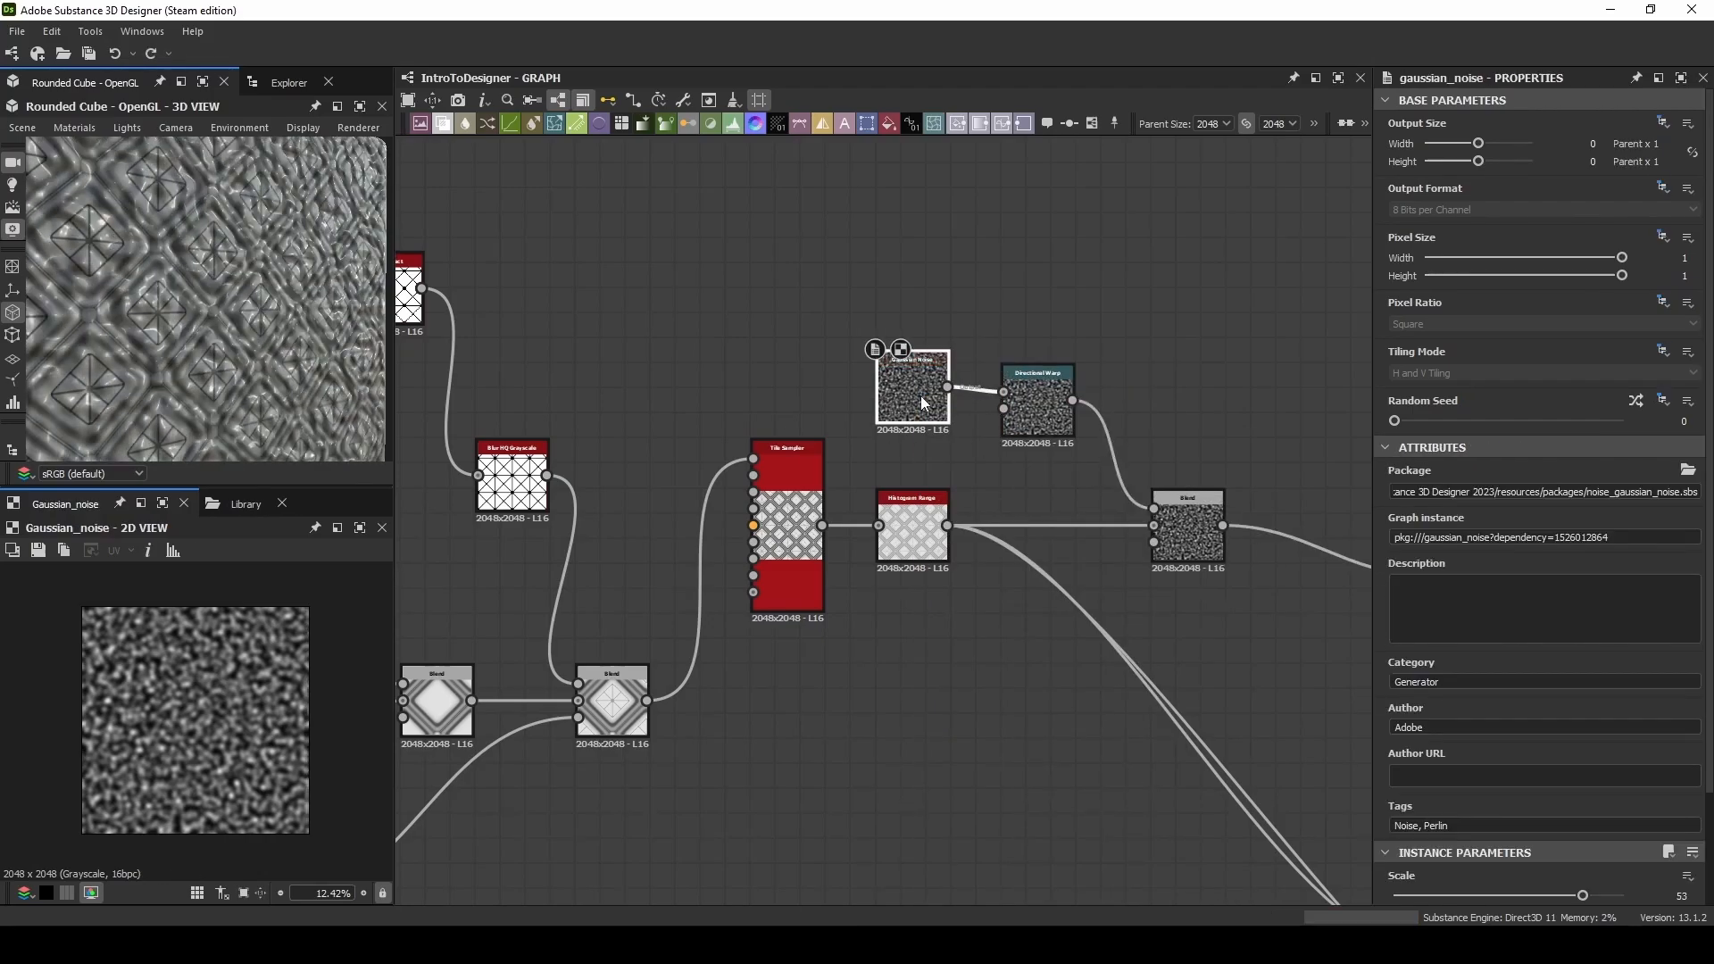
{"action": "left_click_drag", "start_coordinate": [1582, 894], "coordinate": [1468, 768]}
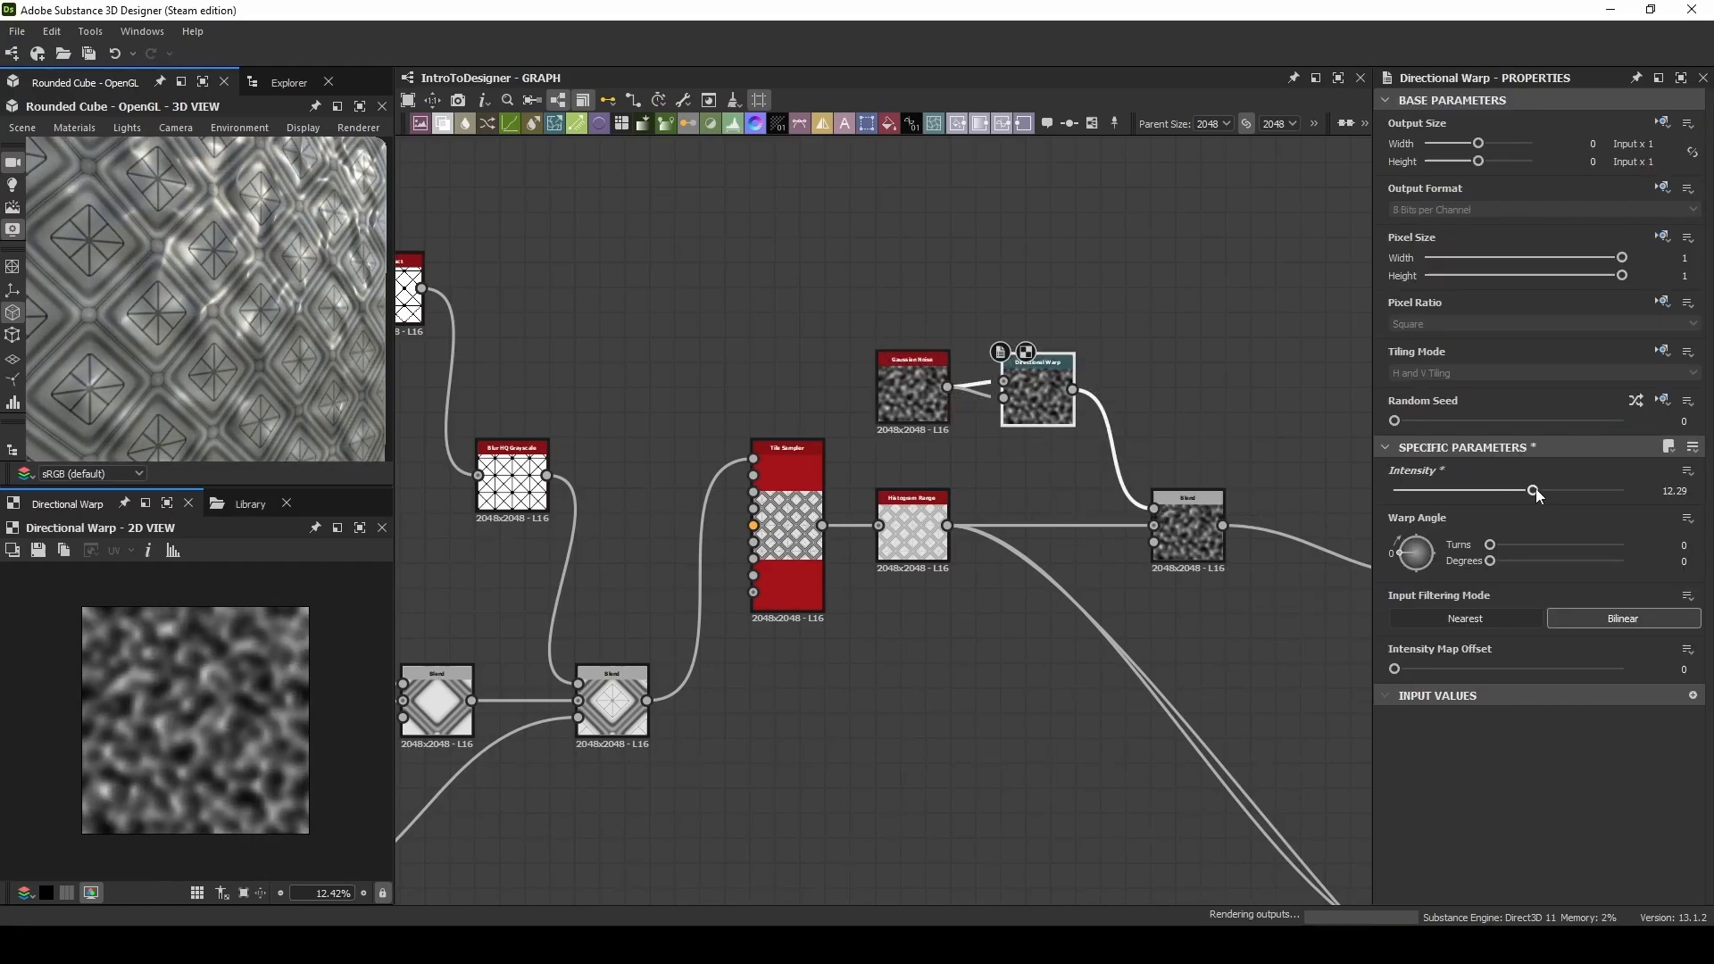
{"action": "left_click_drag", "start_coordinate": [1532, 489], "coordinate": [1623, 489]}
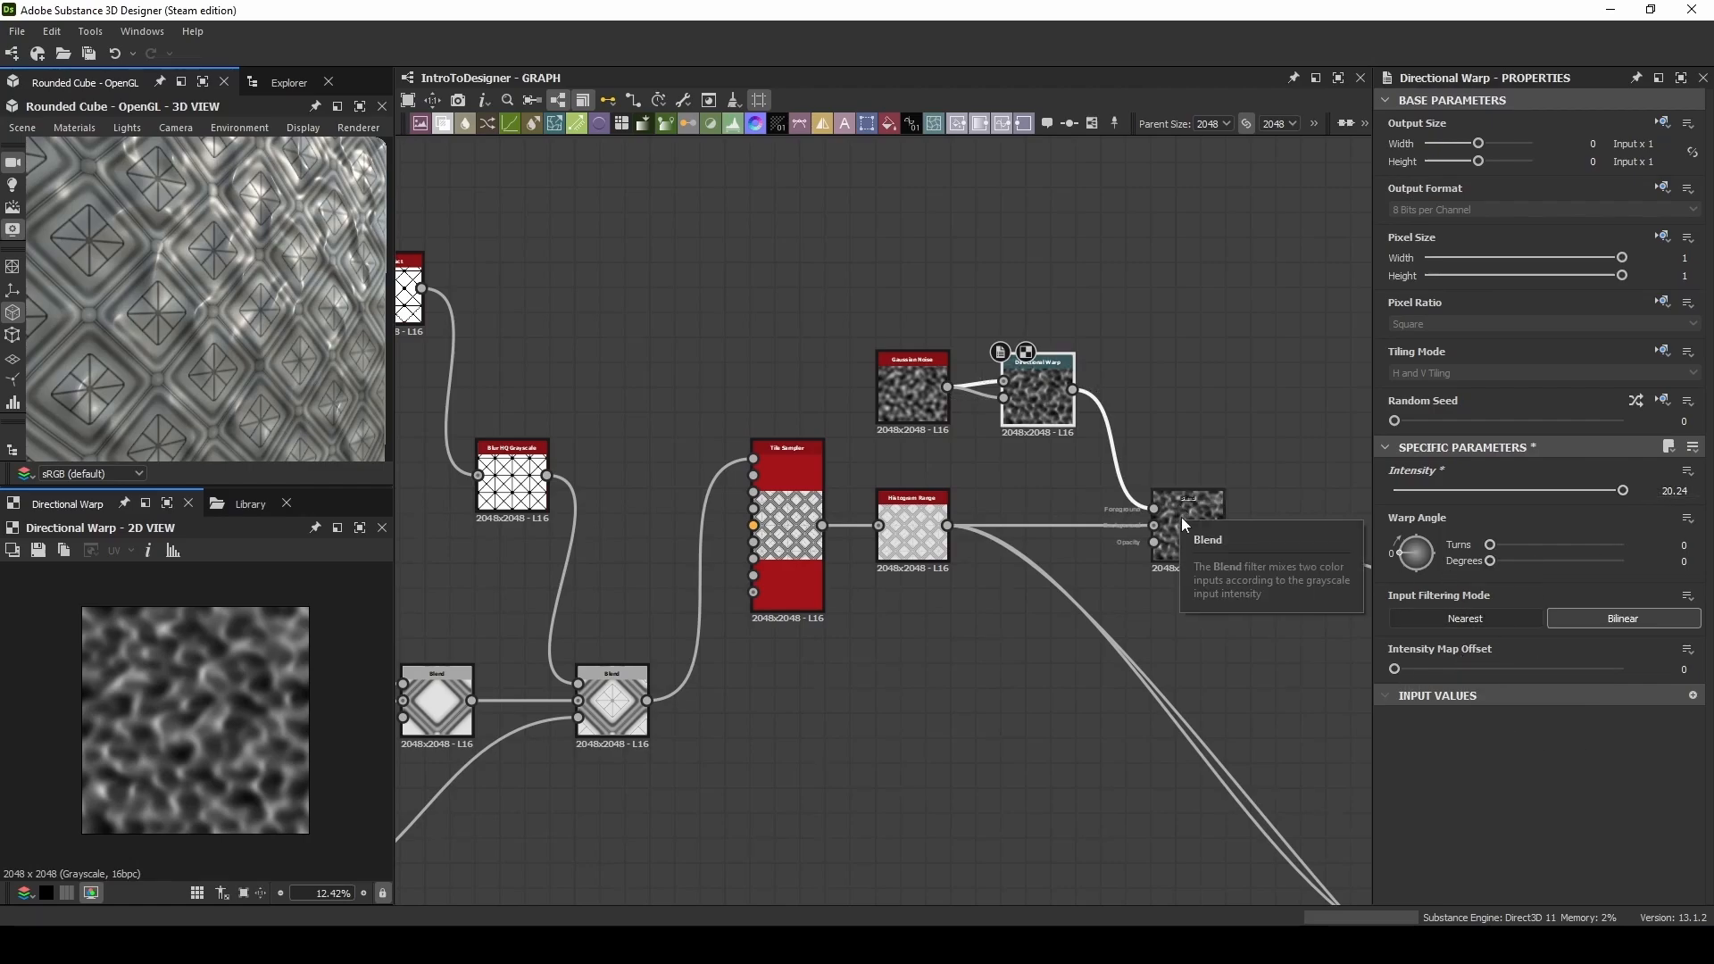
{"action": "left_click", "coordinate": [912, 387]}
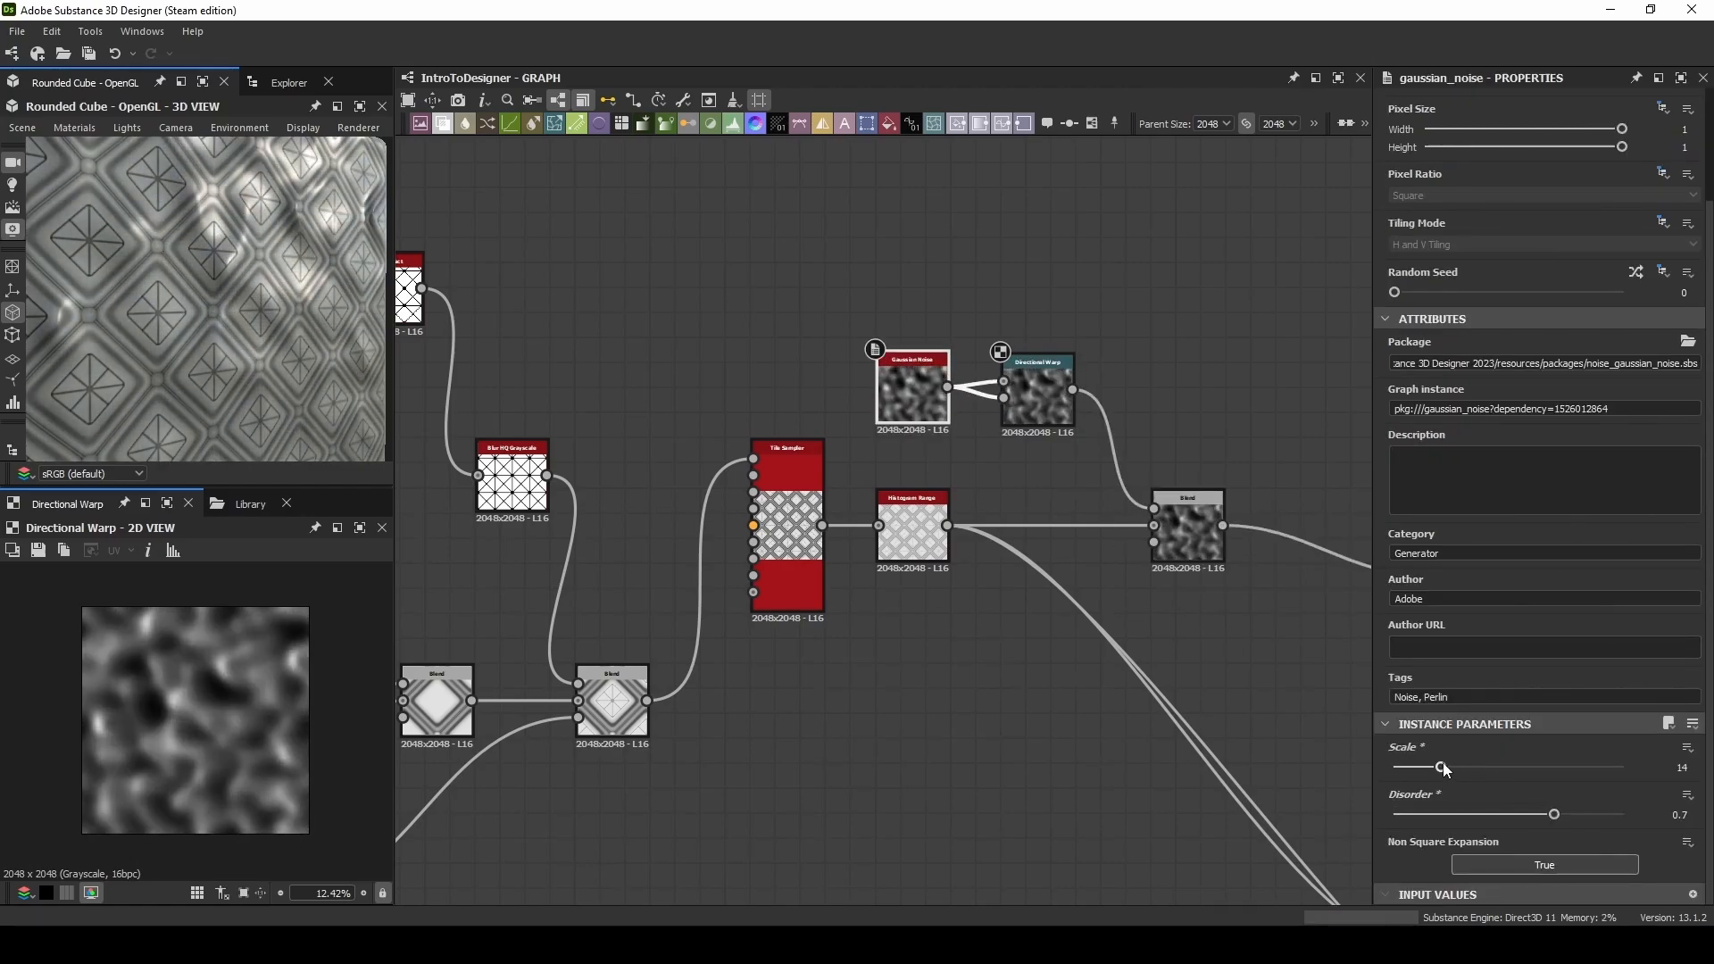